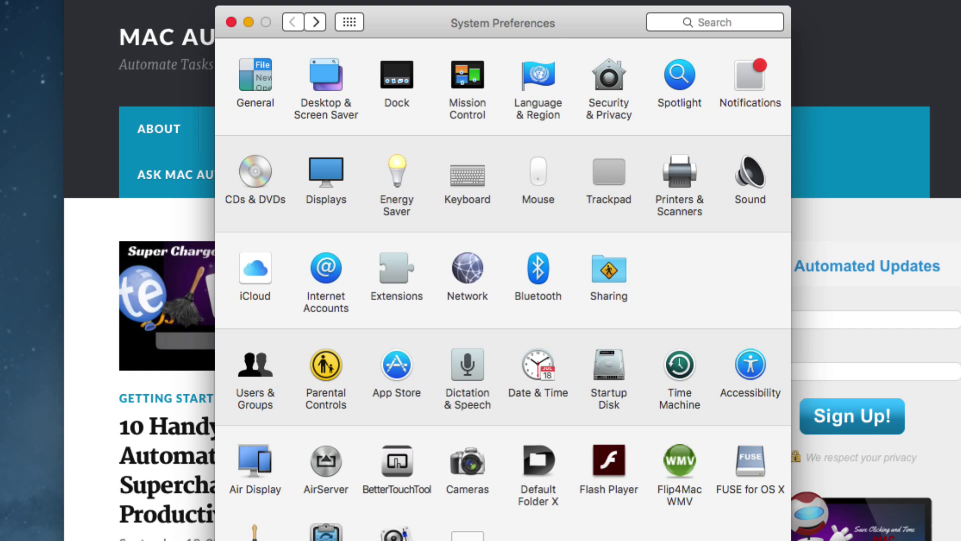
mouse_move(582, 20)
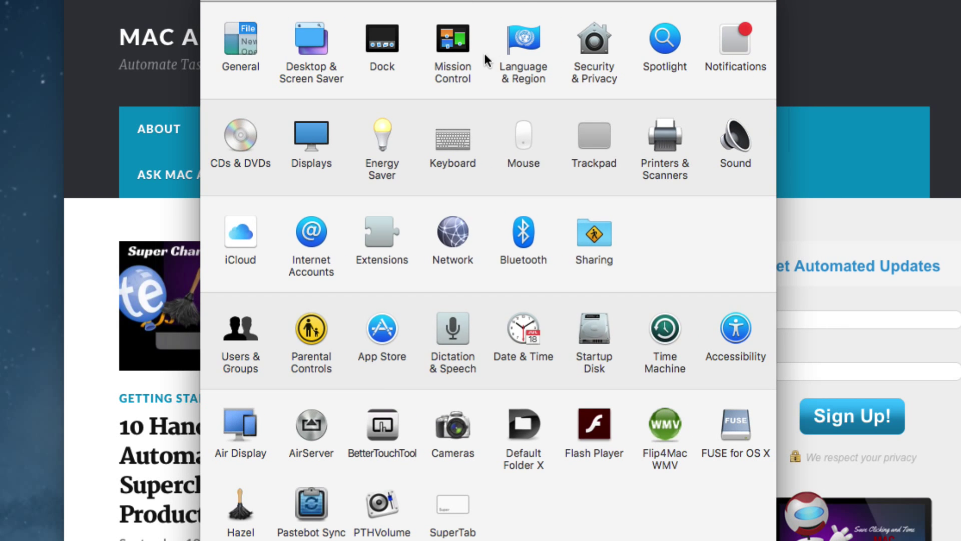
mouse_move(455, 330)
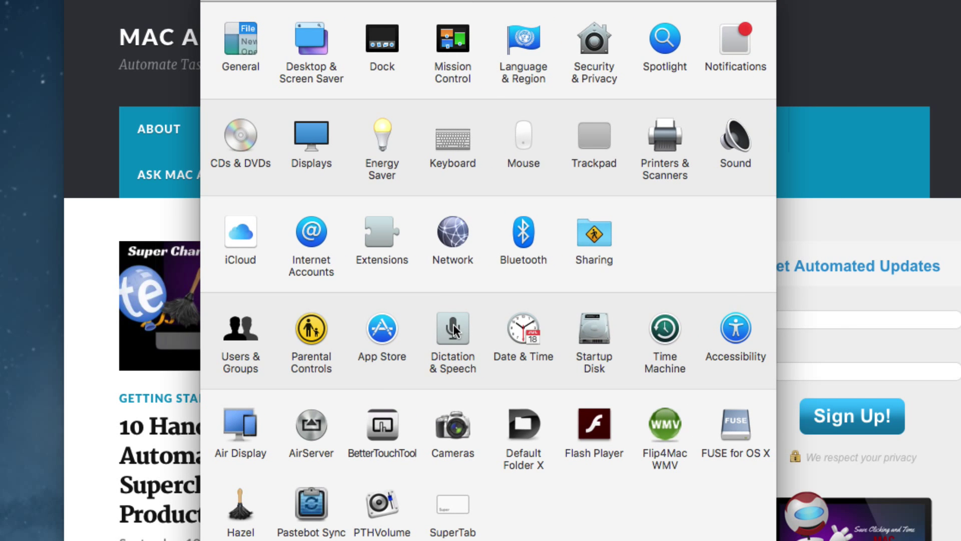
Open the Dictation & Speech preferences pane
left_click(452, 336)
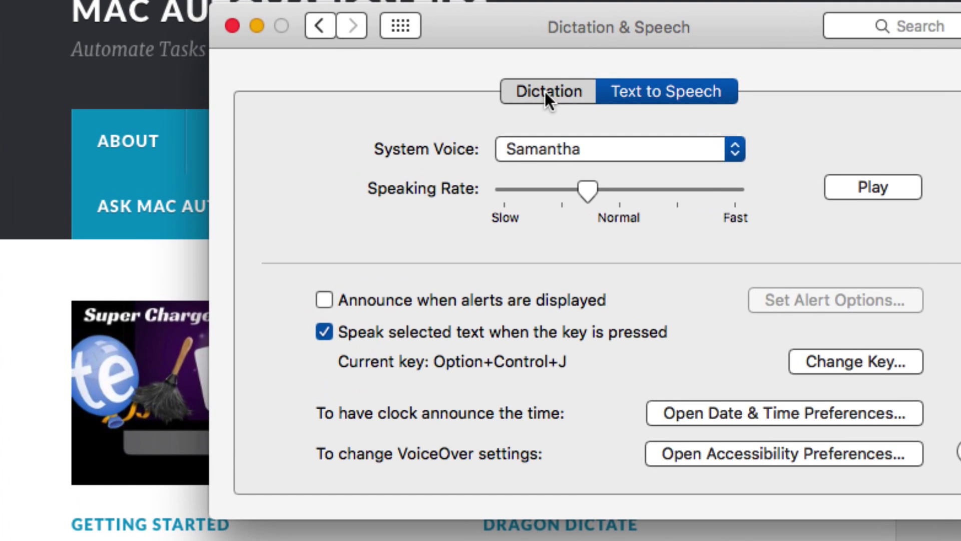
Show the Dictation settings and review the microphone inputs, keeping USB TableMike
left_click(547, 91)
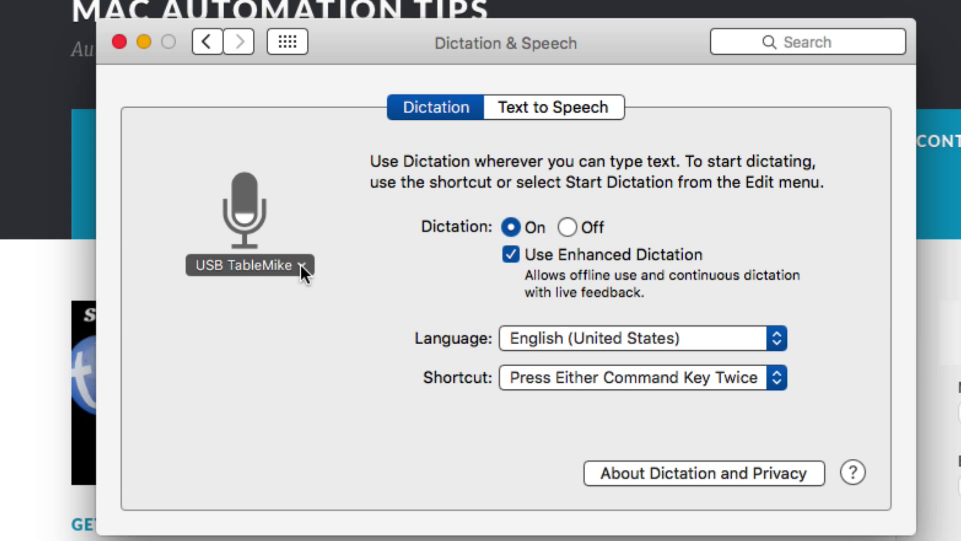
left_click(248, 265)
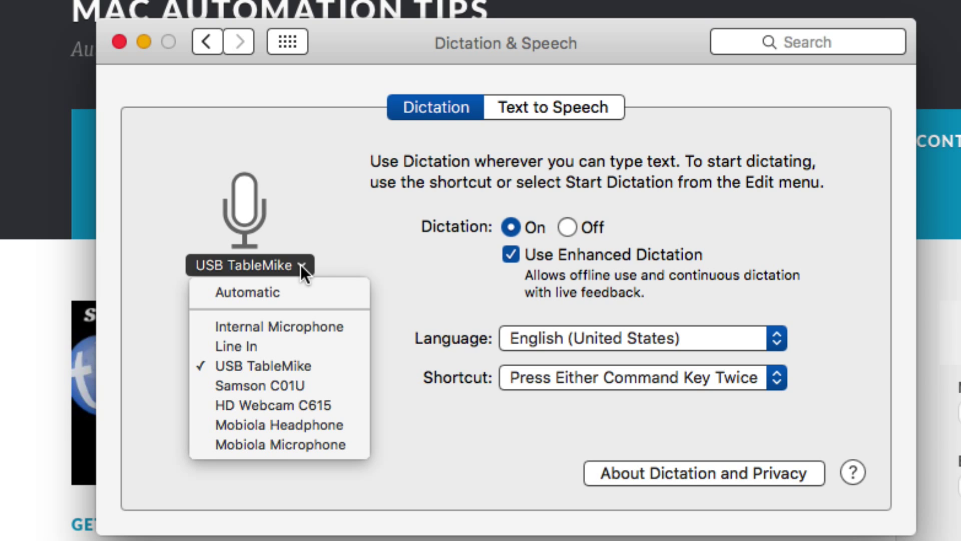
mouse_move(325, 366)
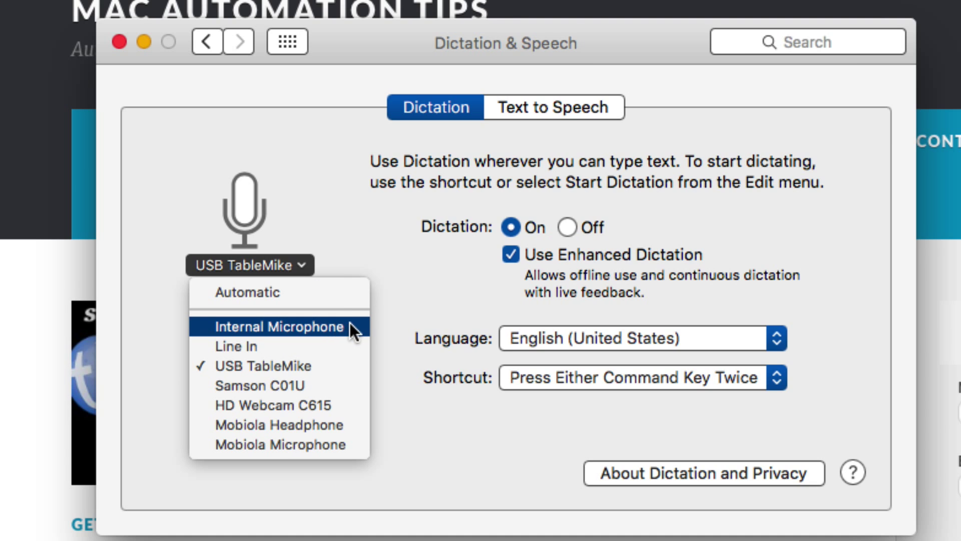
mouse_move(358, 325)
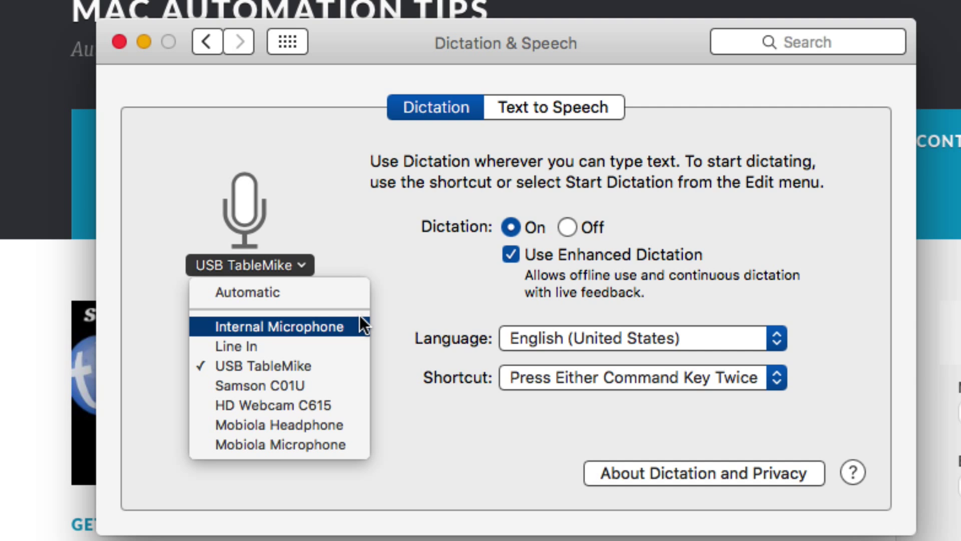
mouse_move(355, 218)
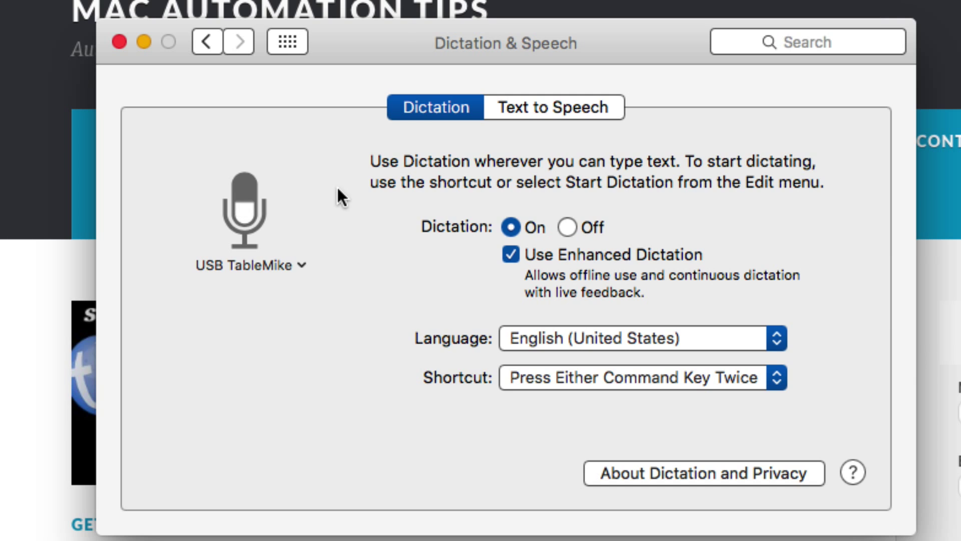
mouse_move(544, 202)
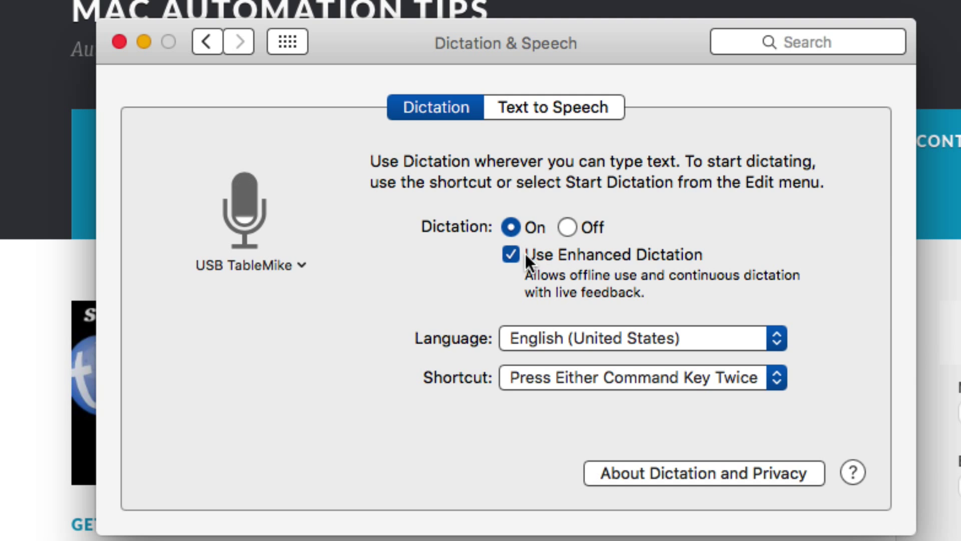
mouse_move(555, 270)
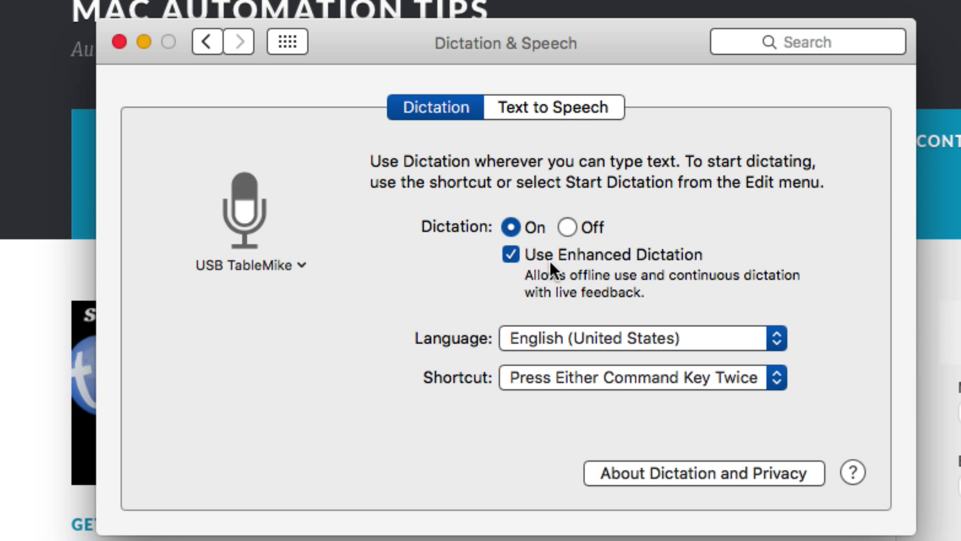
mouse_move(606, 275)
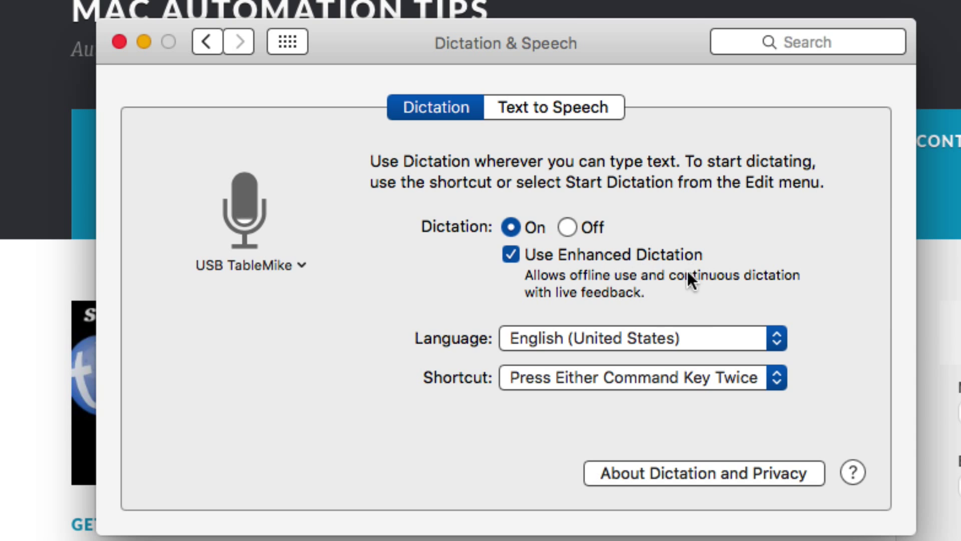
mouse_move(641, 386)
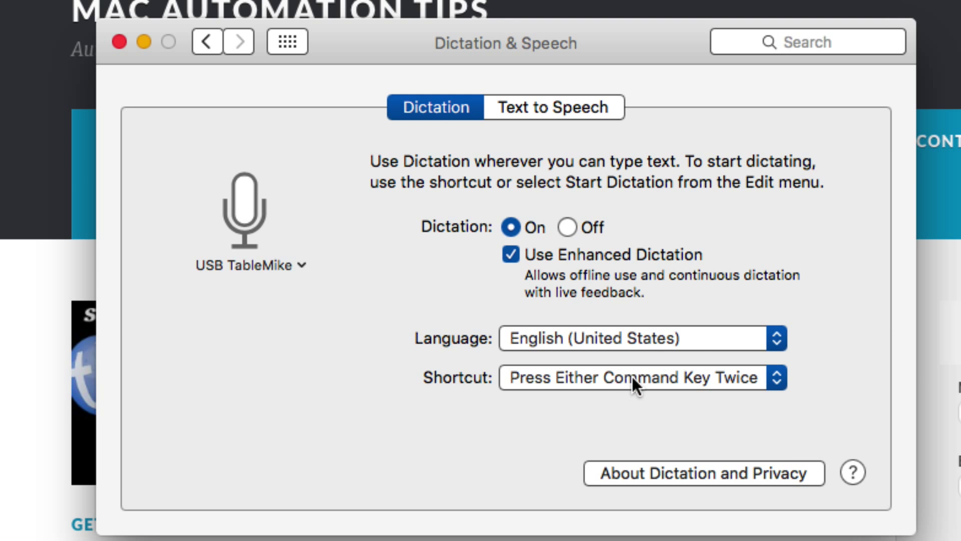
left_click(641, 376)
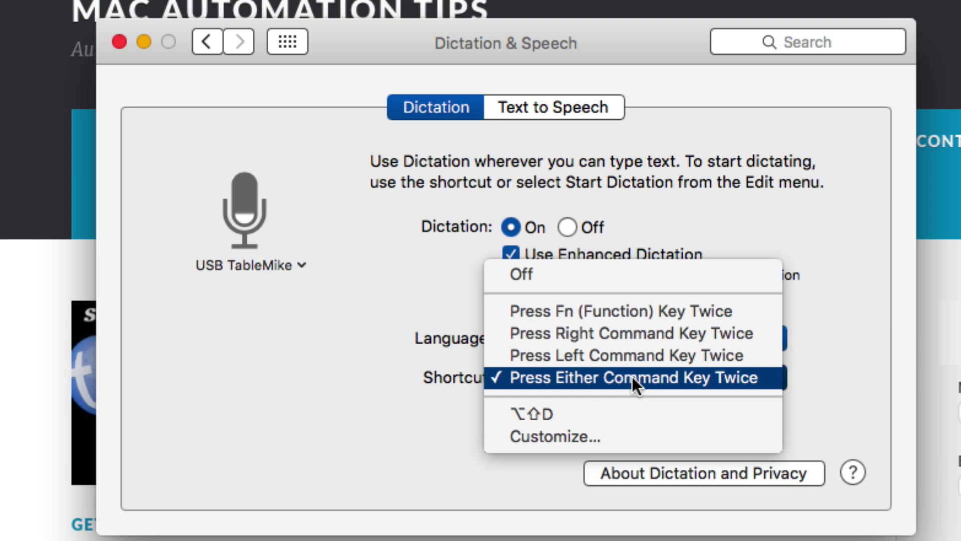
mouse_move(641, 436)
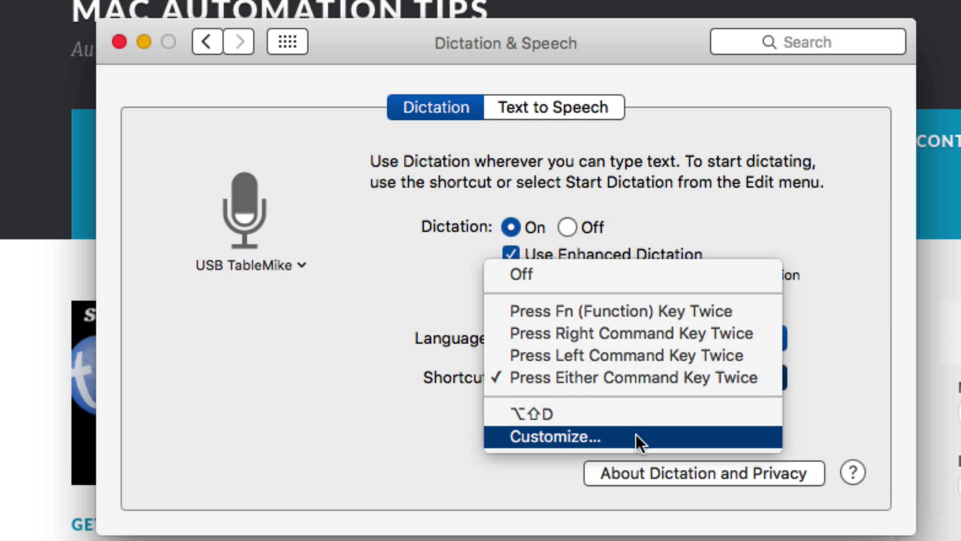
mouse_move(380, 320)
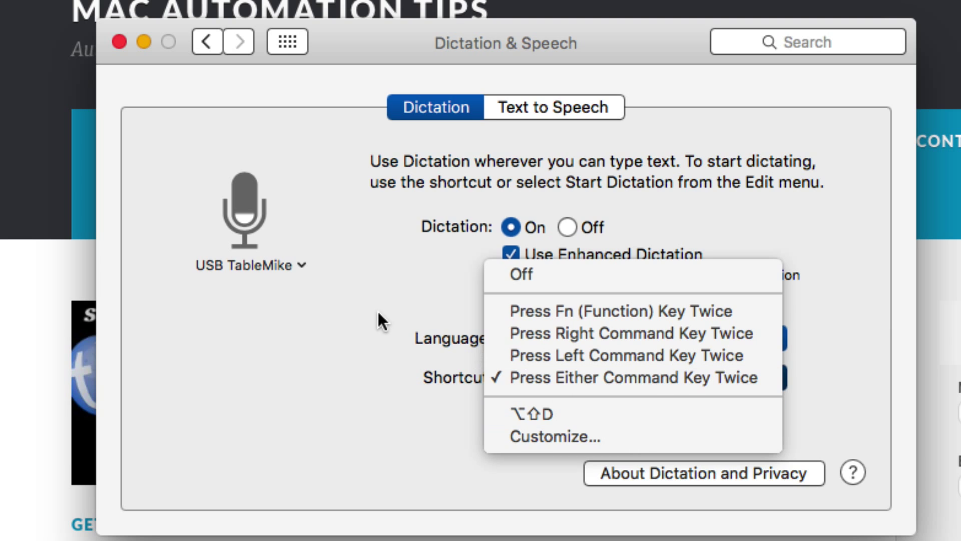
left_click(634, 377)
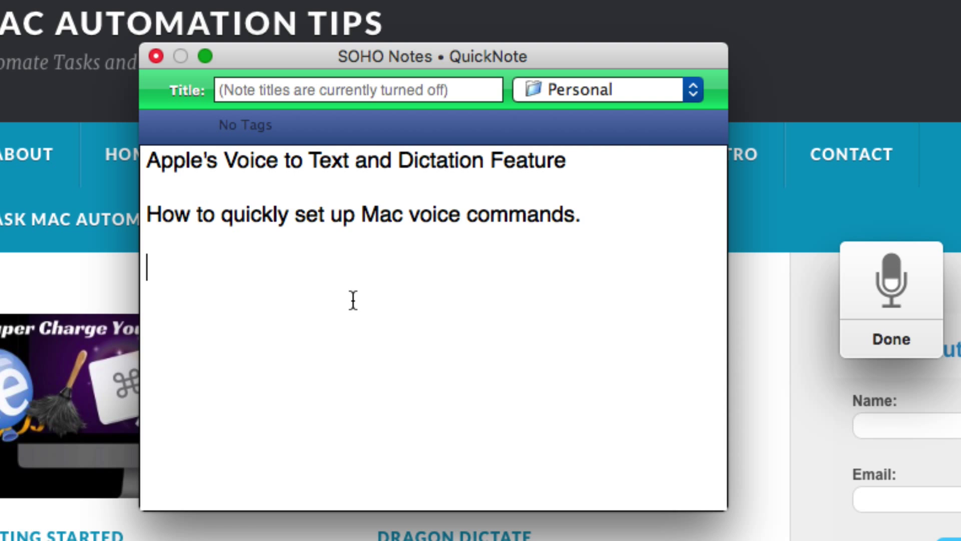
Dictate 'This is an example of Apple dictation program' into the quick note and end dictation
type("This is an example of Apple dictation program")
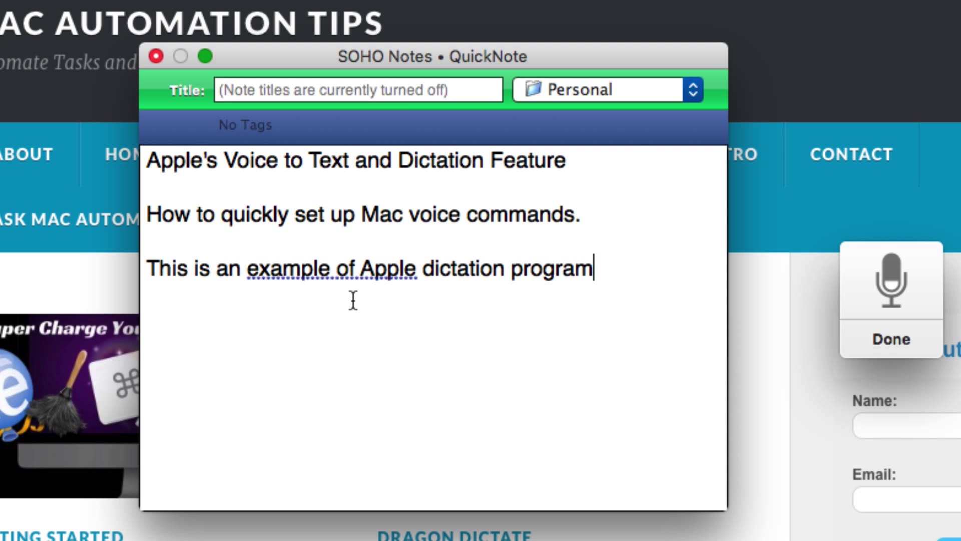
left_click(890, 339)
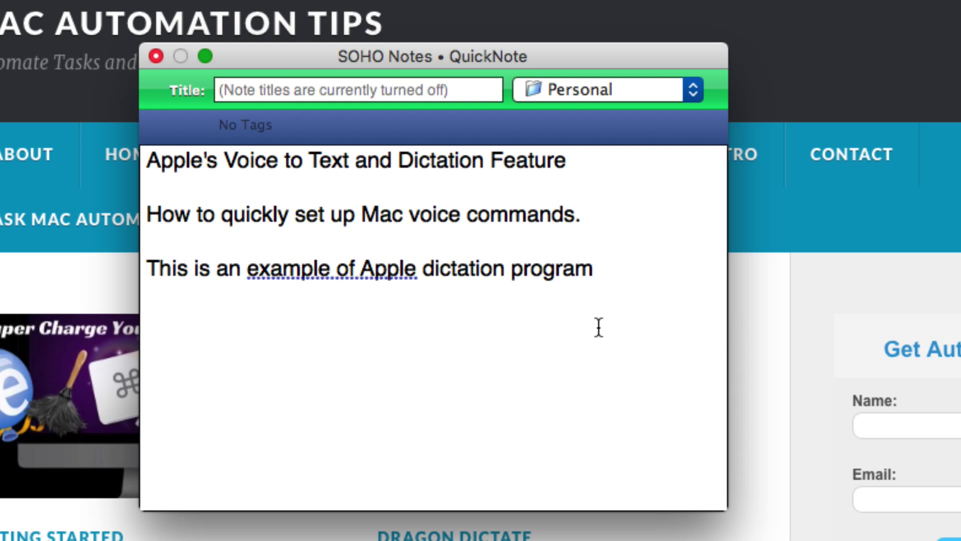
left_click(593, 267)
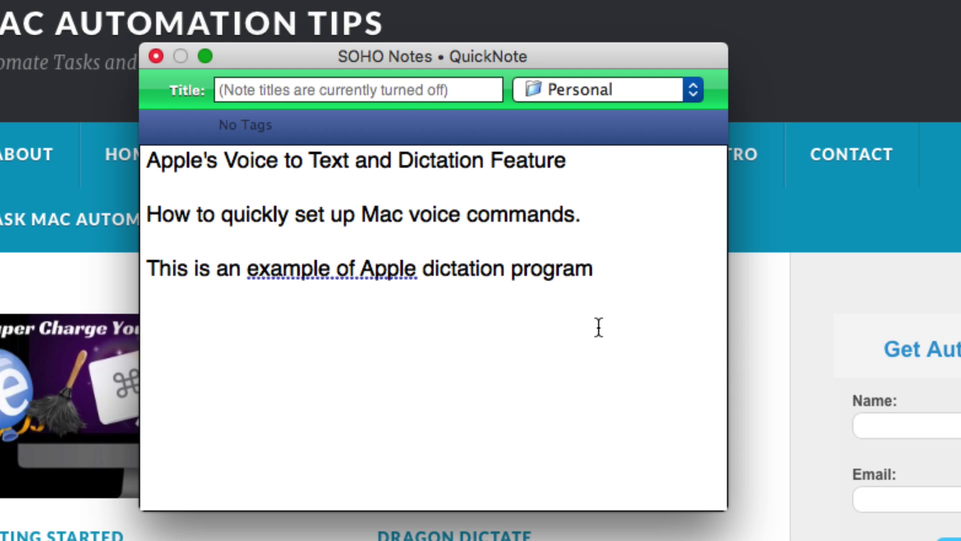
left_click(590, 270)
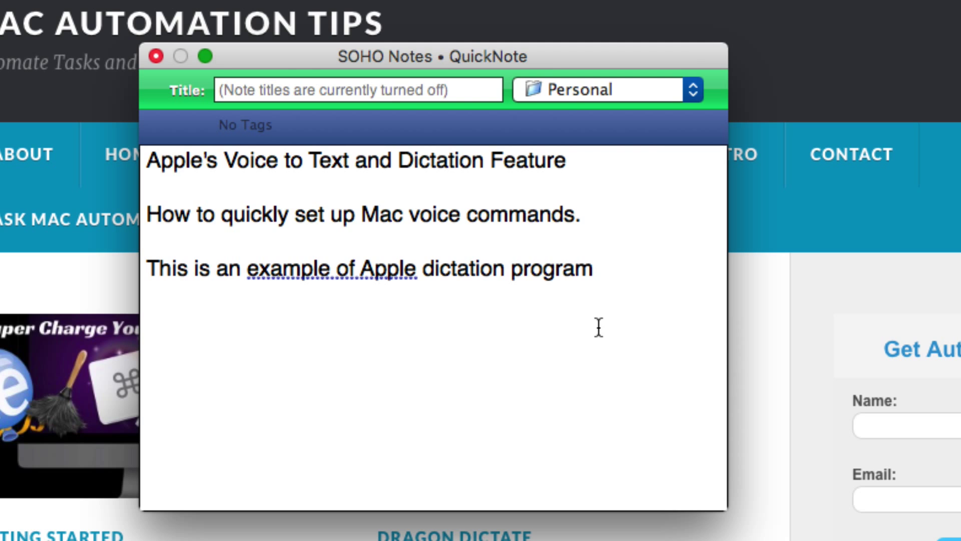
left_click(593, 268)
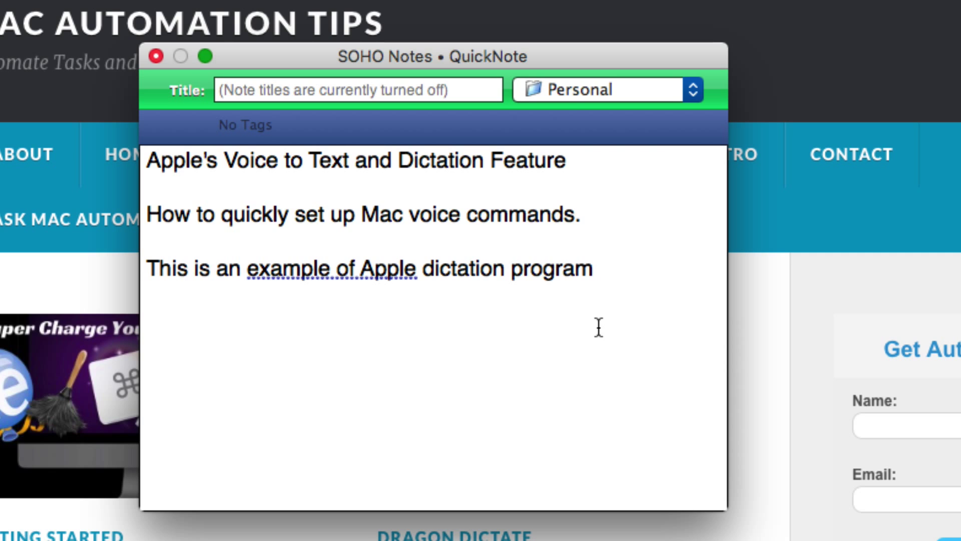
left_click(590, 268)
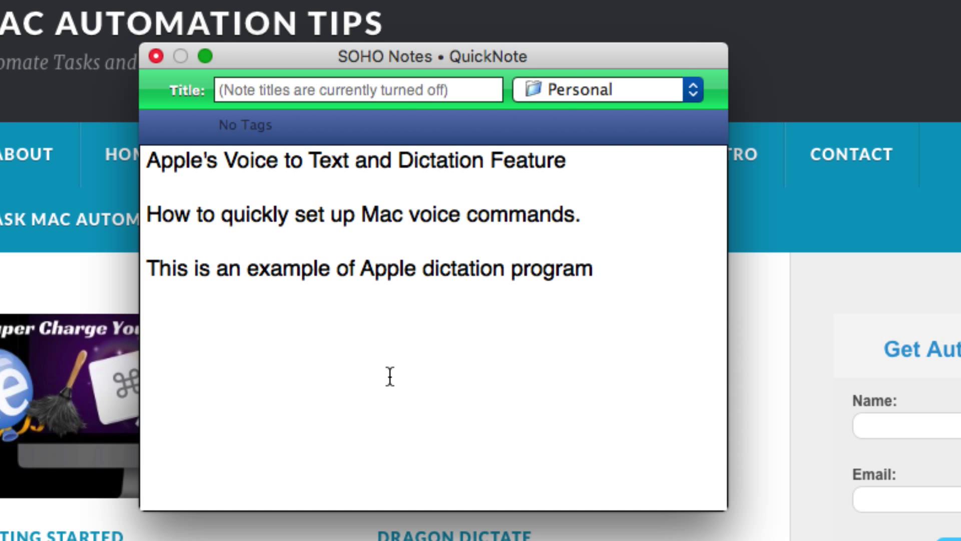
Dictate 'This is an example of Dragon Dictates voice to text dictation.' and delete the stray D
type("This is an example of Dragon dictates d")
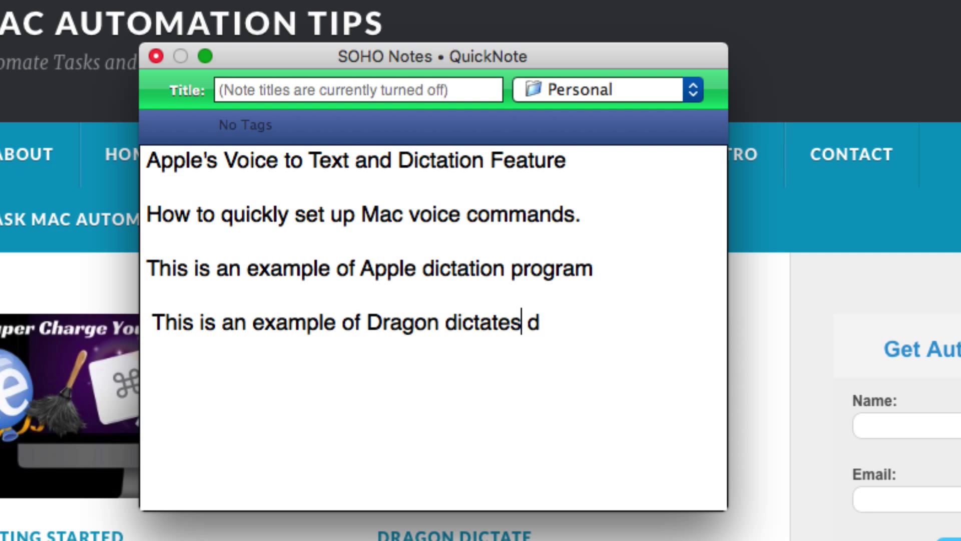
type("voice to text dictation d")
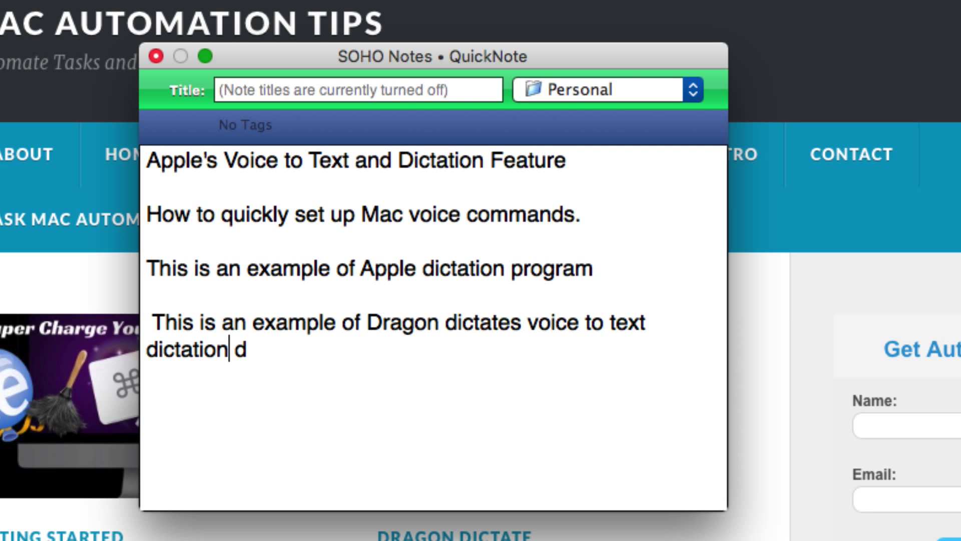
type(". D")
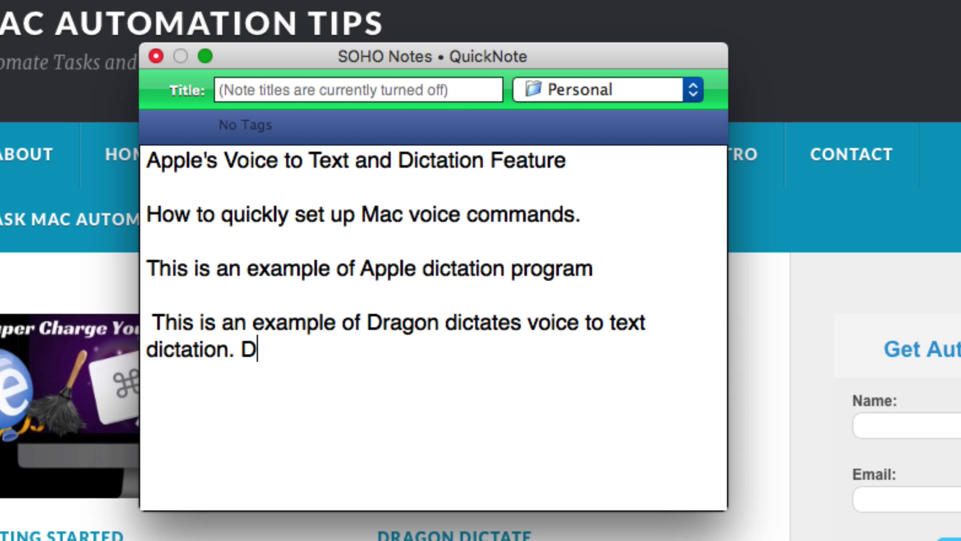
mouse_move(324, 355)
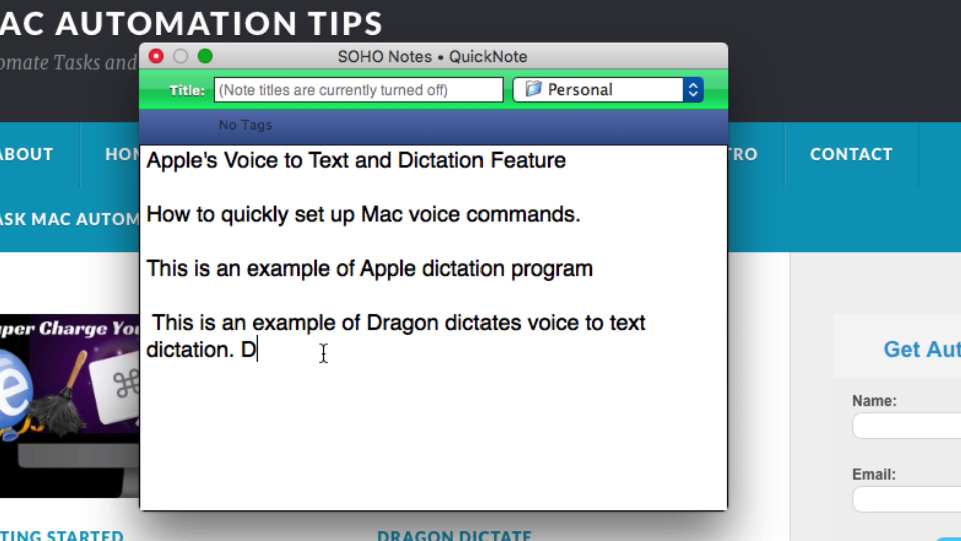
key("Backspace")
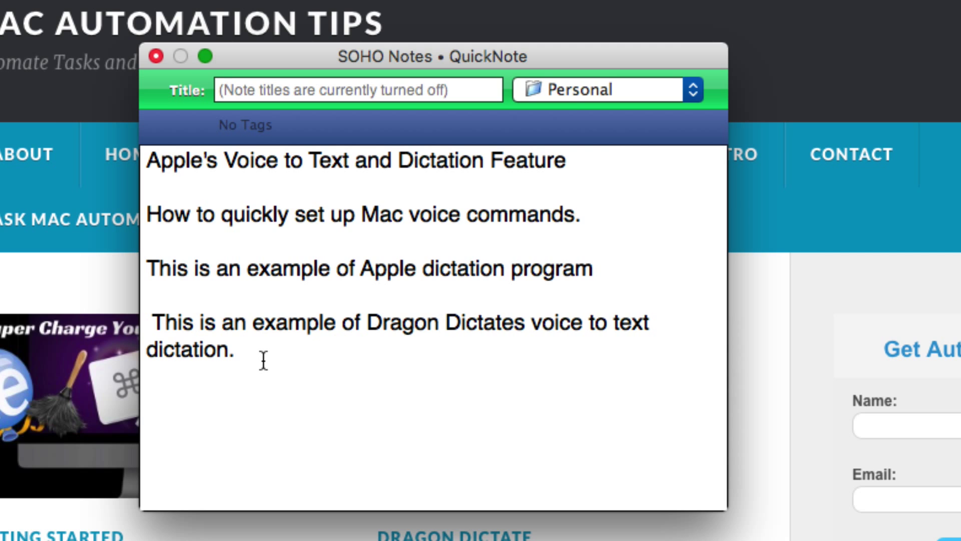
left_click(244, 349)
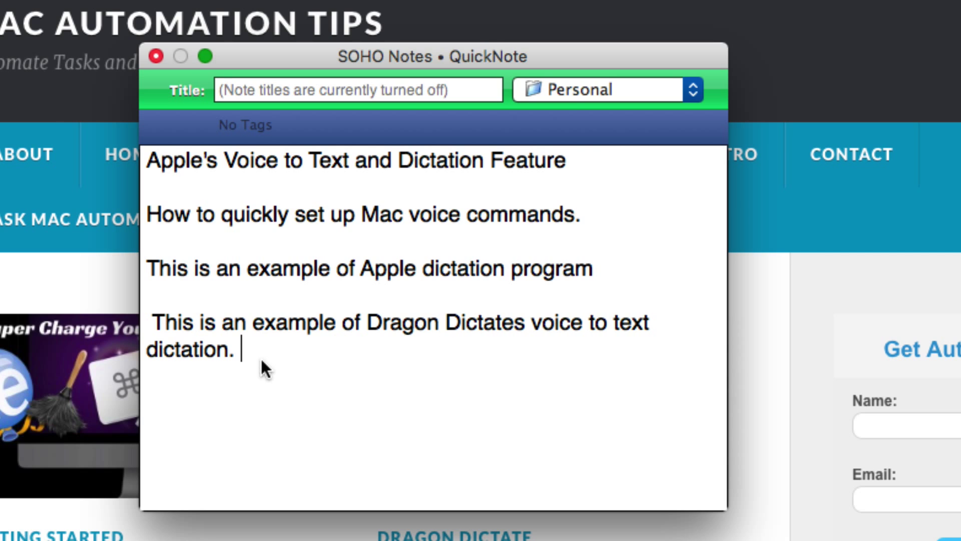
mouse_move(420, 390)
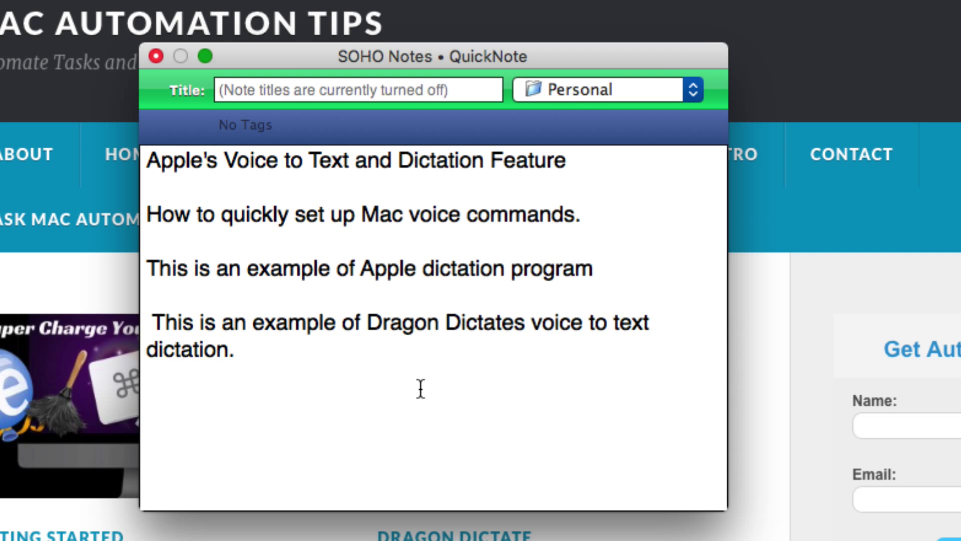
left_click(244, 354)
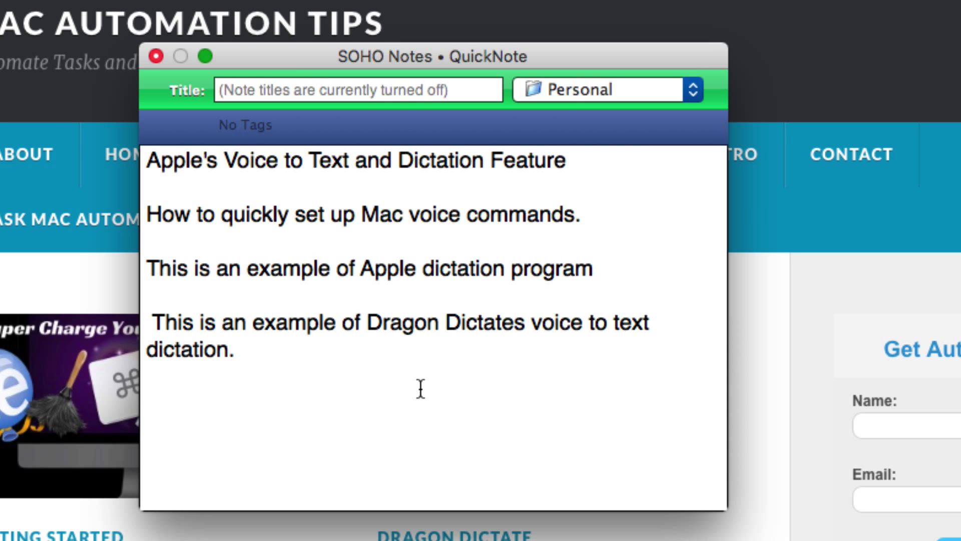
left_click(244, 349)
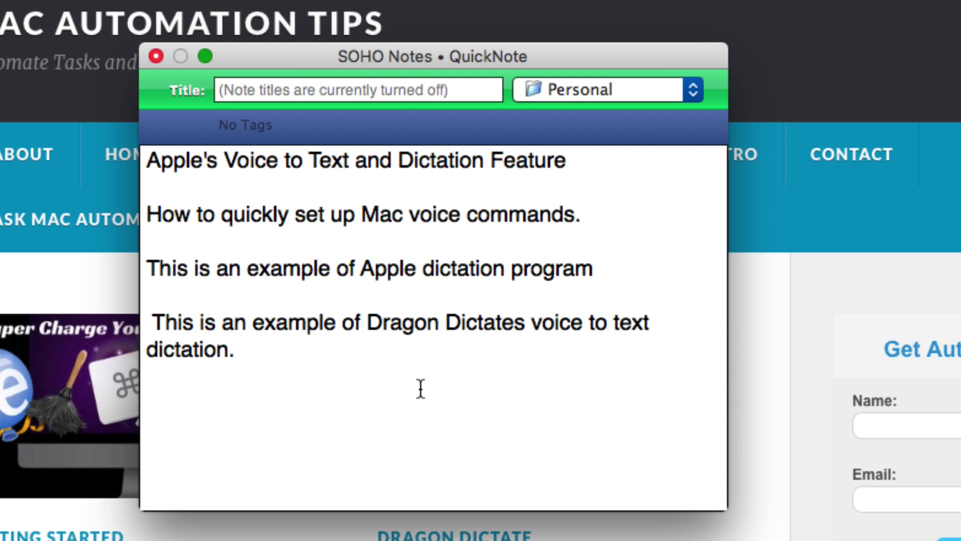
left_click(244, 349)
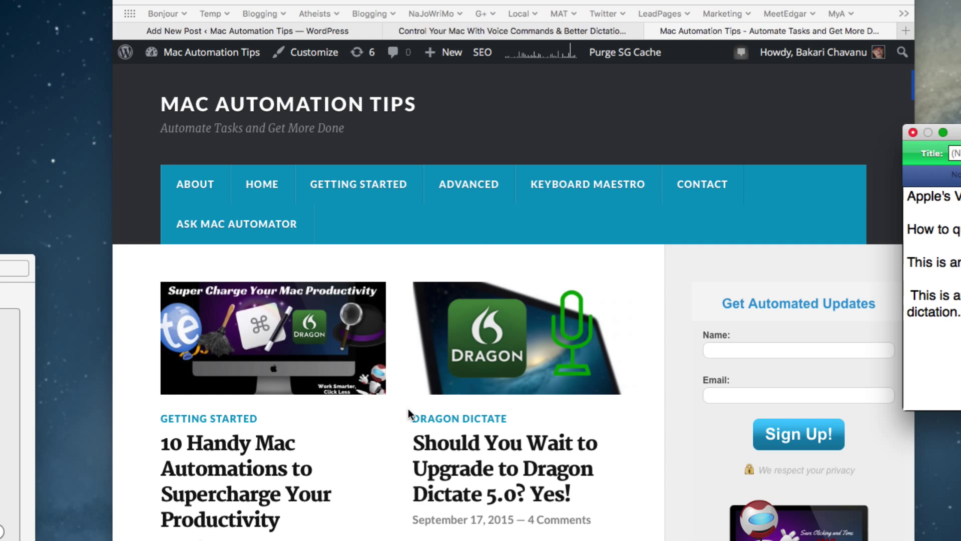
mouse_move(383, 414)
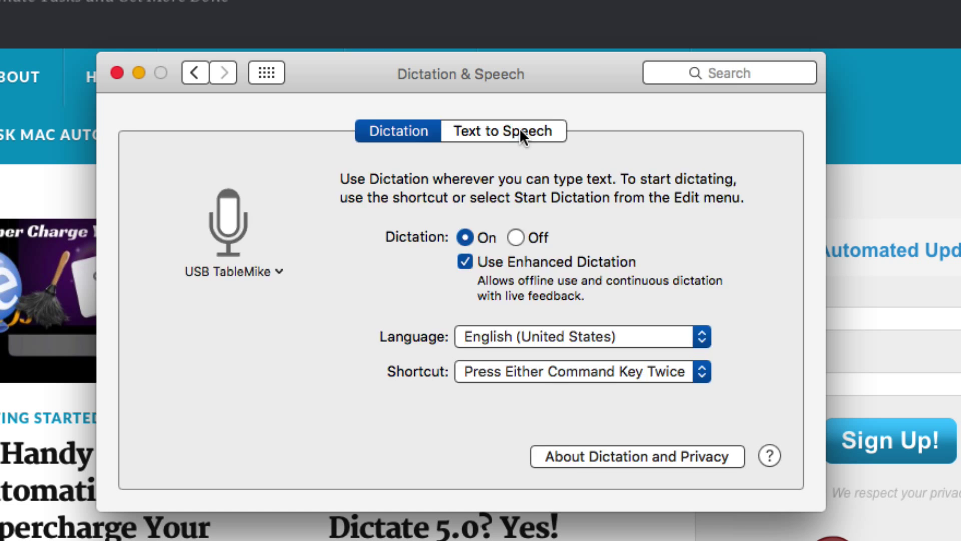
Go from the Text to Speech settings to the Accessibility Dictation preferences
left_click(503, 131)
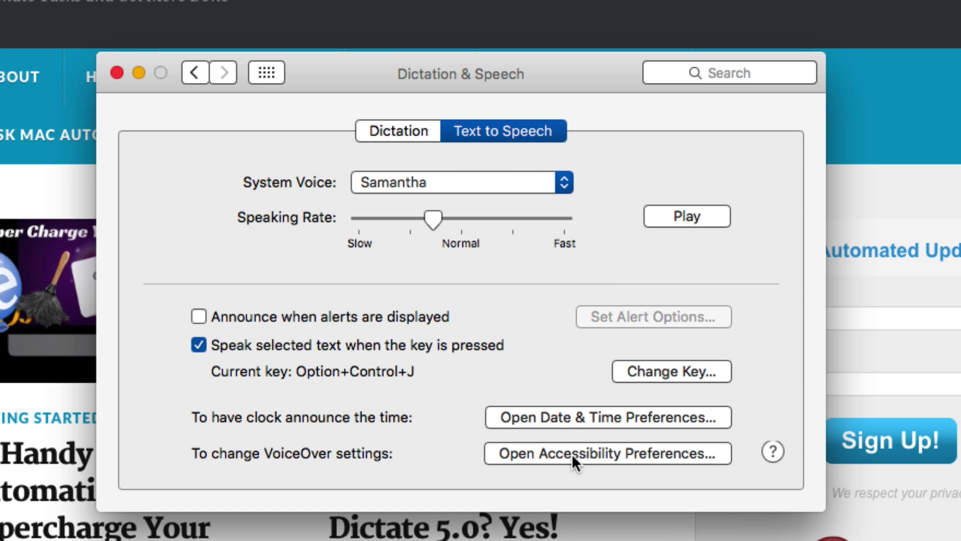
left_click(607, 453)
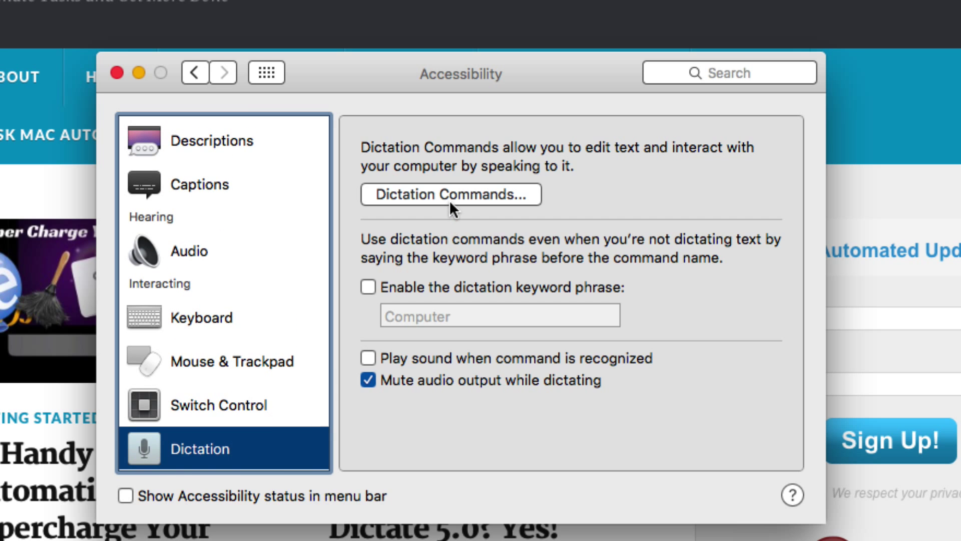
Open the dictation commands list and view the phrases for Send that
left_click(450, 194)
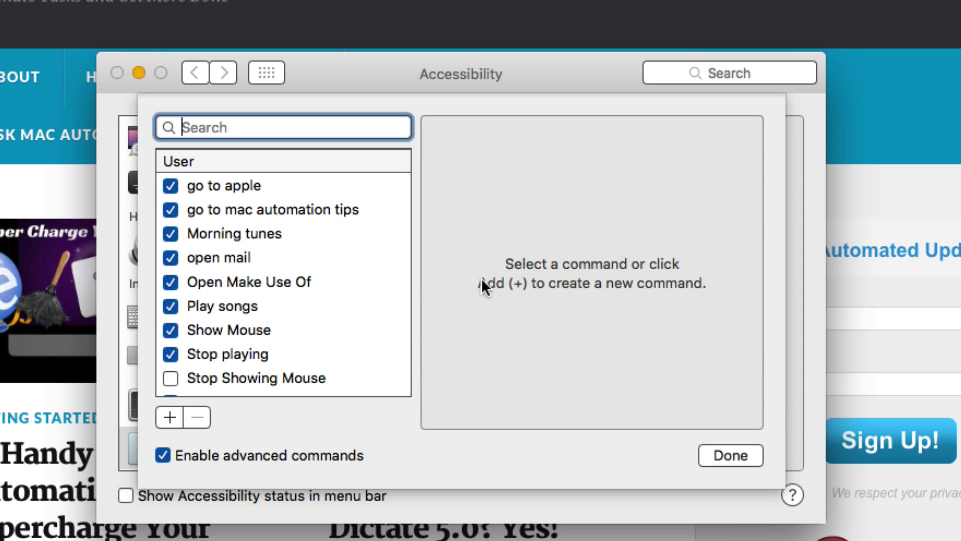
mouse_move(310, 236)
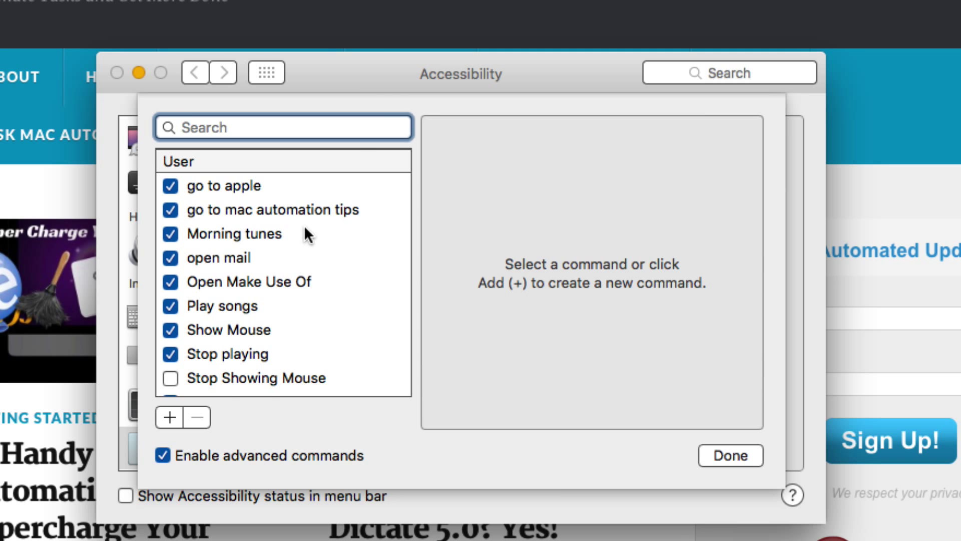
scroll("down", 3)
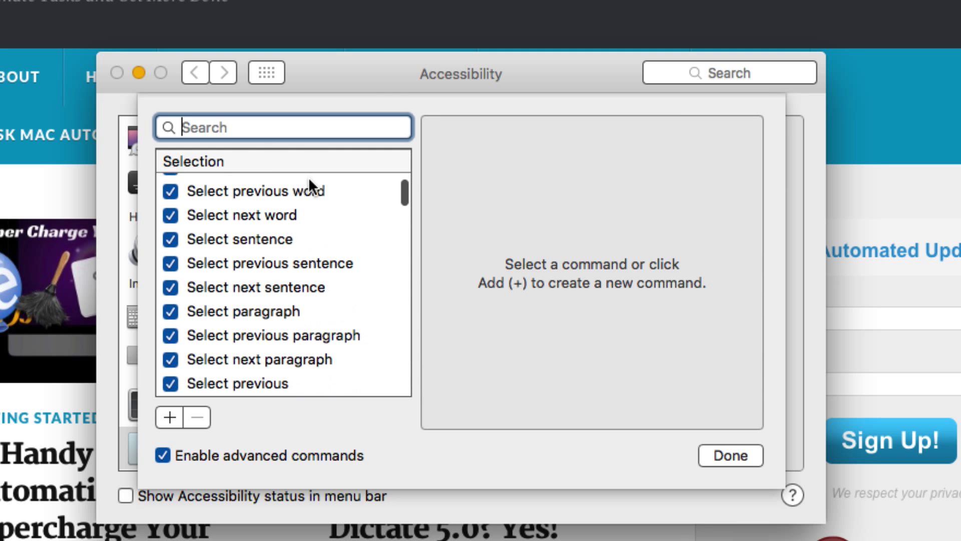
scroll("down", 3)
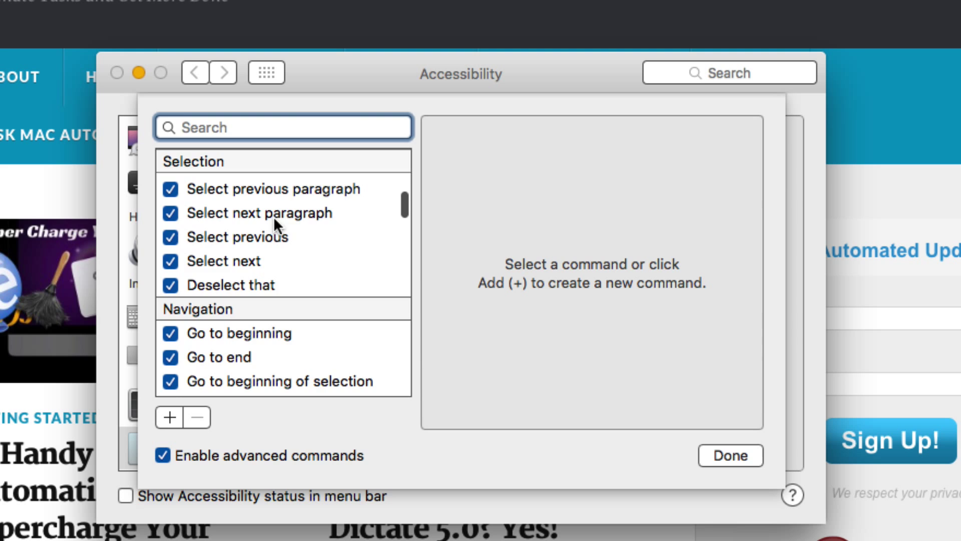
scroll("down", 3)
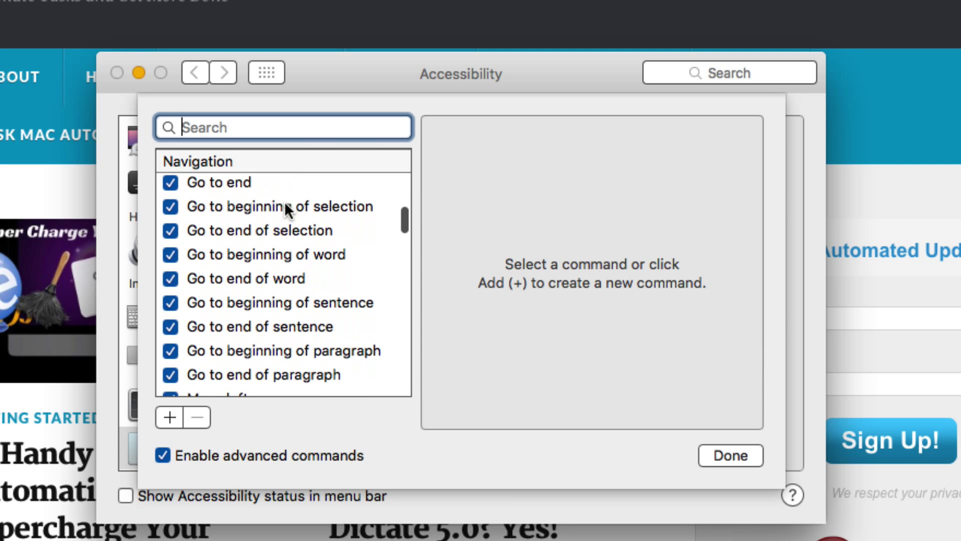
scroll("down", 3)
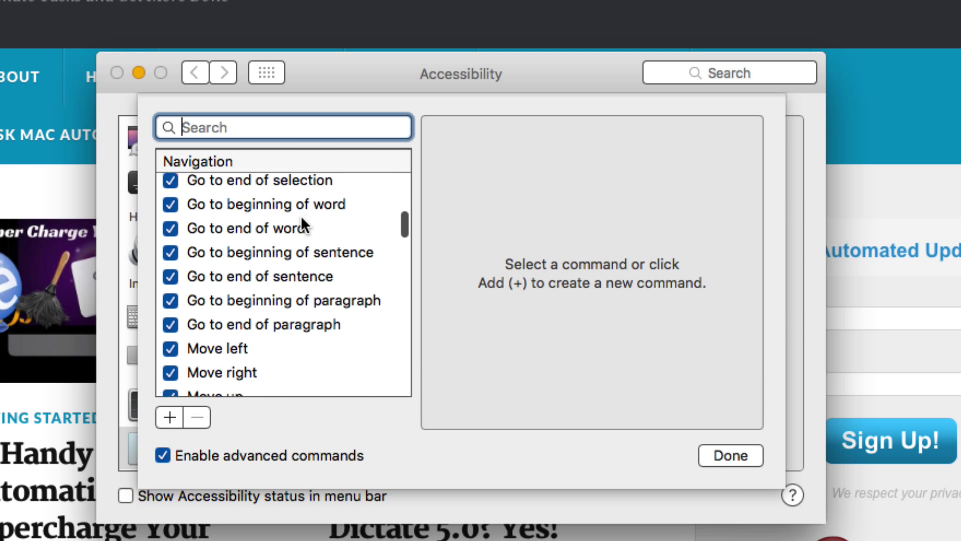
scroll("down", 3)
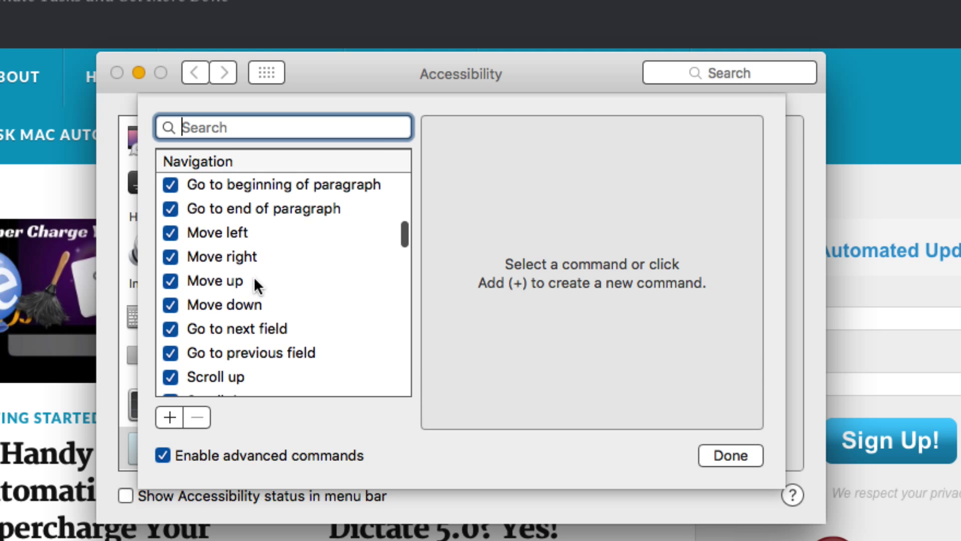
scroll("down", 3)
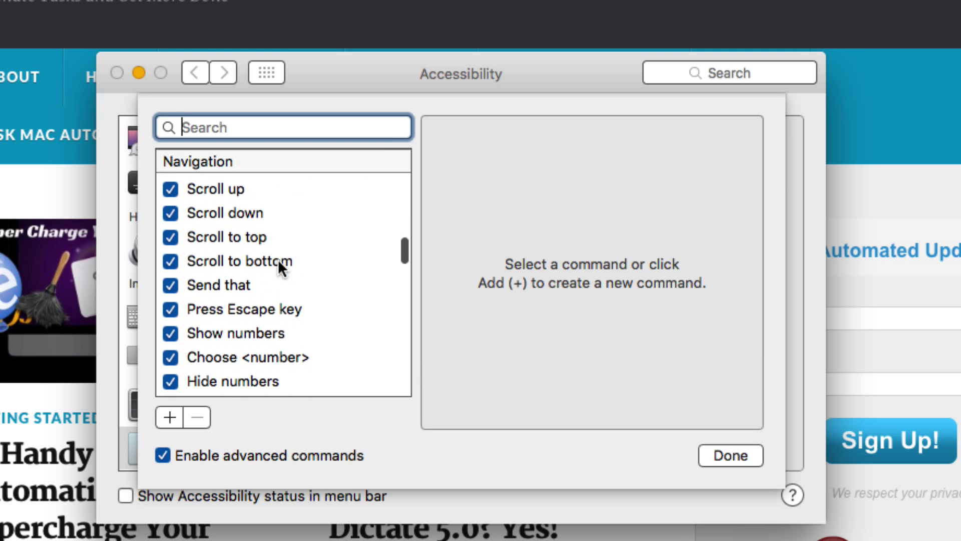
scroll("down", 3)
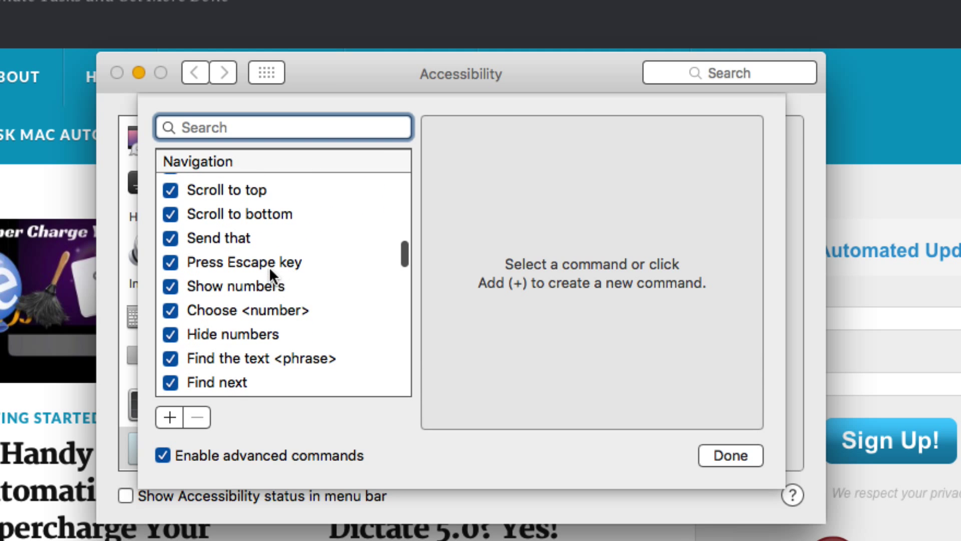
left_click(230, 238)
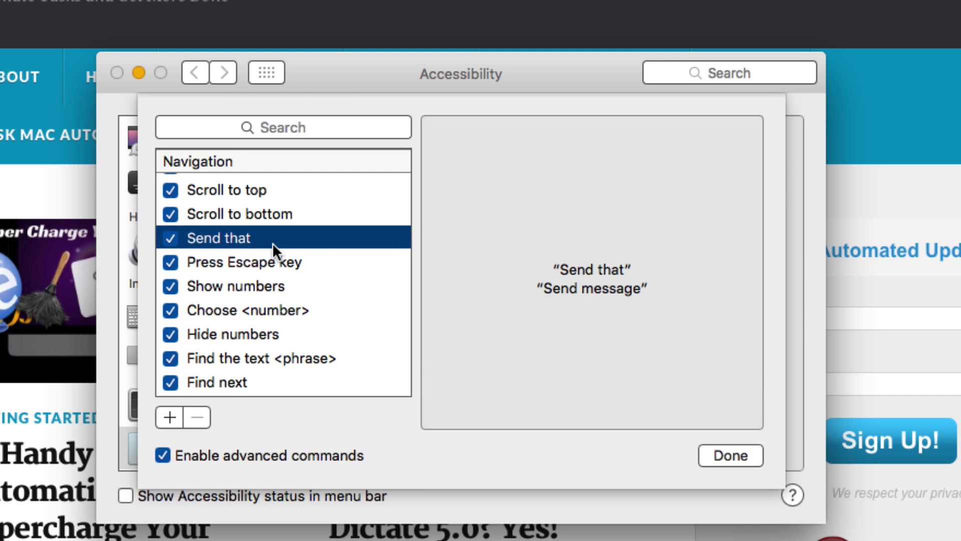
mouse_move(305, 296)
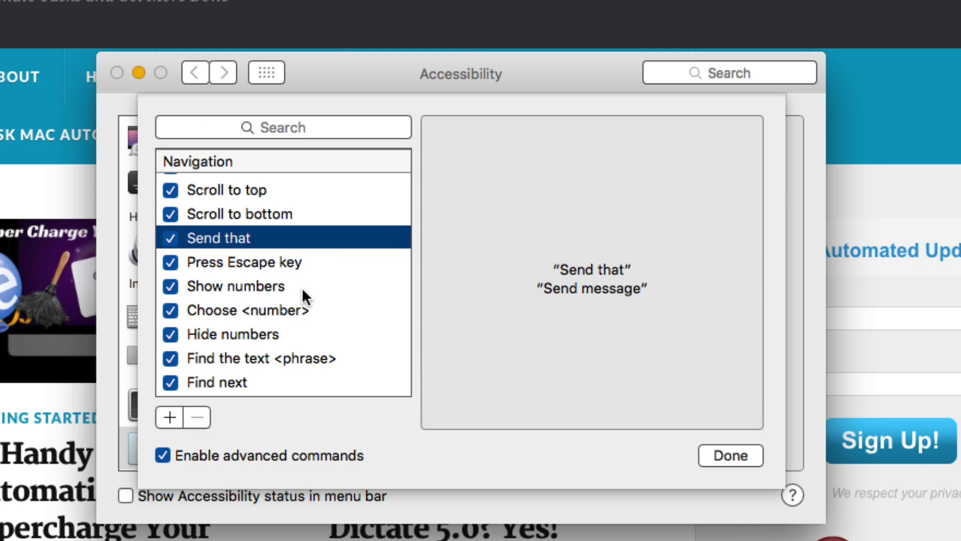
View the spoken phrases for Scroll preview up, New tab and Zoom in
scroll("down", 3)
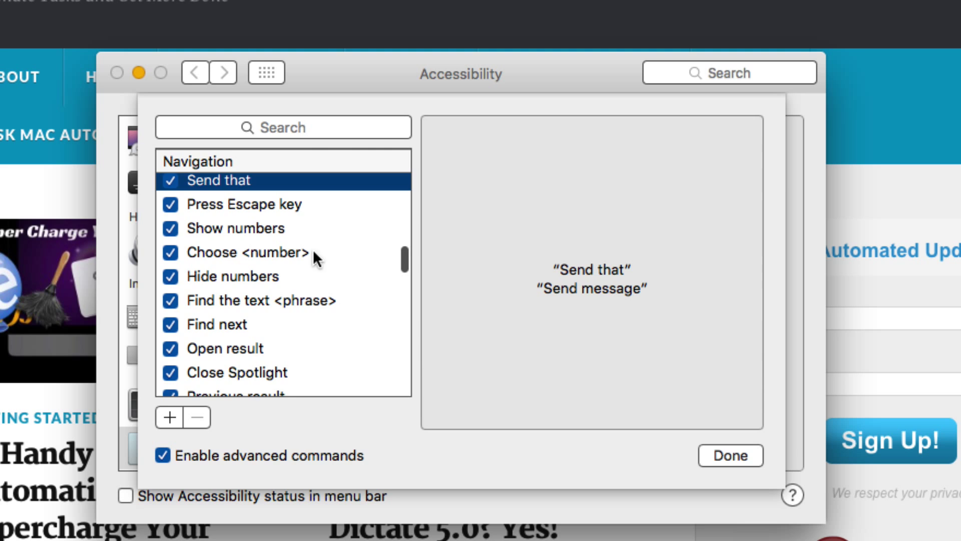
scroll("down", 3)
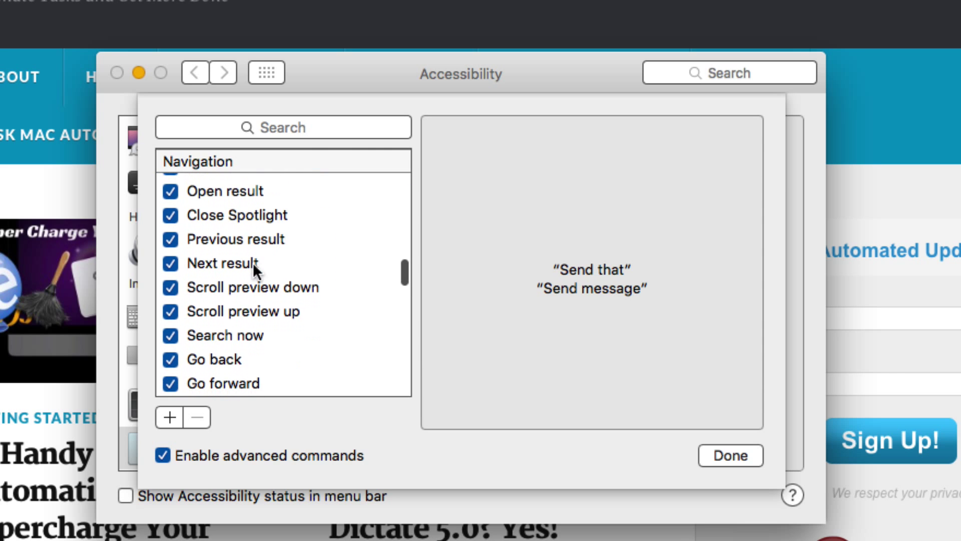
scroll("down", 3)
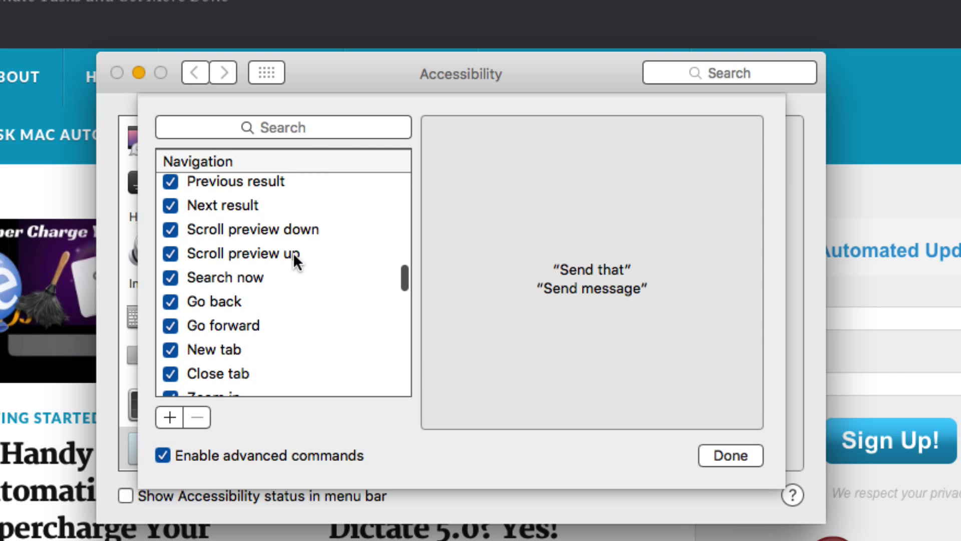
left_click(245, 254)
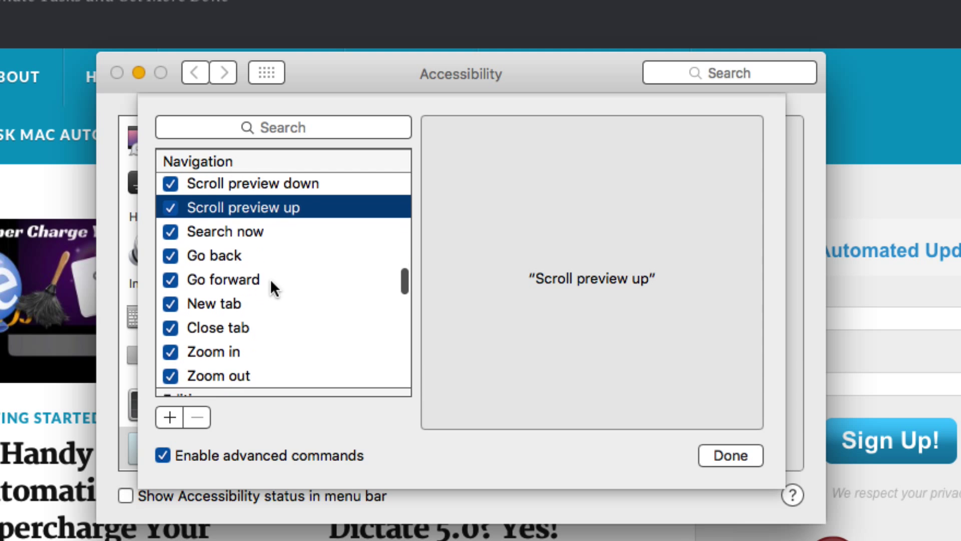
scroll("down", 3)
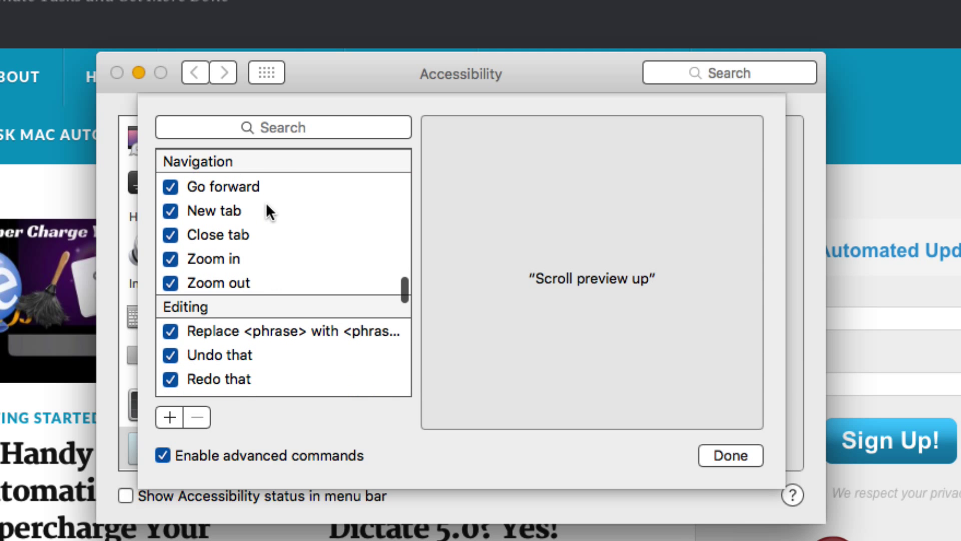
left_click(216, 210)
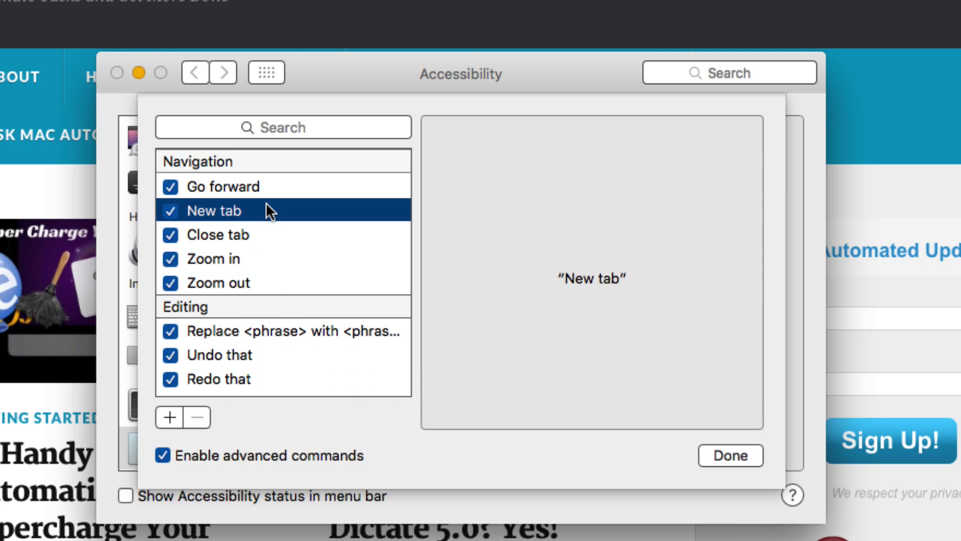
mouse_move(273, 265)
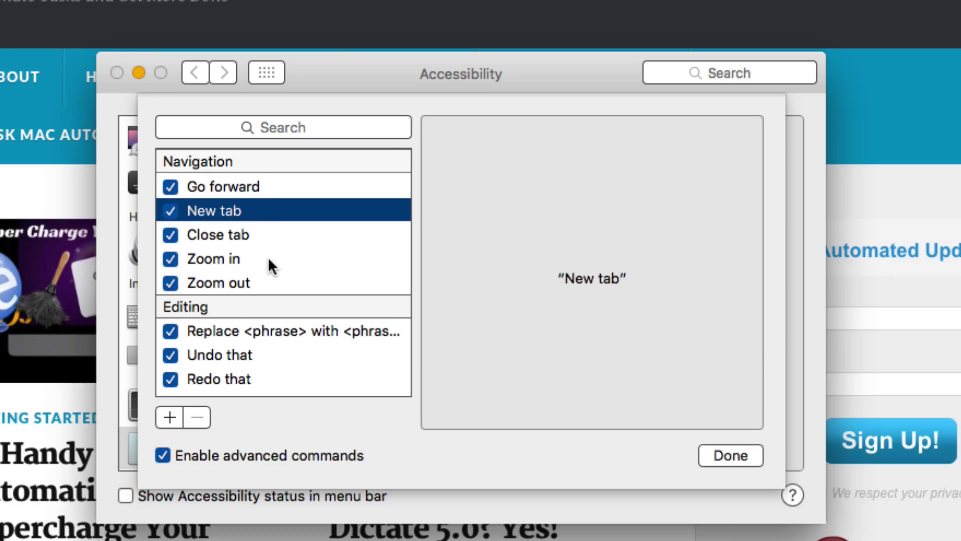
left_click(215, 258)
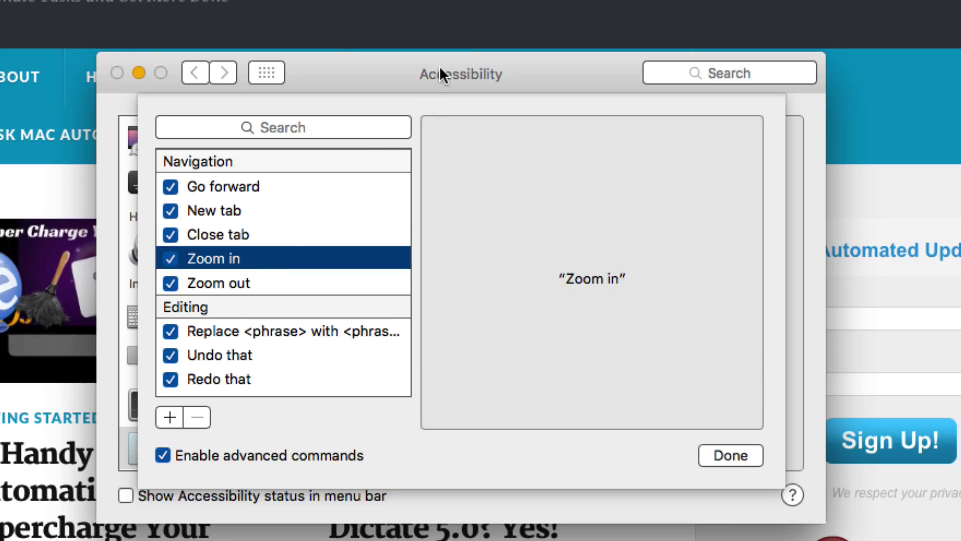
left_click(729, 456)
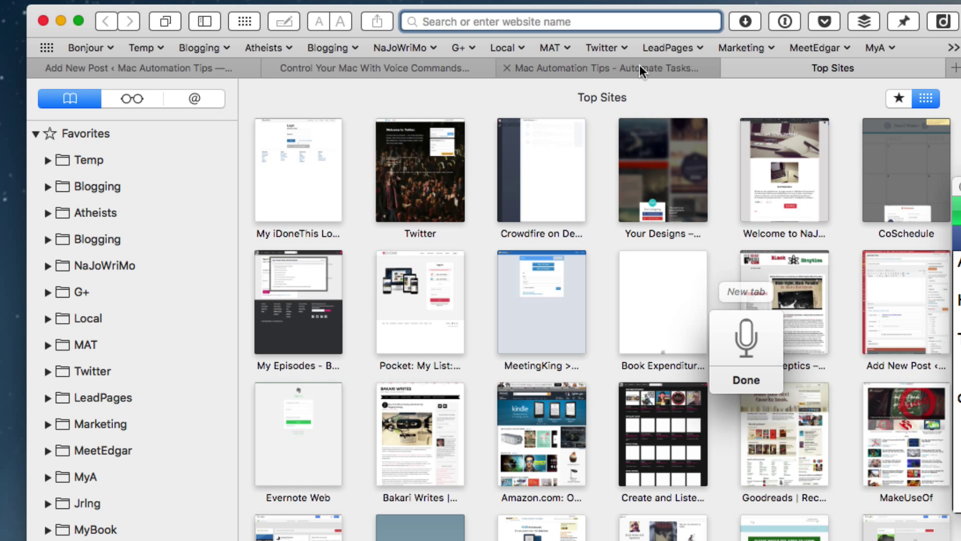
Return from Safari's new tab to the Accessibility Dictation settings
left_click(607, 67)
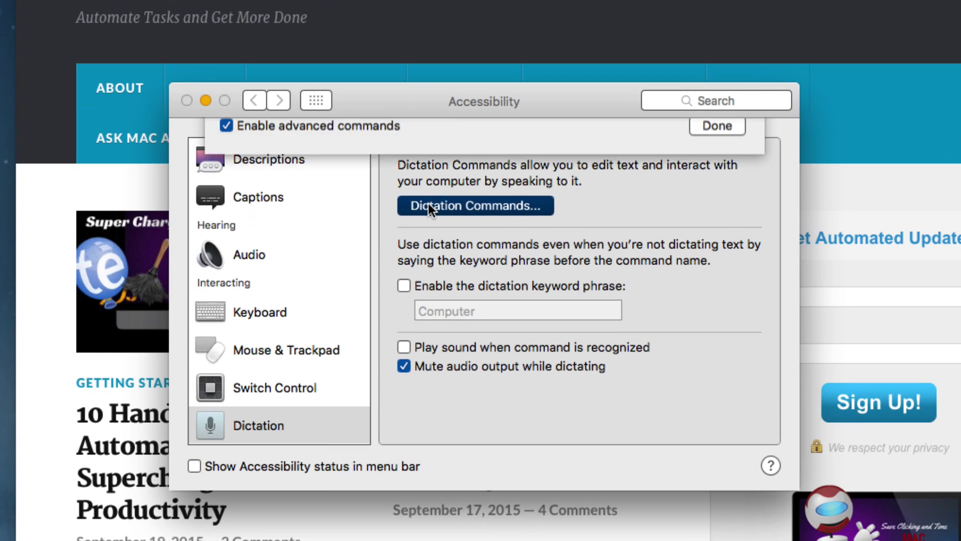
Reopen the commands list and scroll to System commands to show Make this speakable's phrases
left_click(475, 206)
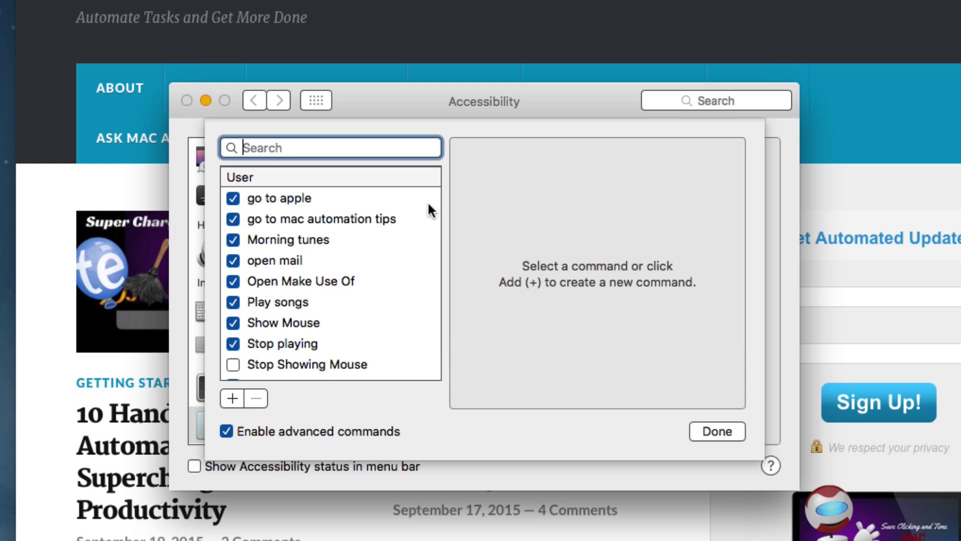
scroll("down", 3)
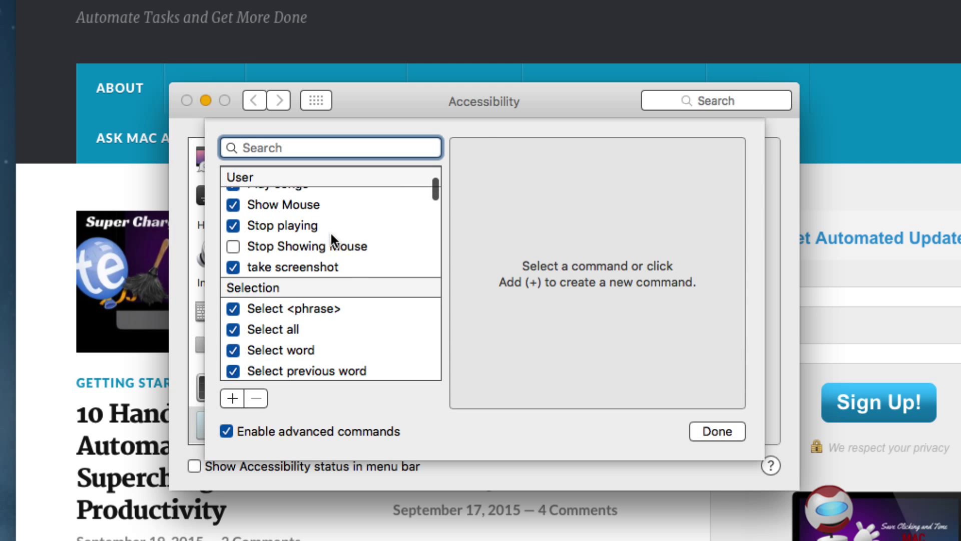
scroll("down", 3)
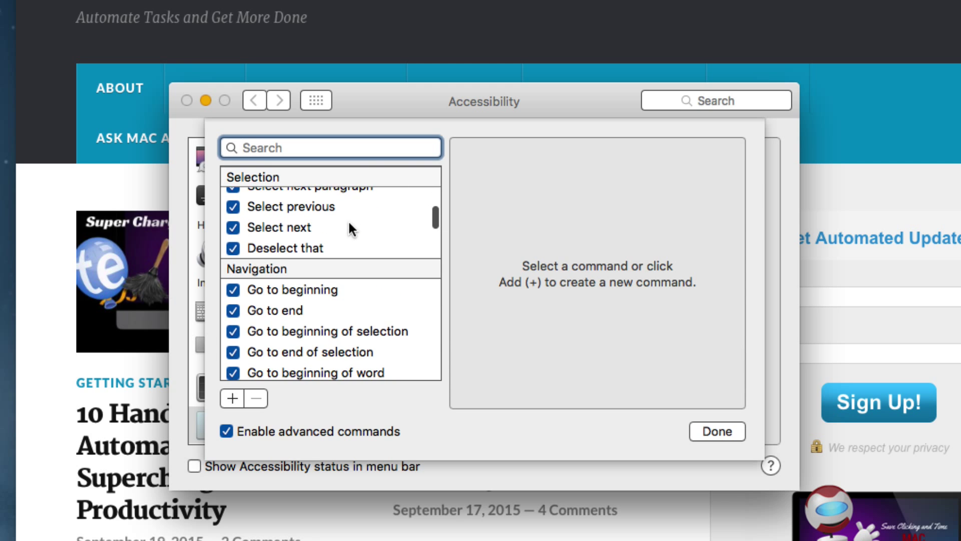
scroll("down", 3)
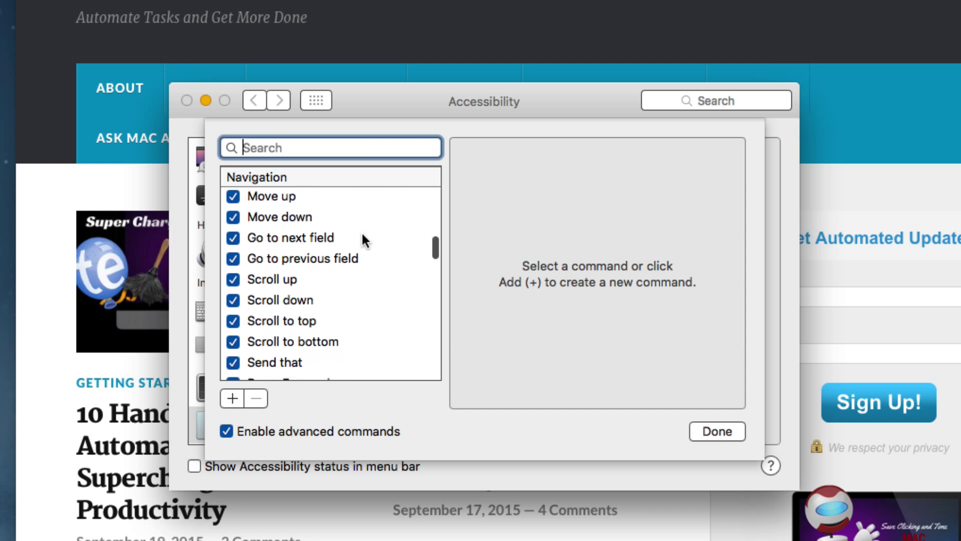
scroll("down", 3)
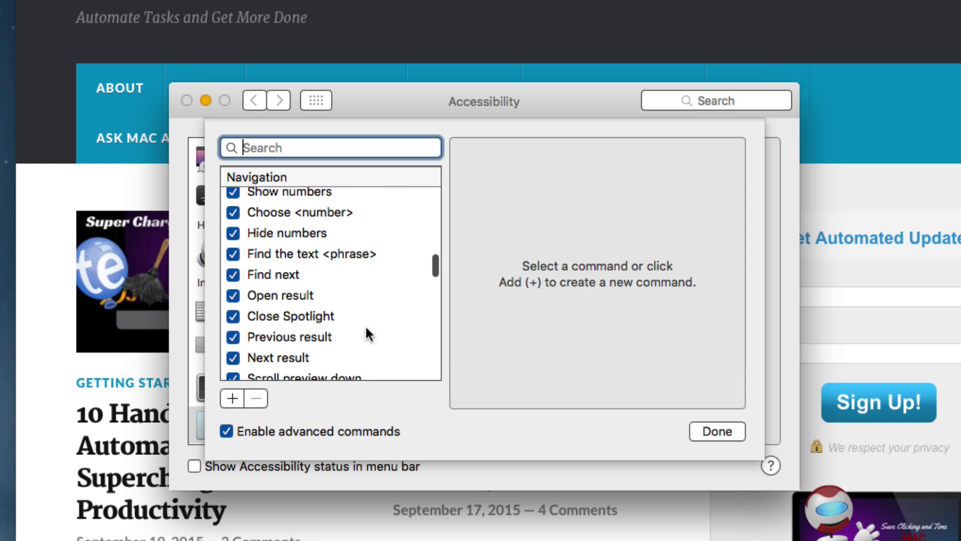
mouse_move(376, 279)
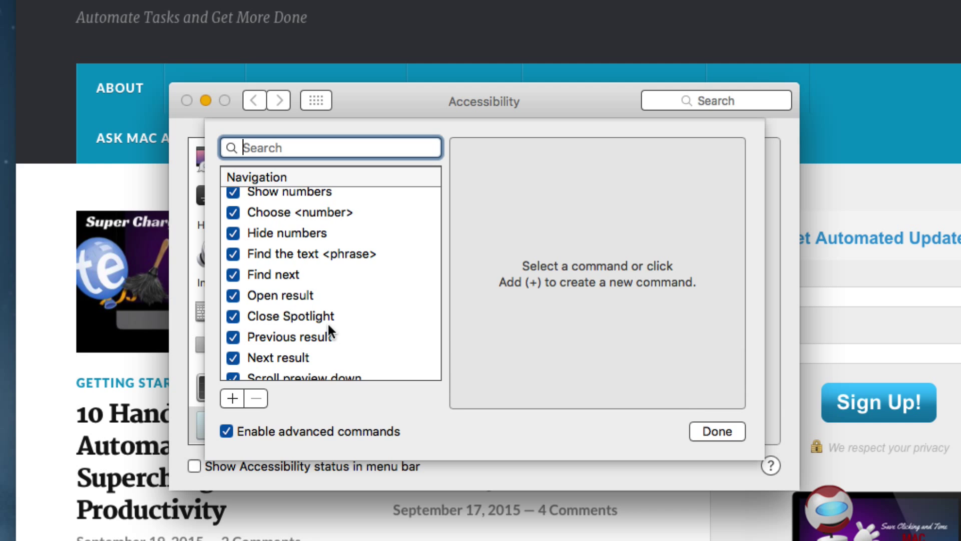
mouse_move(680, 420)
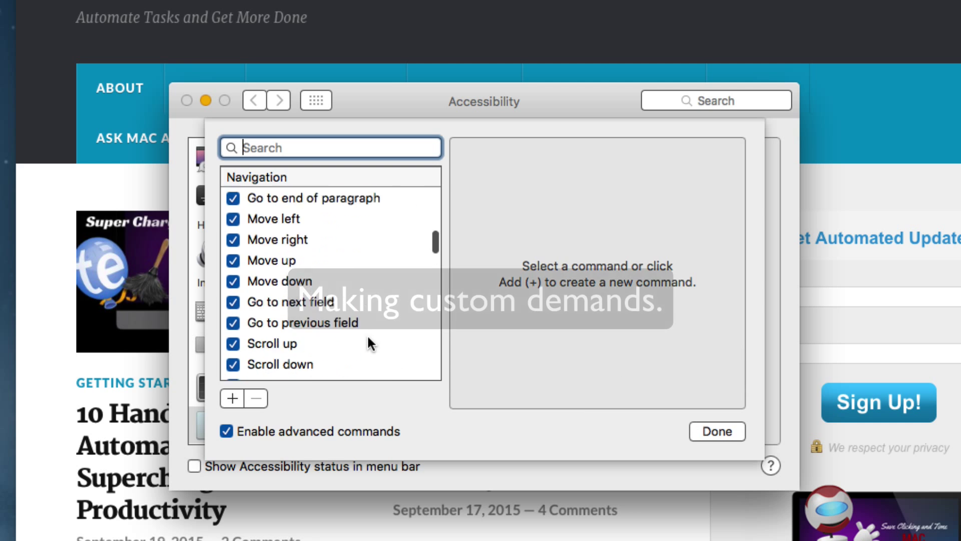
scroll("down", 3)
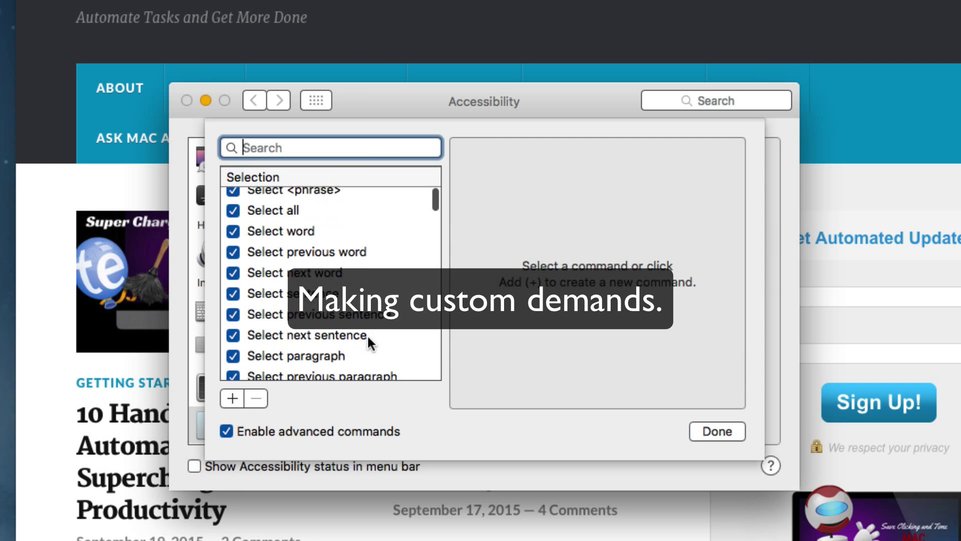
scroll("up", 3)
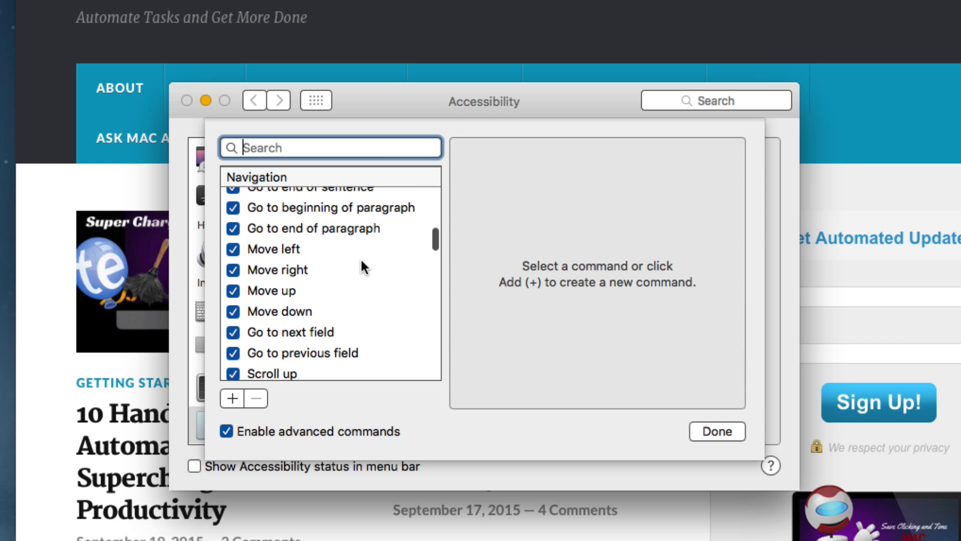
scroll("down", 3)
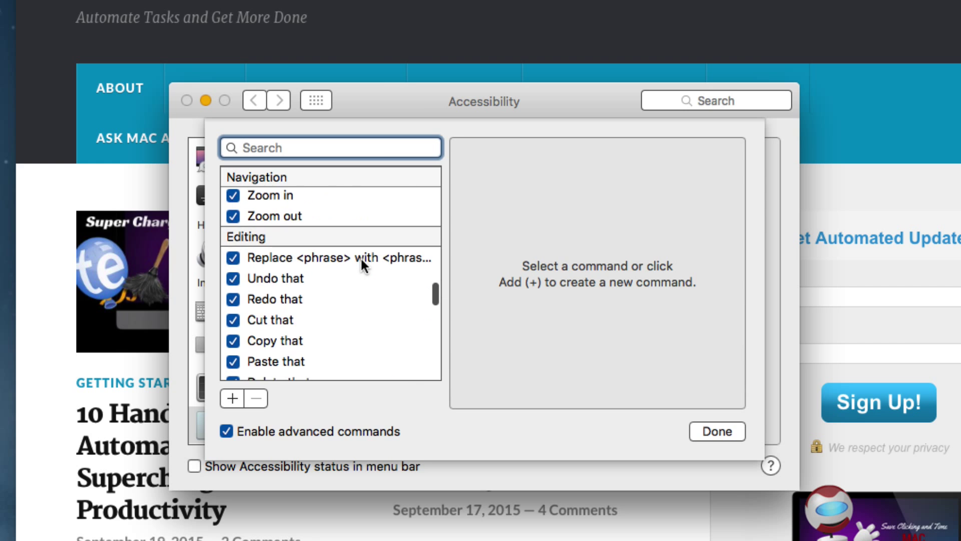
scroll("down", 3)
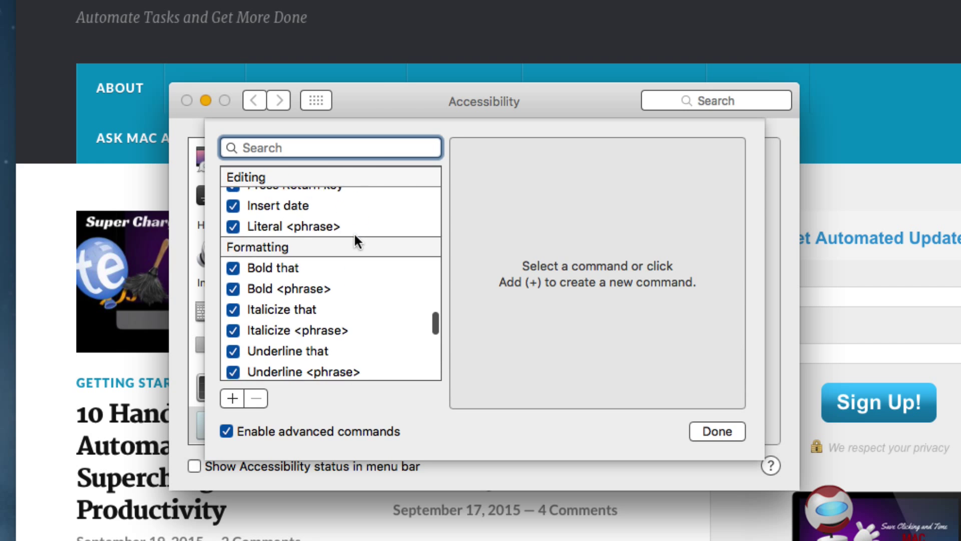
scroll("down", 3)
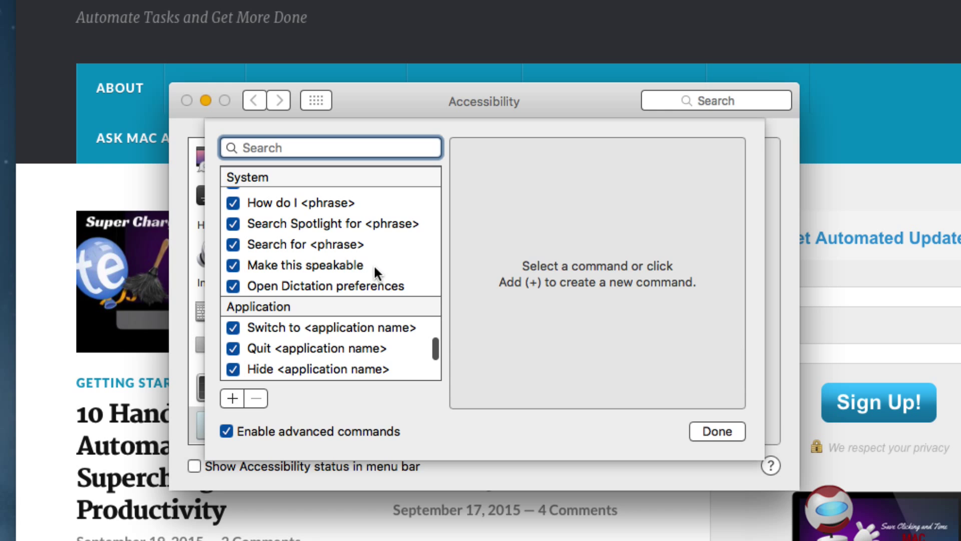
left_click(305, 265)
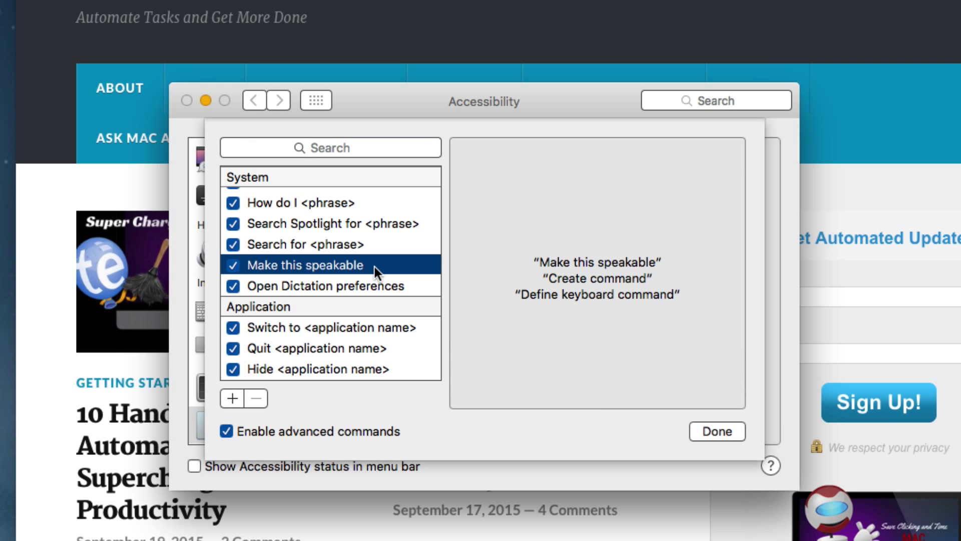
mouse_move(348, 274)
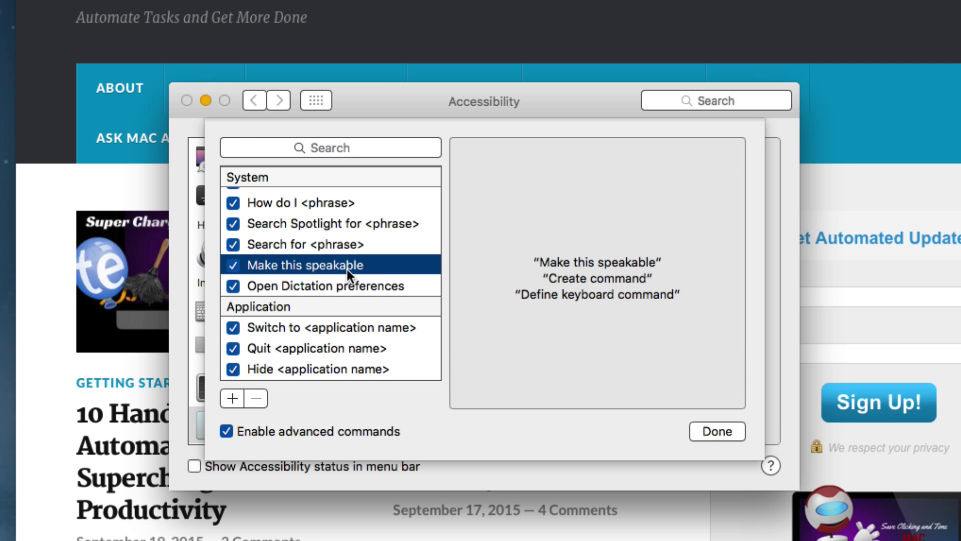
mouse_move(593, 314)
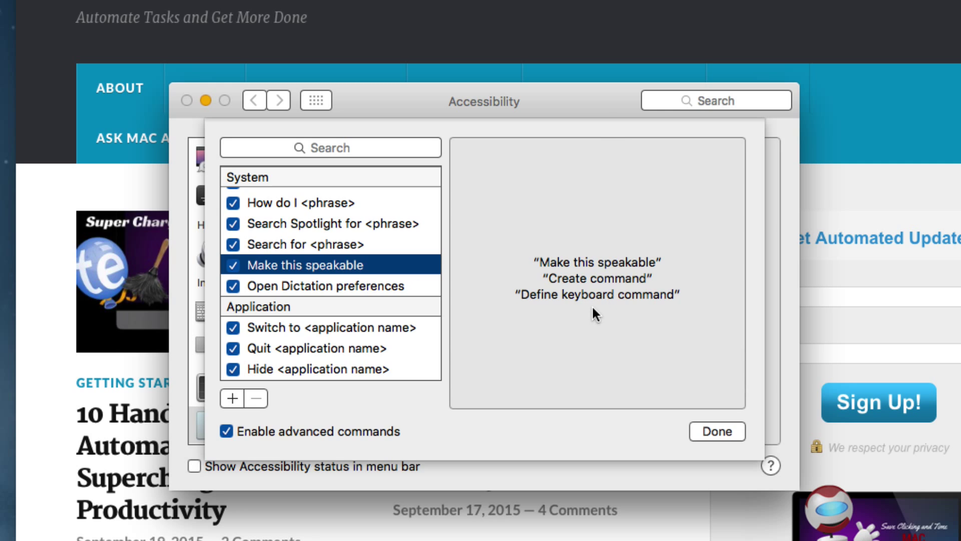
mouse_move(593, 110)
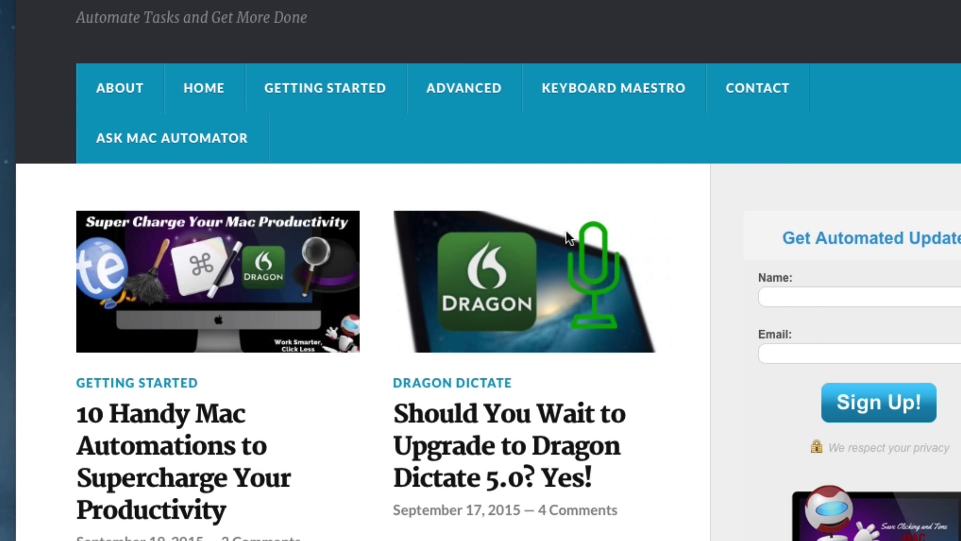
Scroll up on the Mac Automation Tips page in Safari
scroll("up", 3)
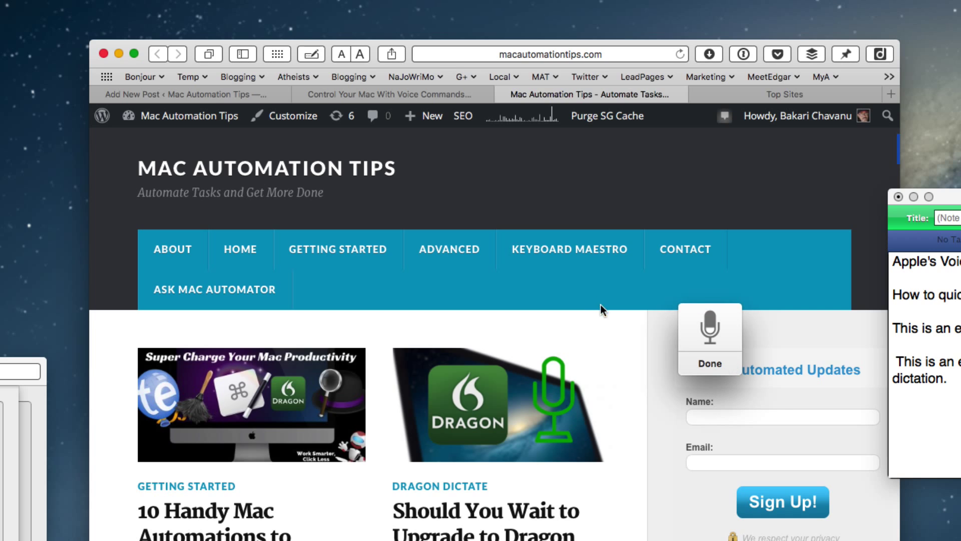
mouse_move(596, 295)
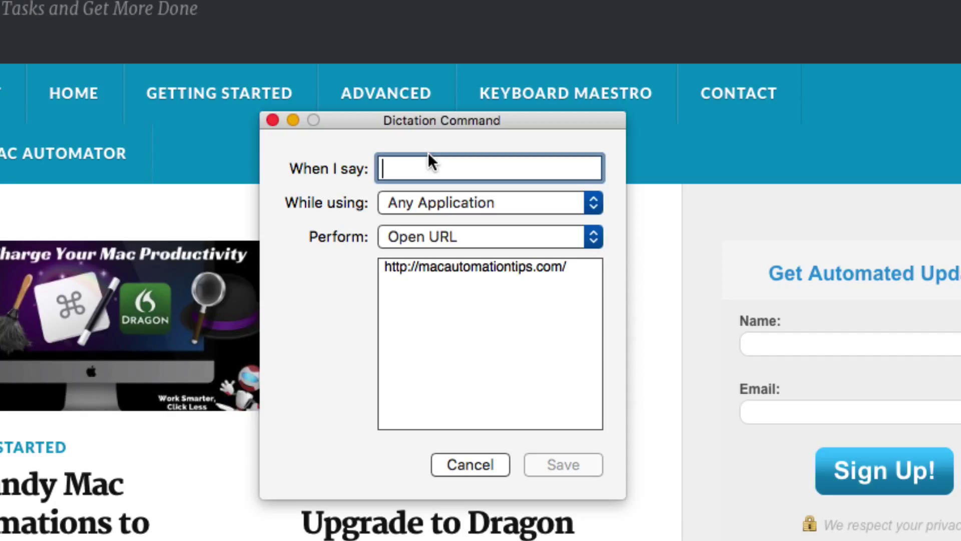
mouse_move(526, 210)
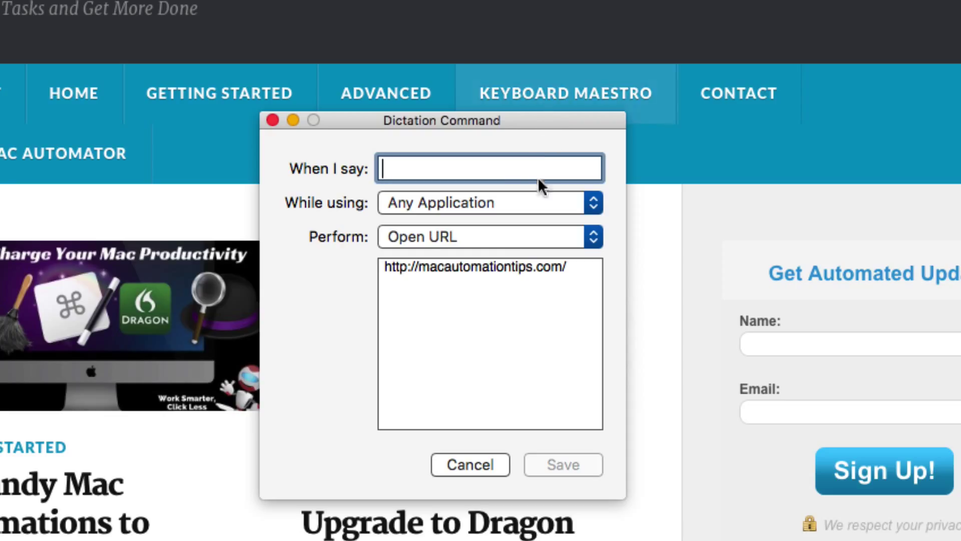
mouse_move(508, 138)
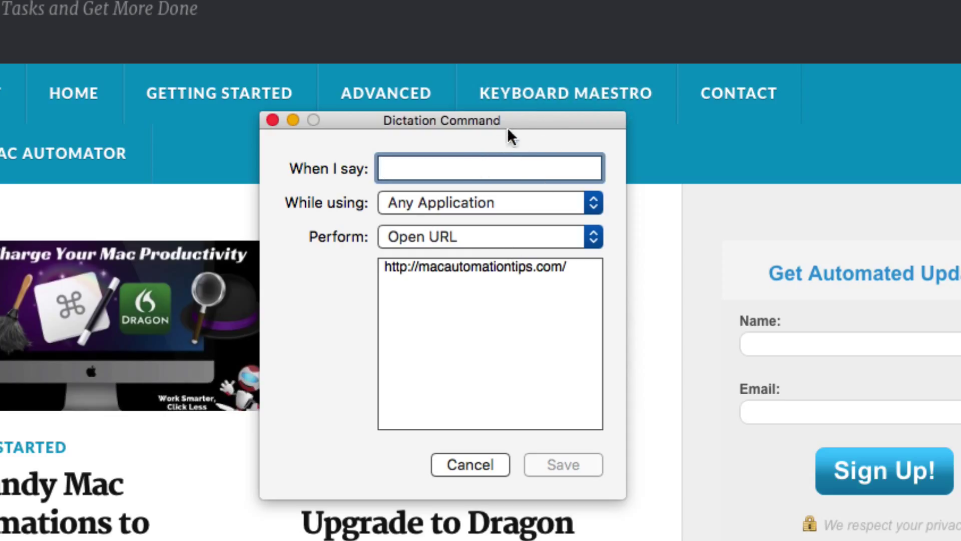
mouse_move(447, 226)
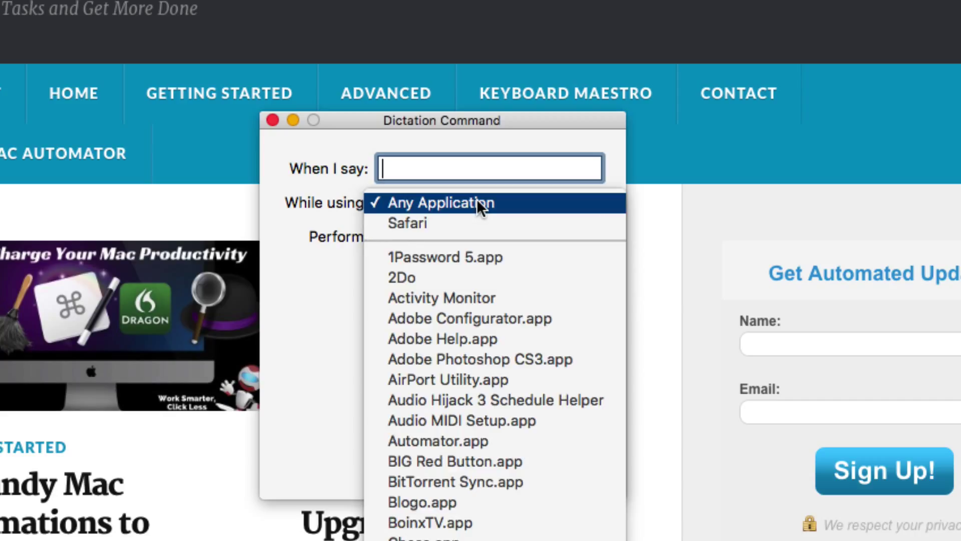
Save an any-application command 'go to mac automation tips' opening macautomationtips.com
left_click(446, 203)
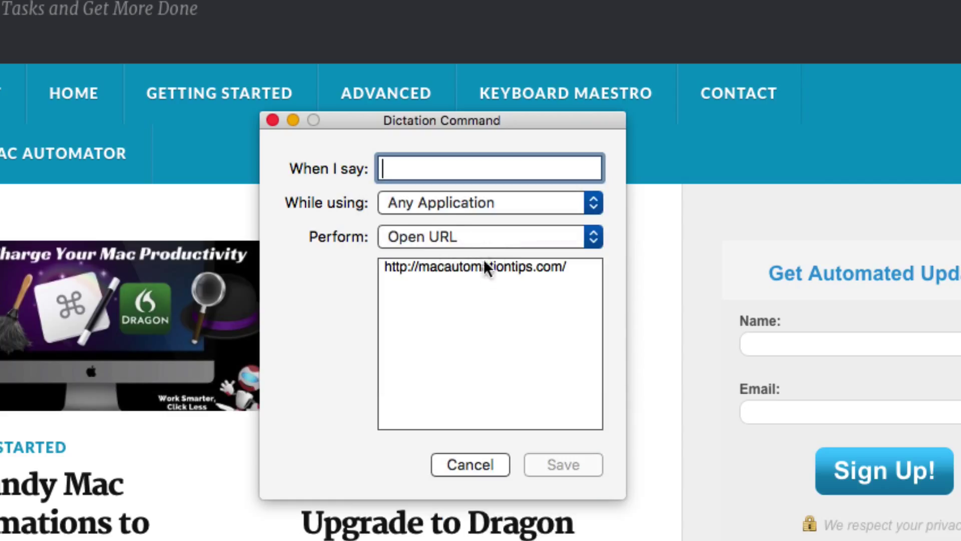
mouse_move(441, 205)
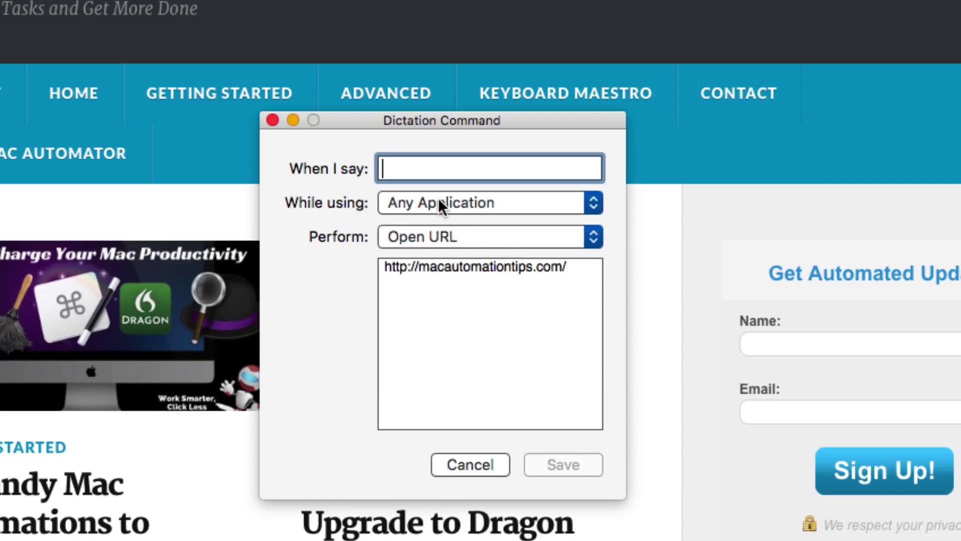
type("go to")
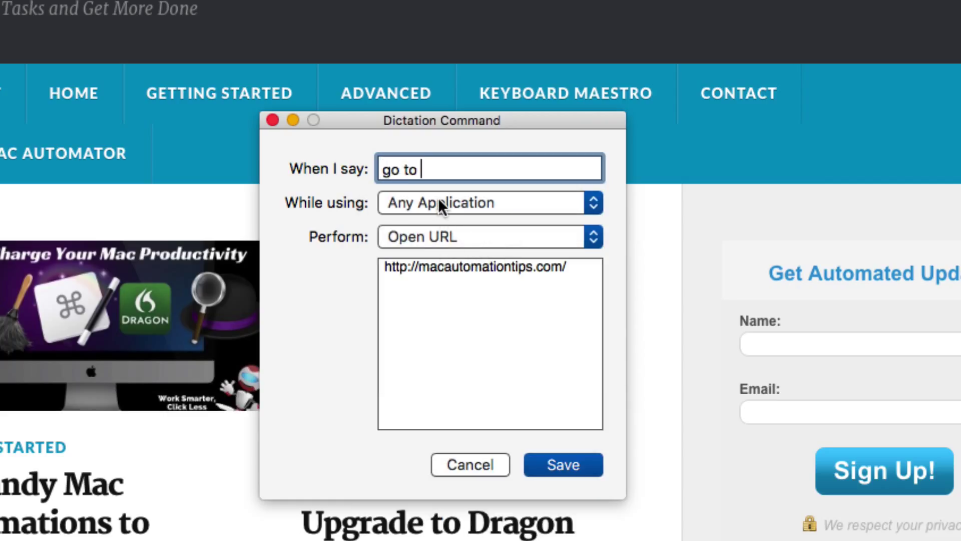
type("mac a")
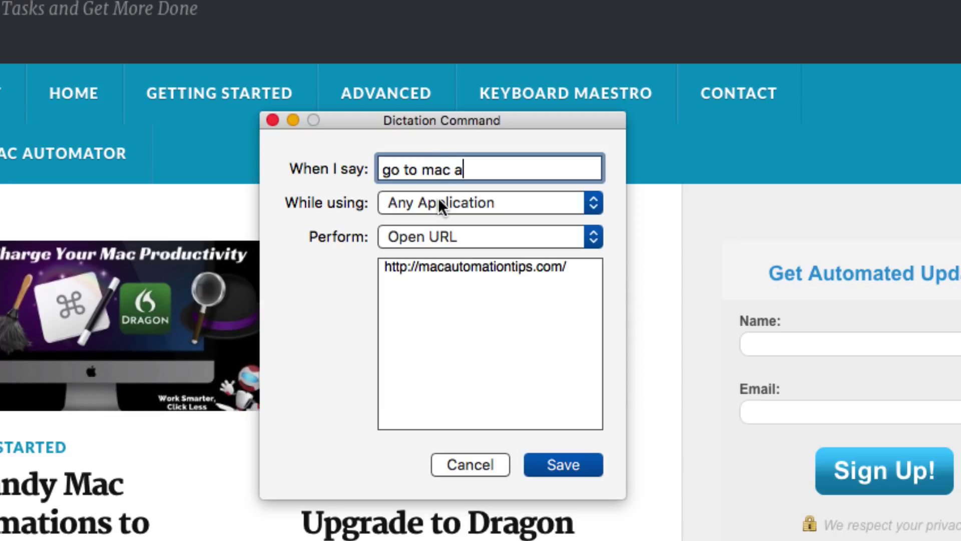
type("utomatio")
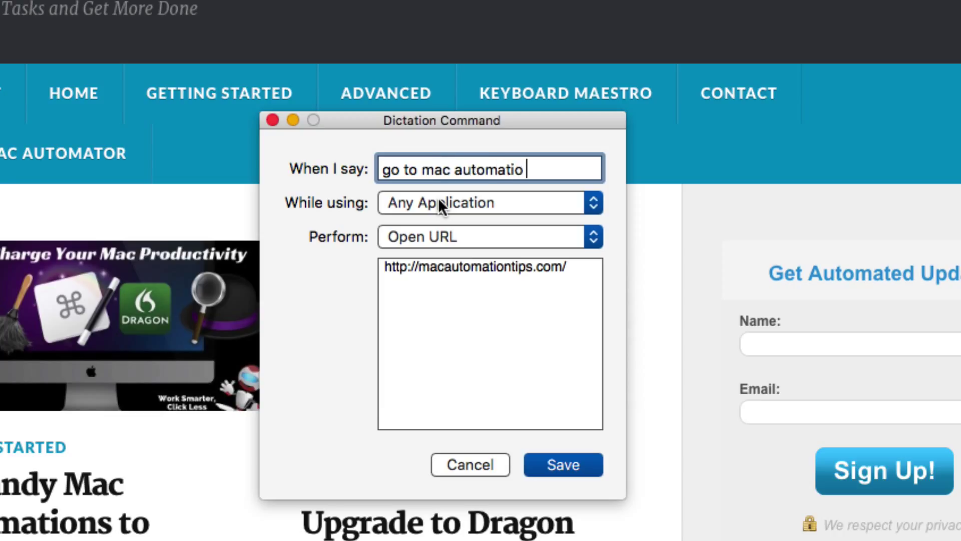
type("n tips")
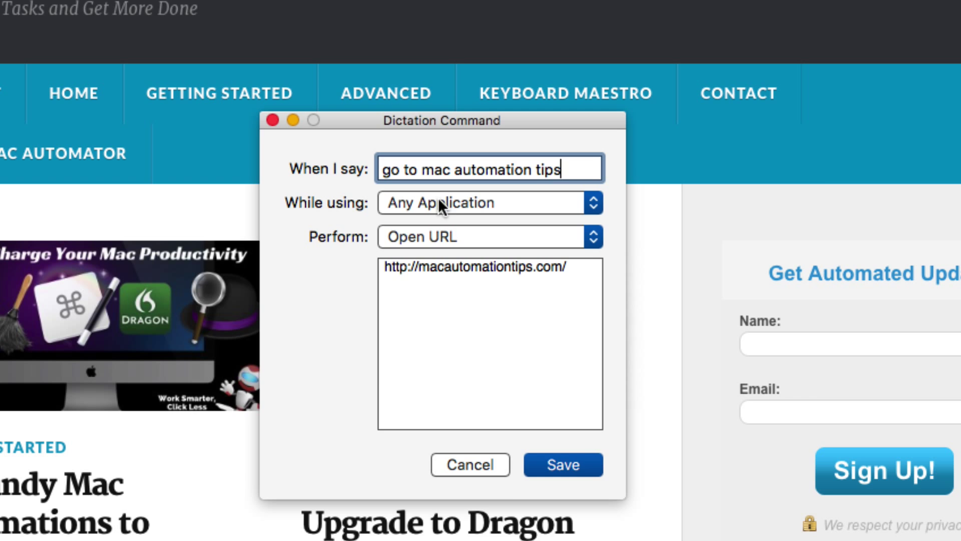
left_click(562, 464)
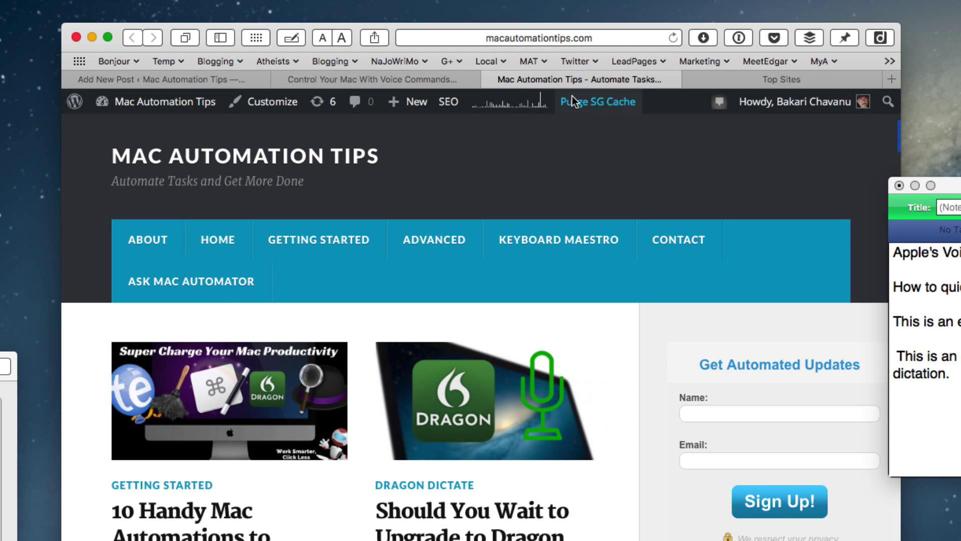
Open a new Safari tab and speak 'go to mac automation tips' to load macautomationtips.com
left_click(779, 79)
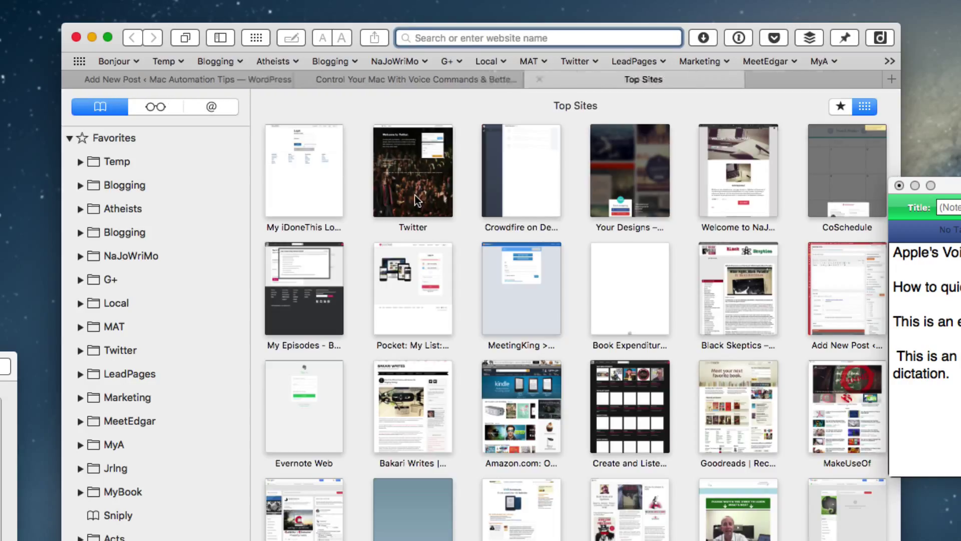
mouse_move(423, 251)
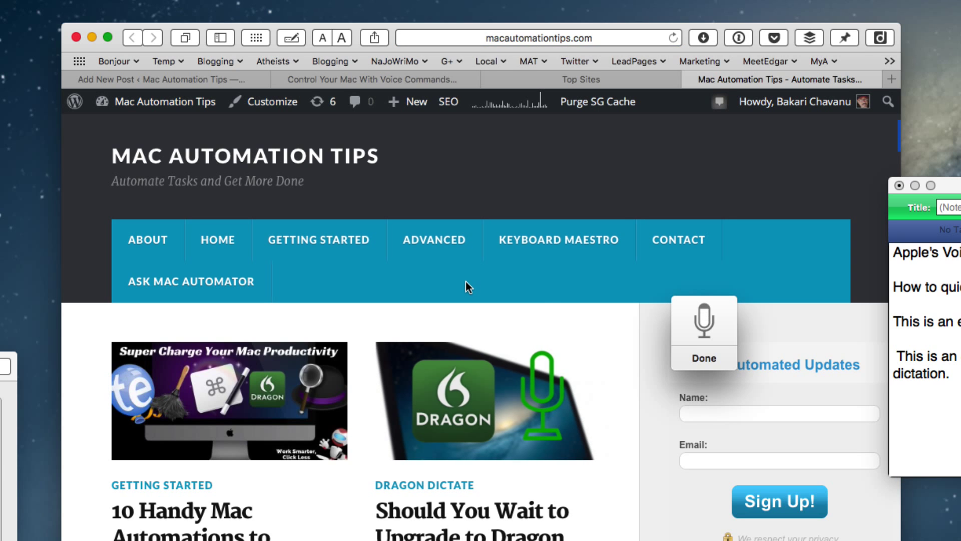
left_click(703, 357)
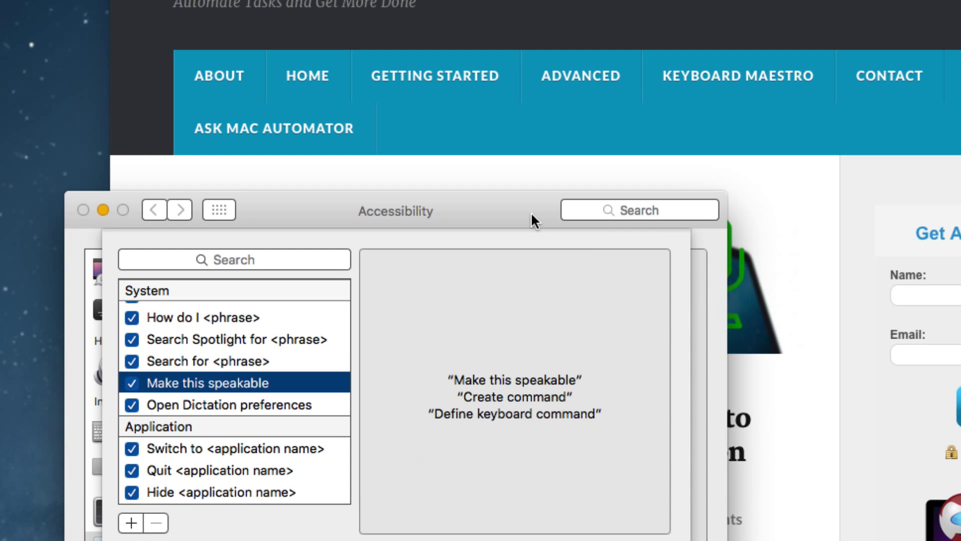
mouse_move(180, 365)
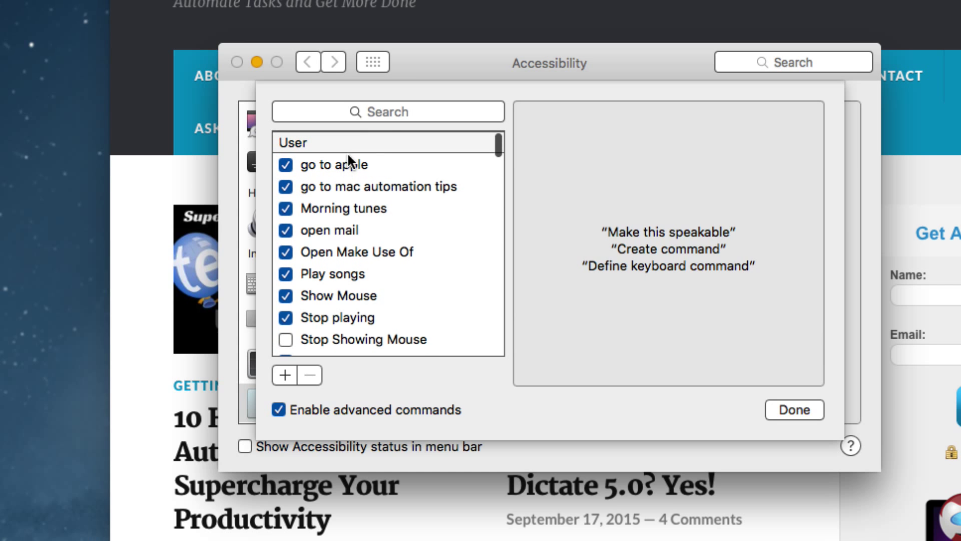
mouse_move(365, 232)
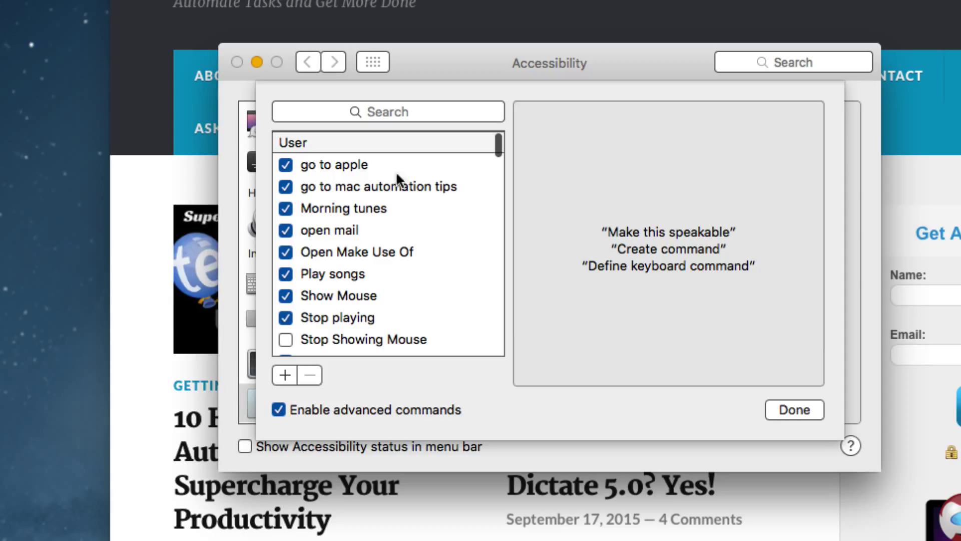
mouse_move(372, 304)
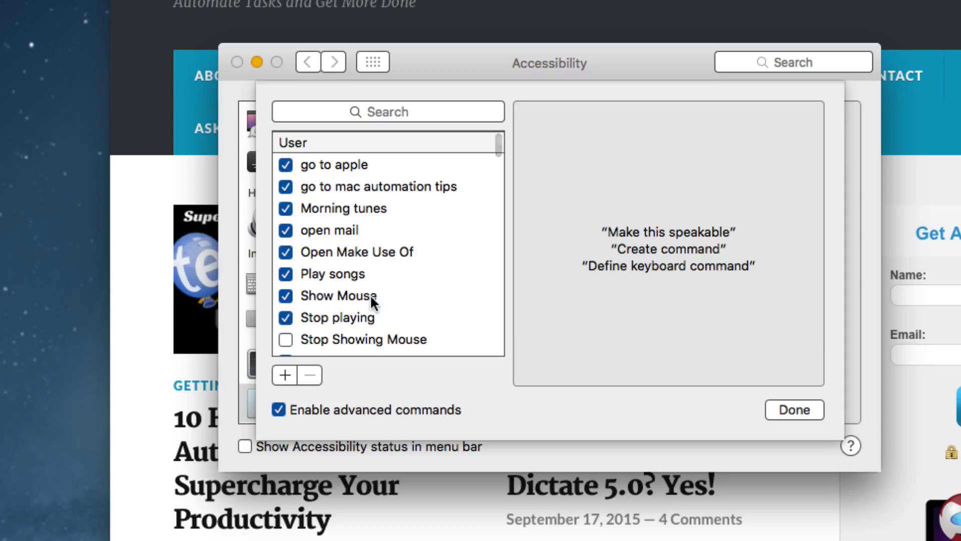
mouse_move(385, 277)
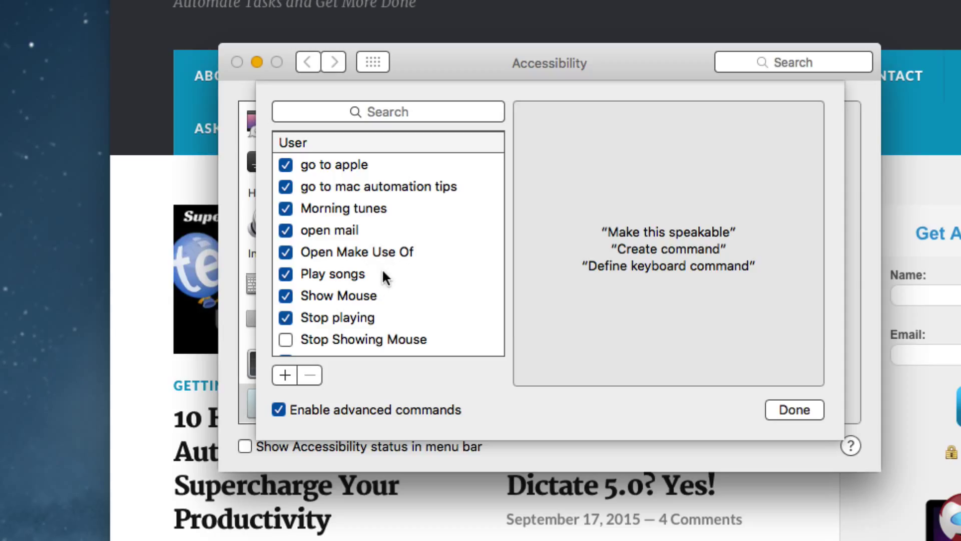
mouse_move(401, 191)
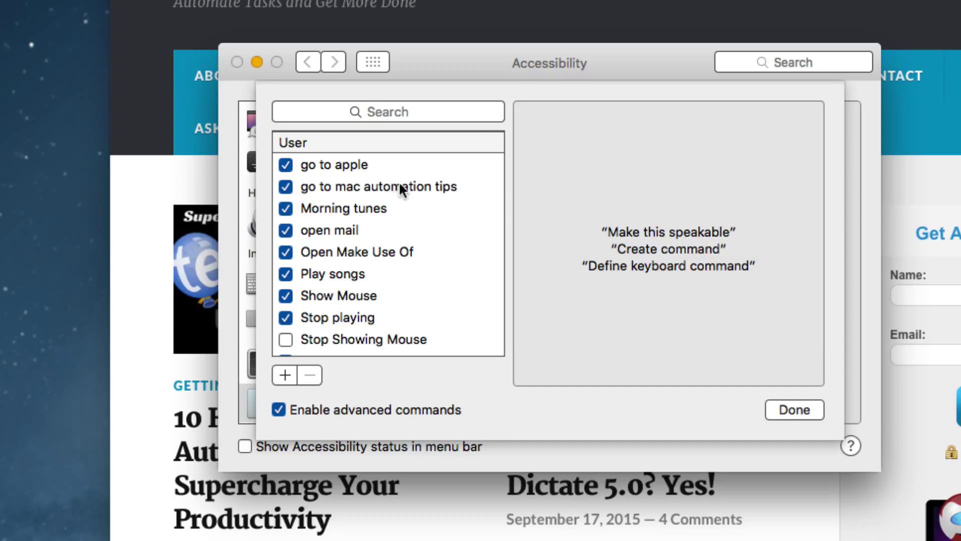
mouse_move(363, 264)
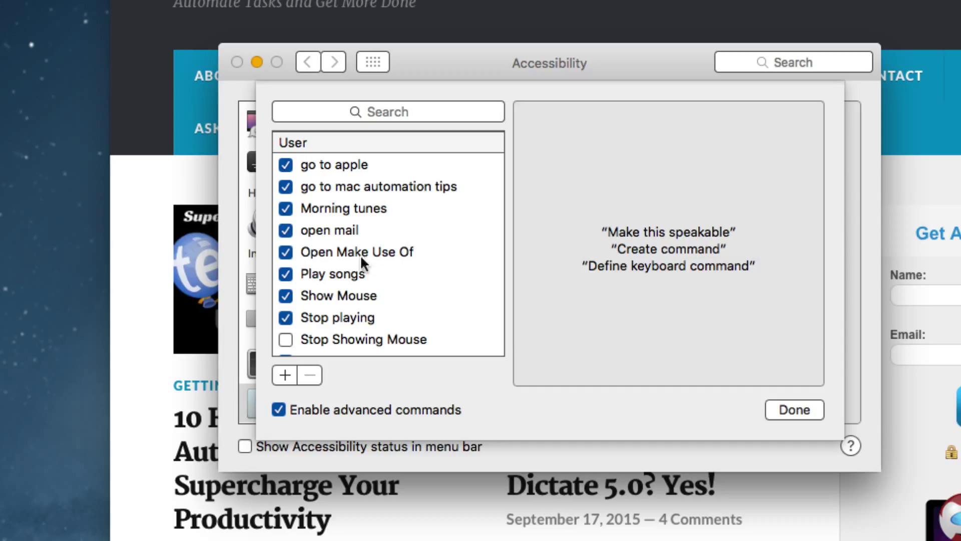
mouse_move(396, 318)
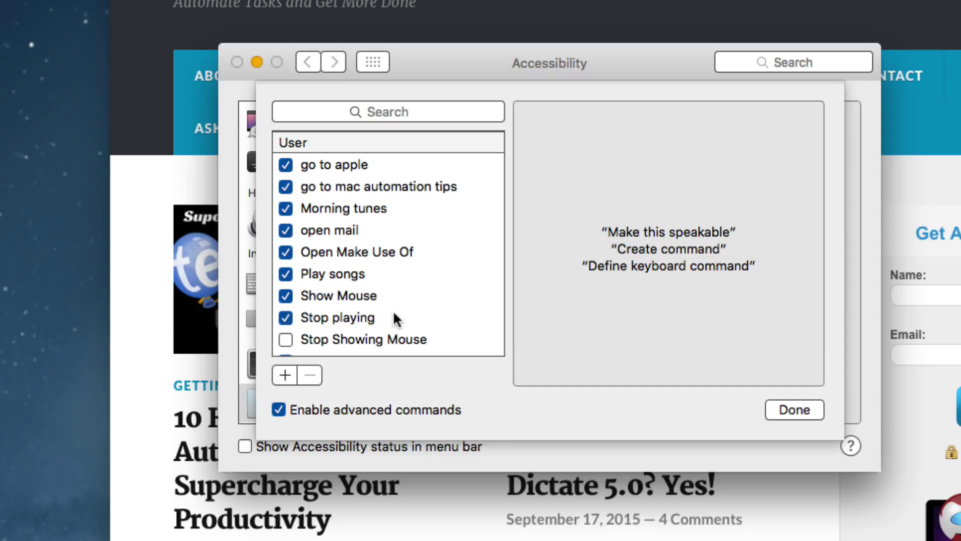
mouse_move(405, 194)
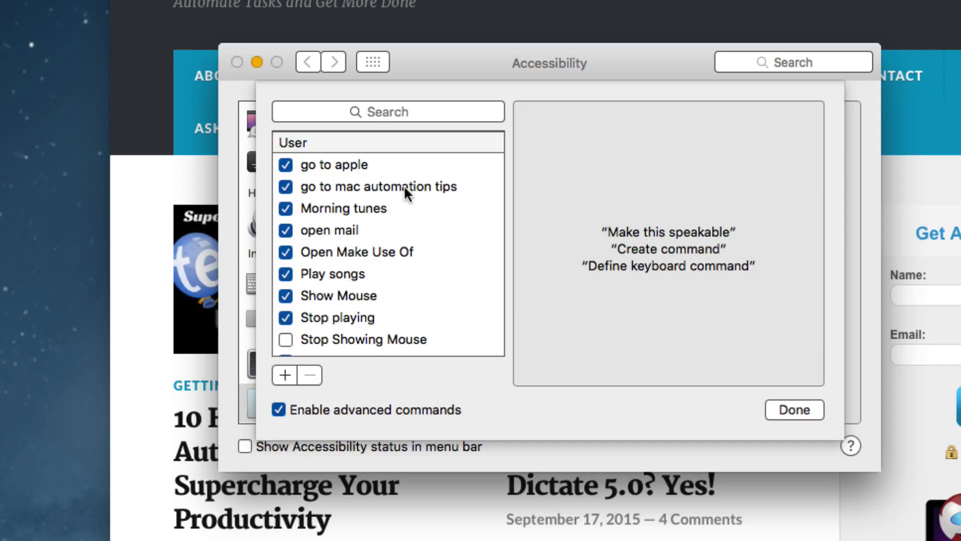
mouse_move(397, 310)
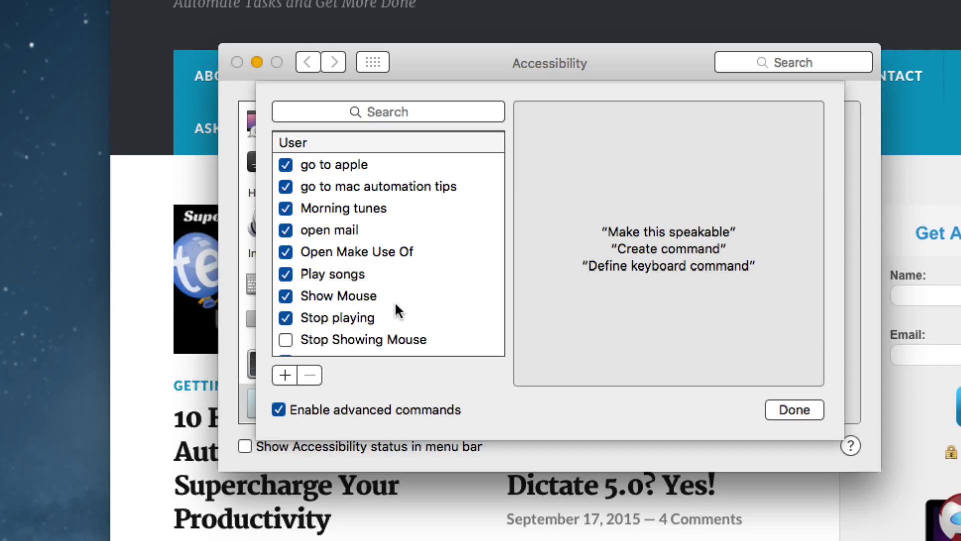
Show the Stop playing command's details: any application, performing Pause iTunes.app
left_click(342, 317)
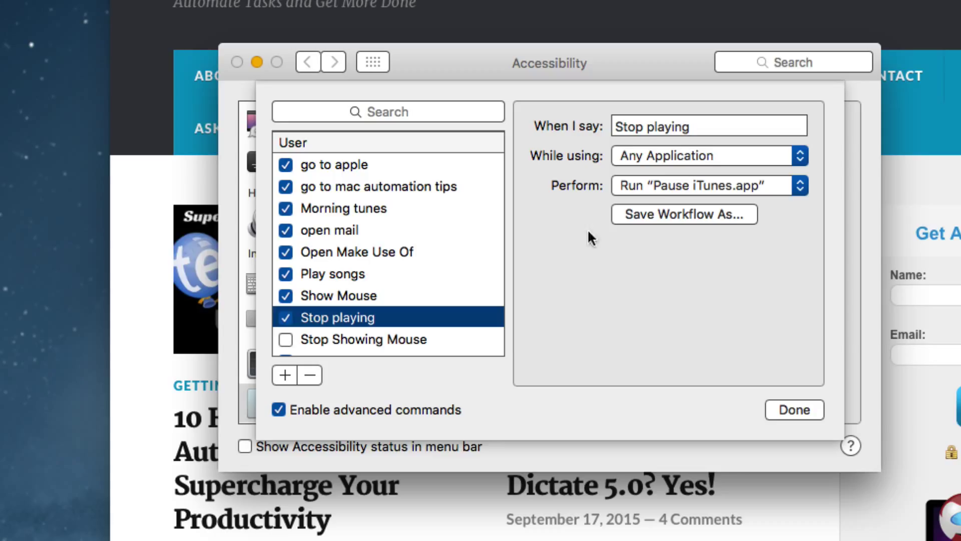
mouse_move(686, 145)
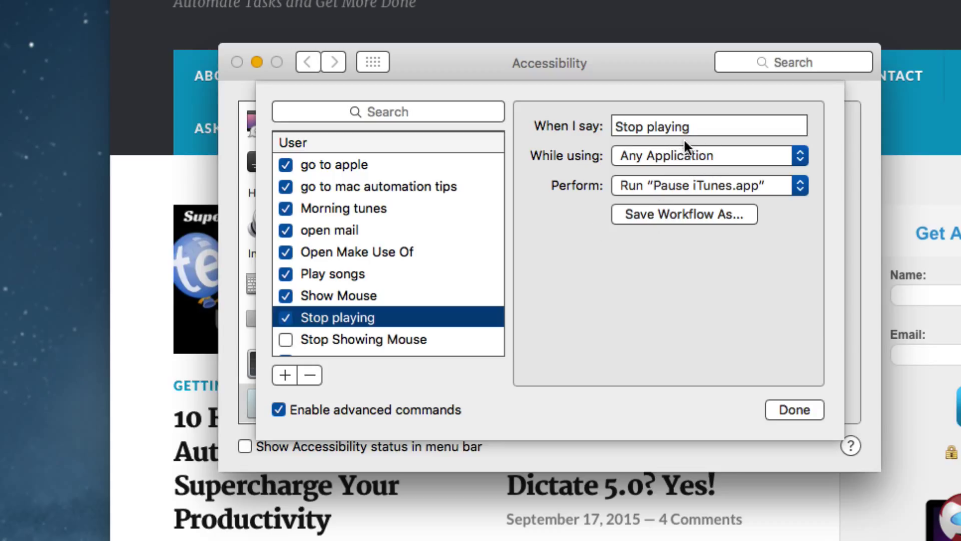
mouse_move(701, 208)
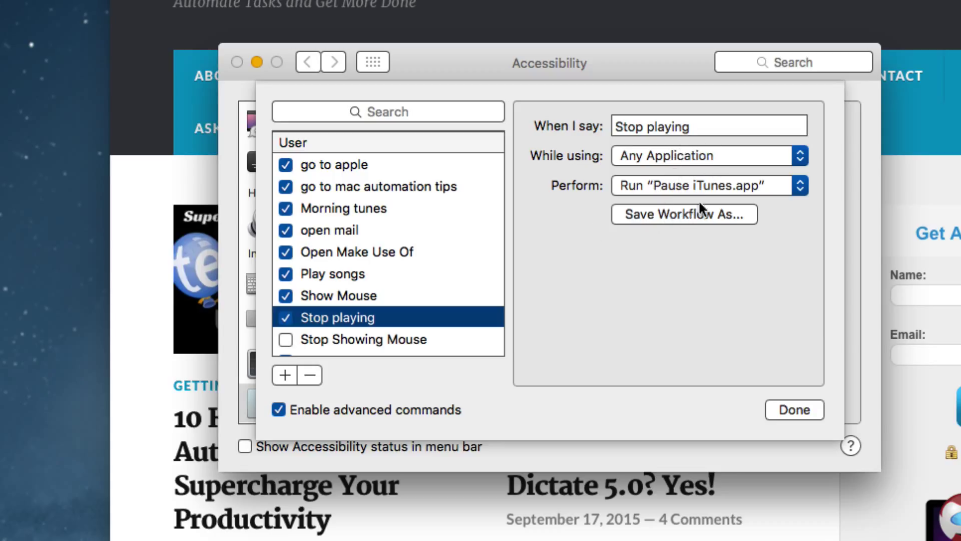
mouse_move(723, 233)
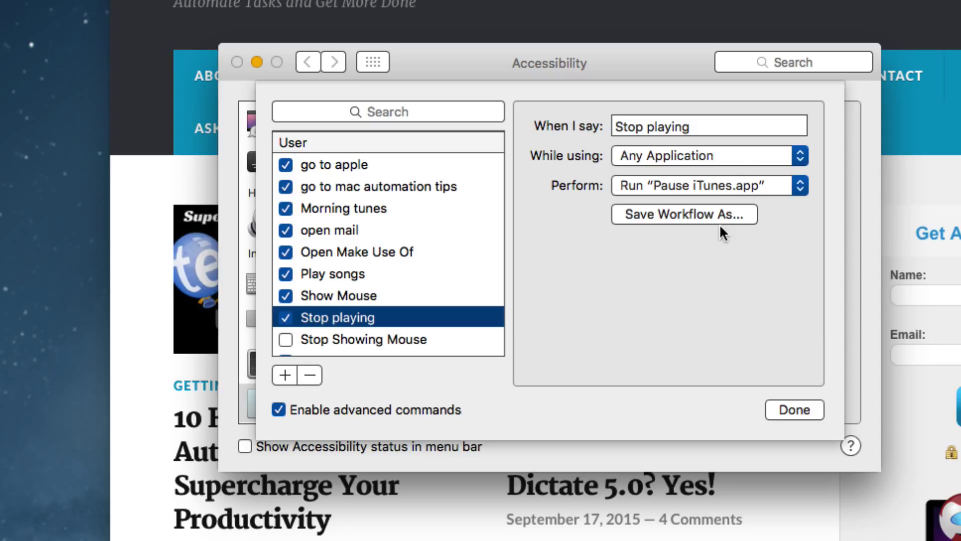
mouse_move(805, 407)
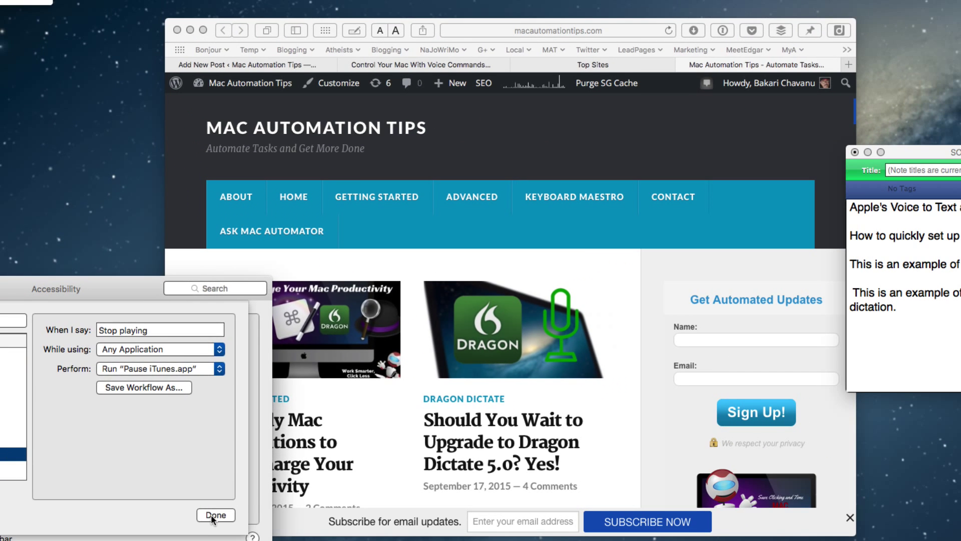
Close the commands list and start a new dictation command that pastes text
left_click(216, 515)
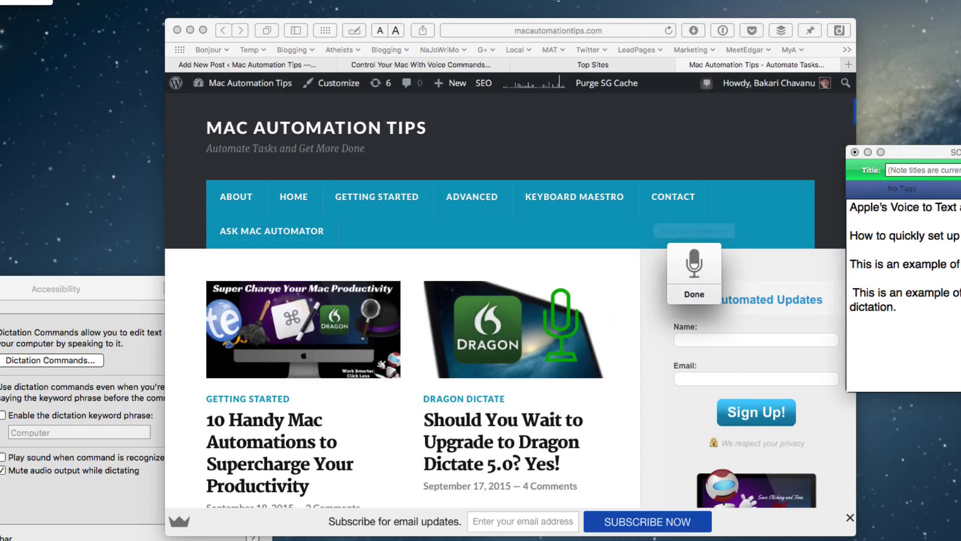
left_click(51, 360)
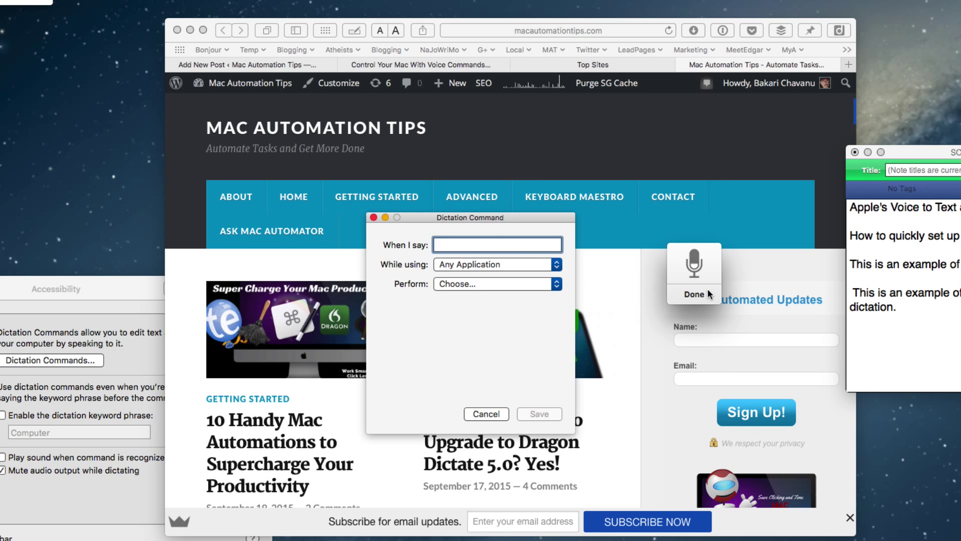
type("Alright so")
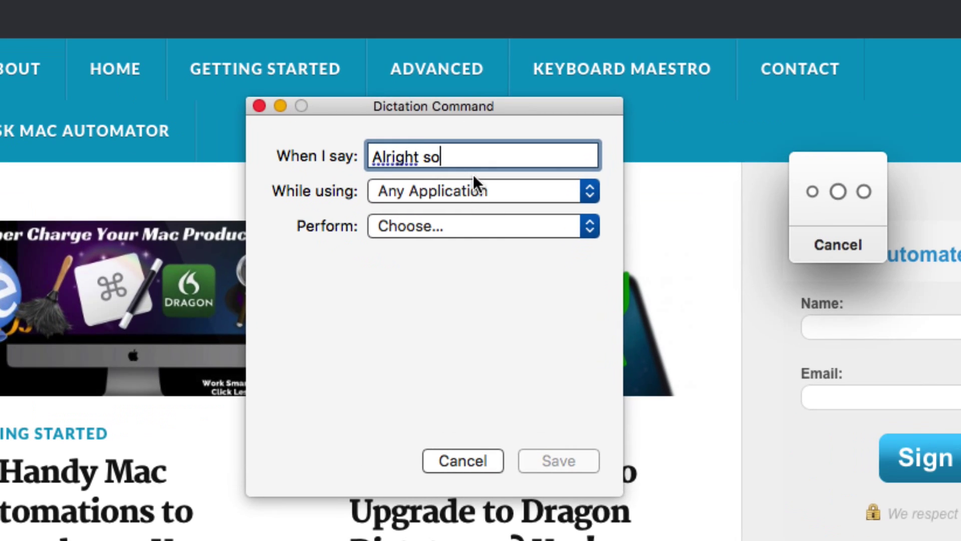
type("when you open this")
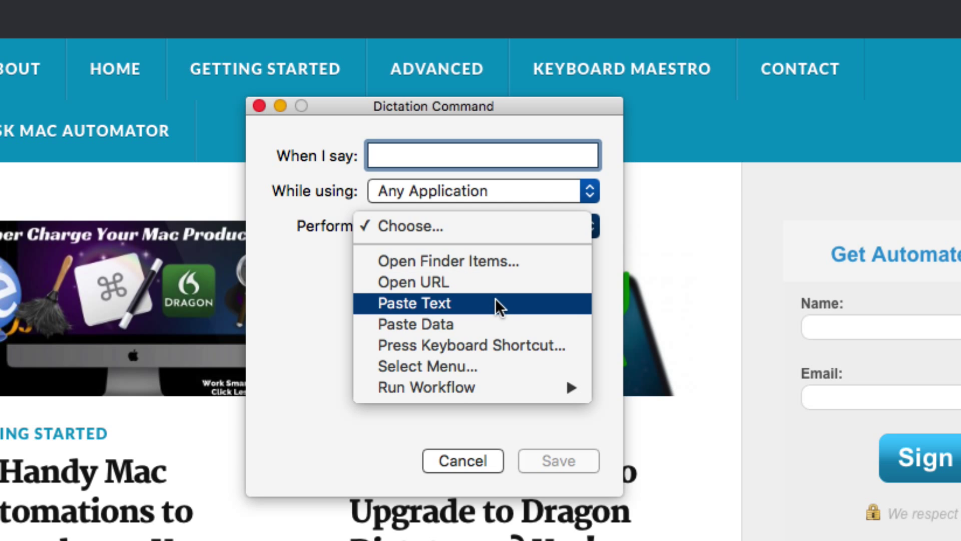
left_click(418, 303)
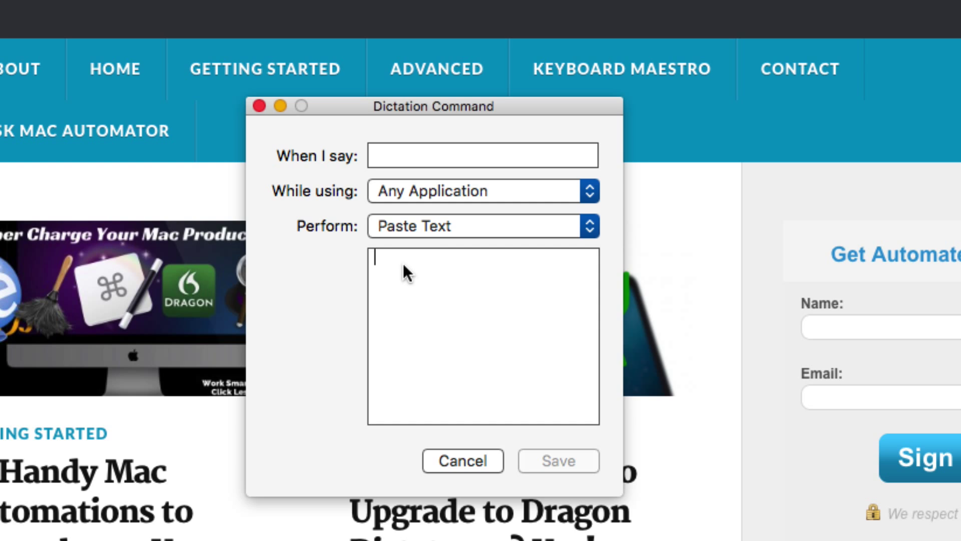
mouse_move(420, 265)
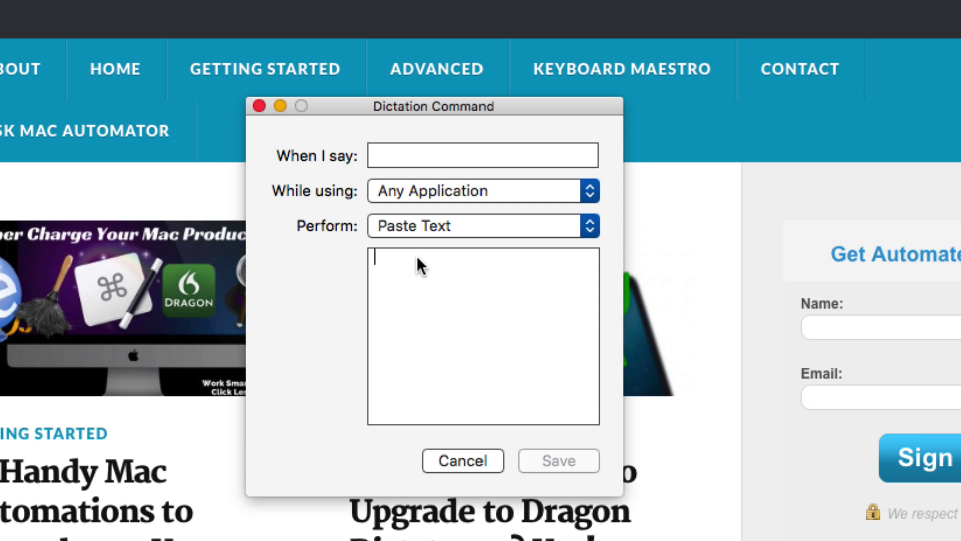
mouse_move(395, 205)
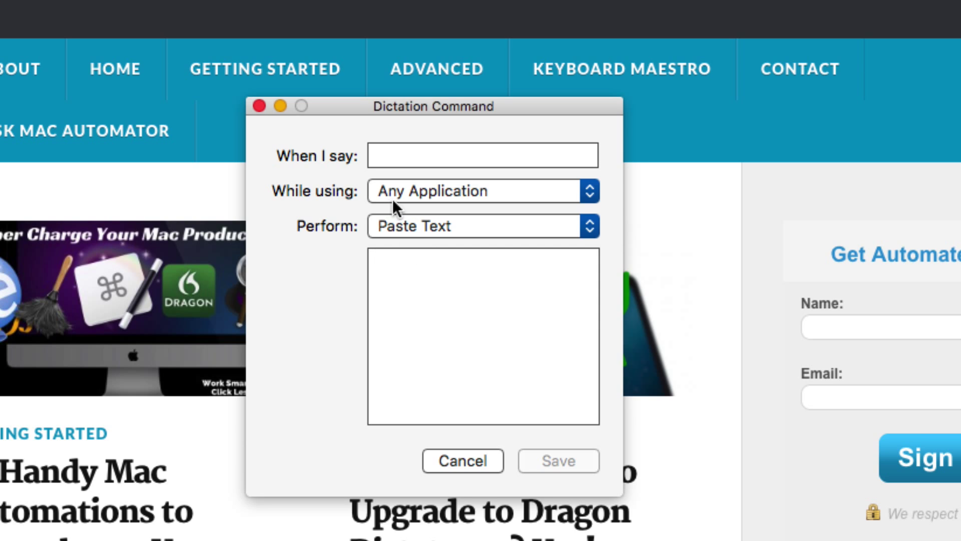
mouse_move(400, 156)
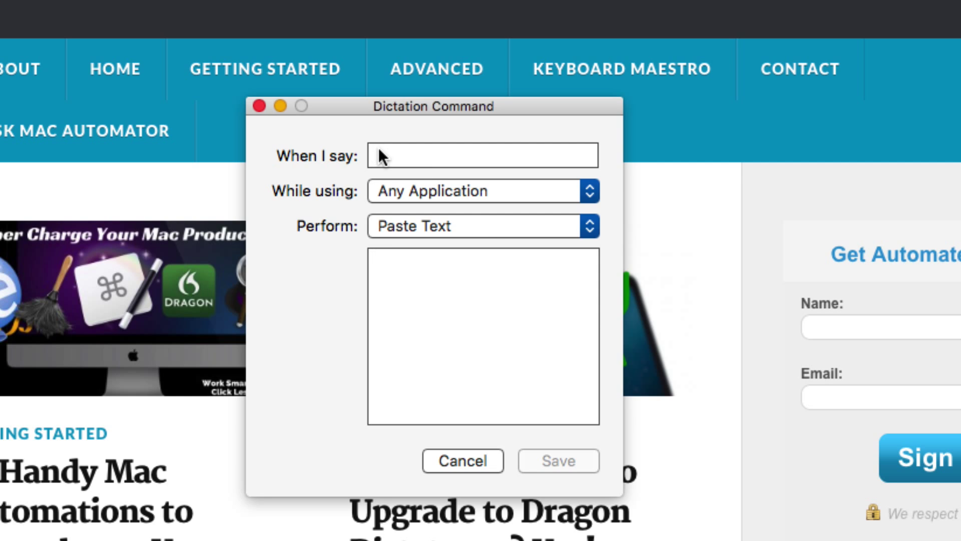
Set the phrase 'my name' to paste 'Bakari Chavanu' and save the command
left_click(482, 155)
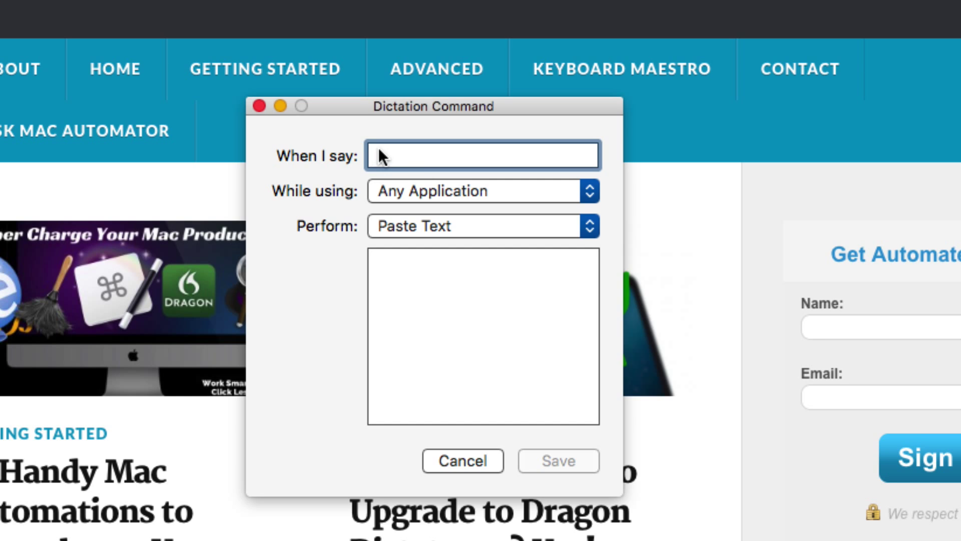
type("m")
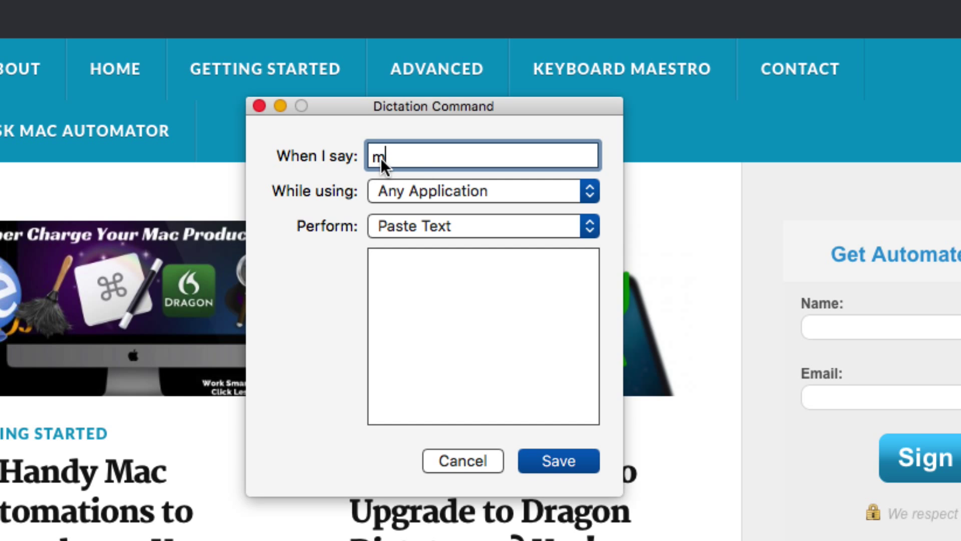
type("y name")
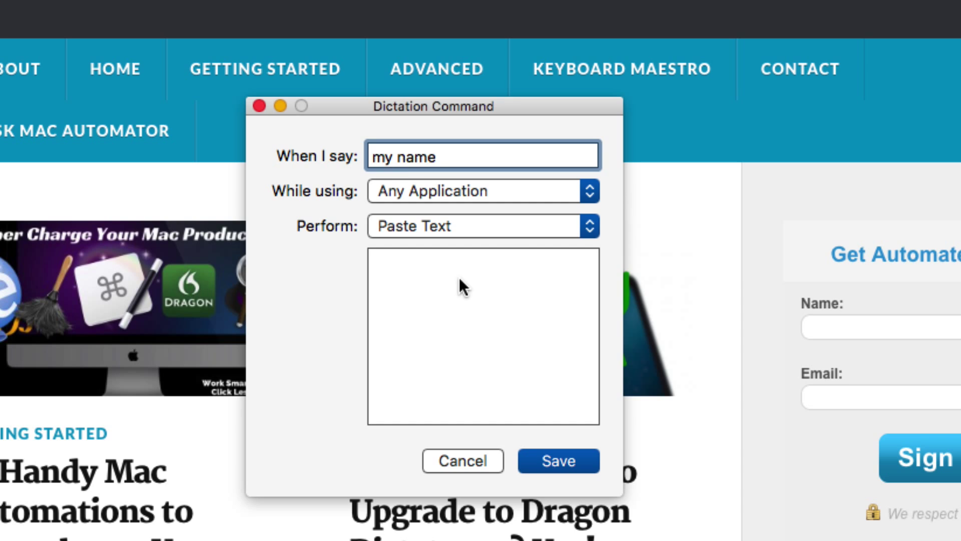
type("Bakari")
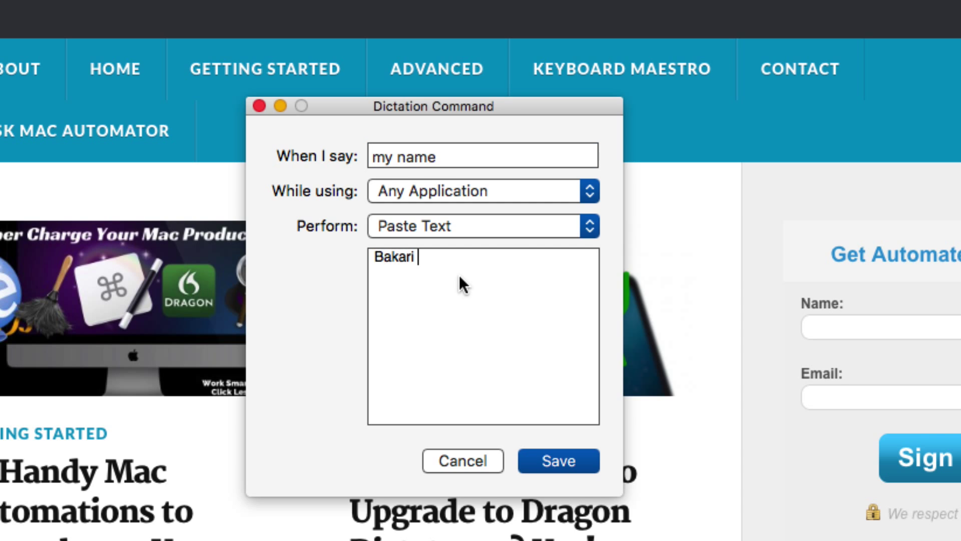
type("Chavanu")
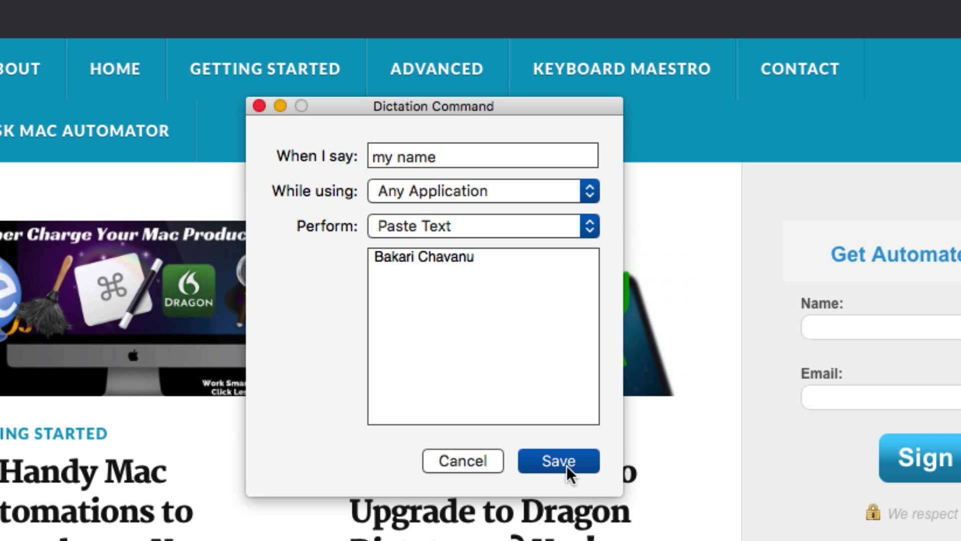
left_click(559, 461)
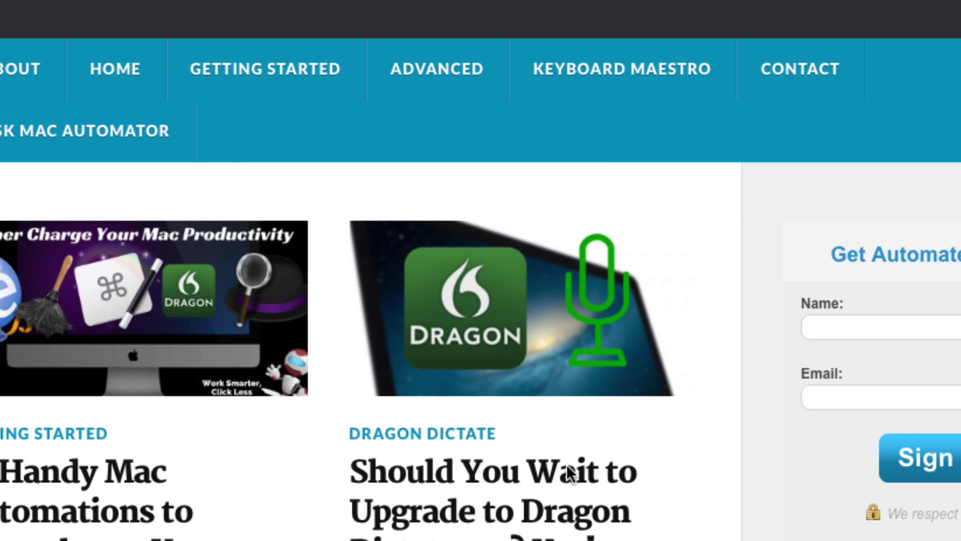
mouse_move(570, 475)
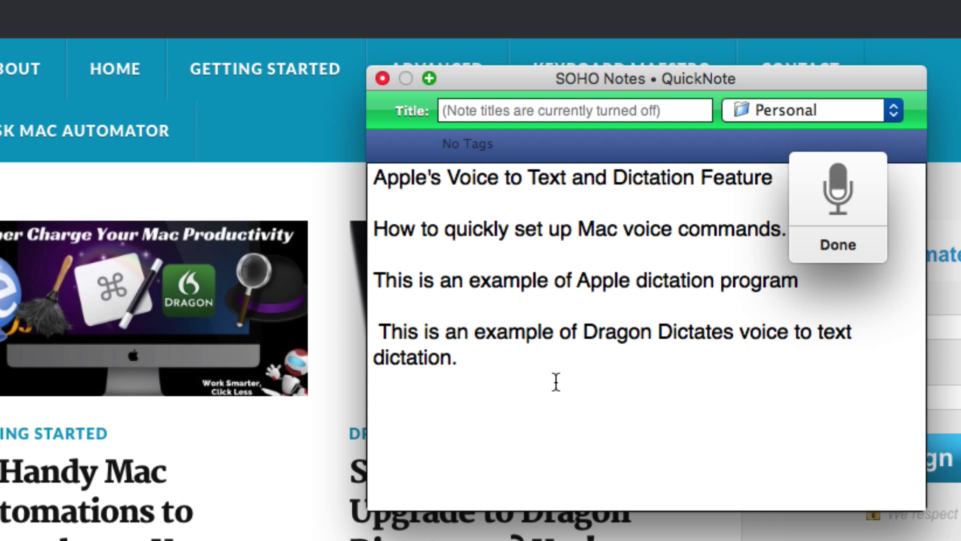
Dictate 'my name' into the SOHO Notes quick note to paste 'Bakari Chavanu', then cancel dictation
type("Bakari Chavanu you see it did right there r")
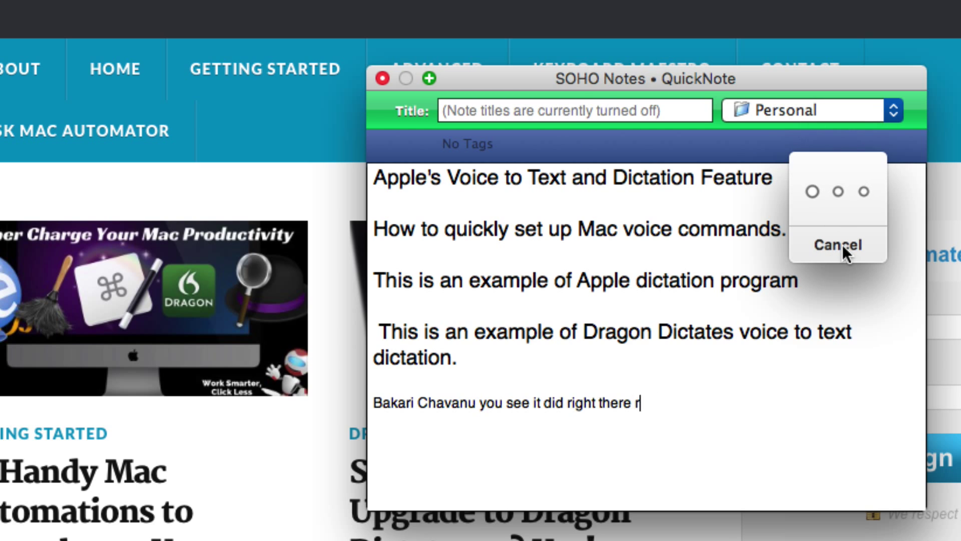
left_click(839, 245)
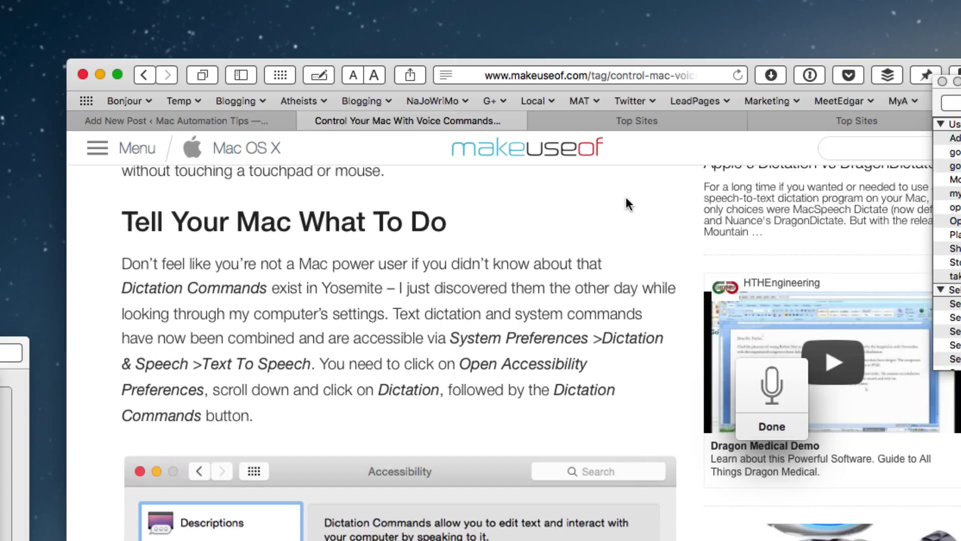
mouse_move(557, 241)
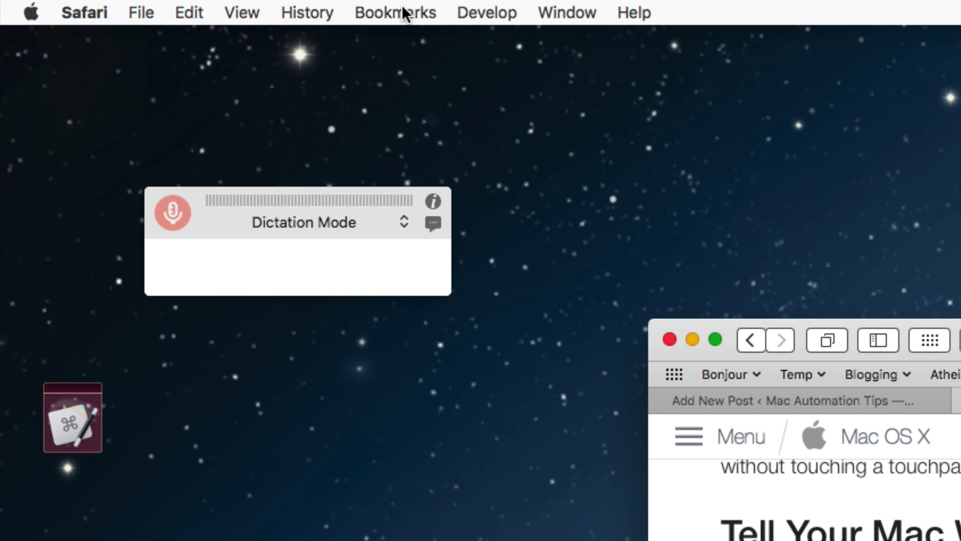
Browse Safari's Bookmarks menu and make Add Bookmark… a speakable command
left_click(394, 12)
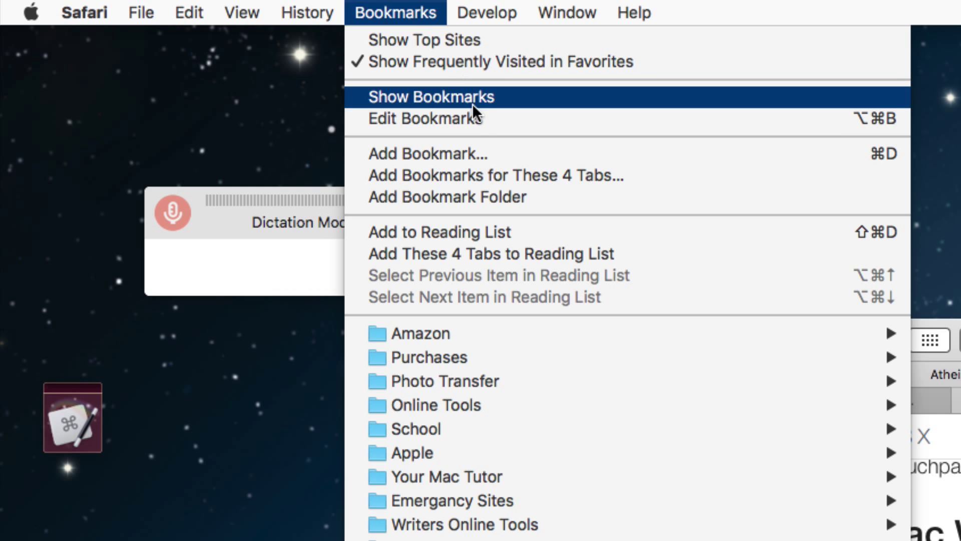
mouse_move(438, 153)
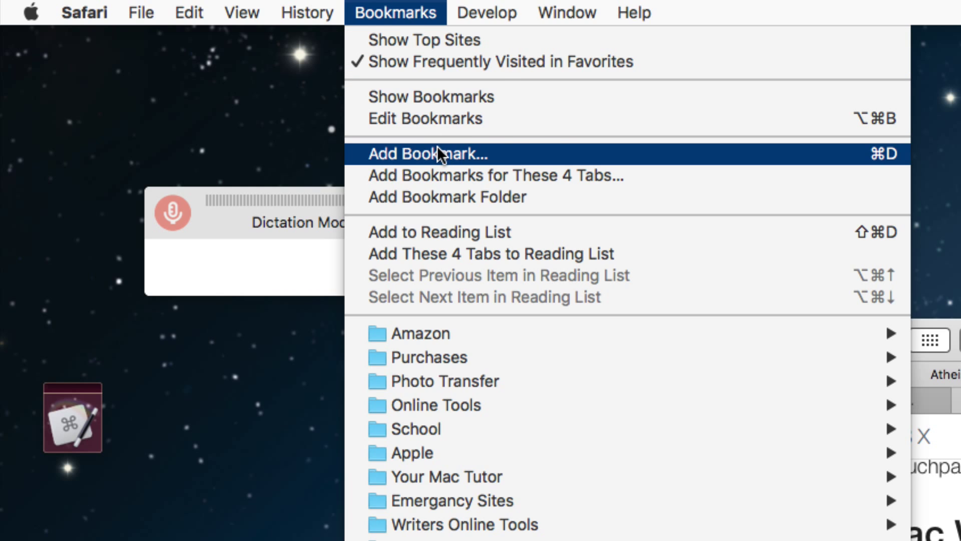
mouse_move(556, 157)
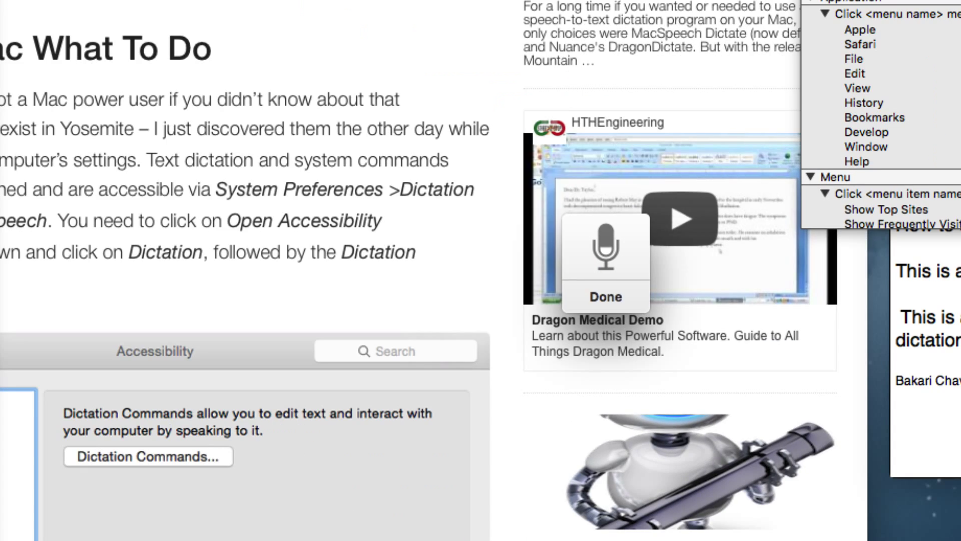
left_click(140, 457)
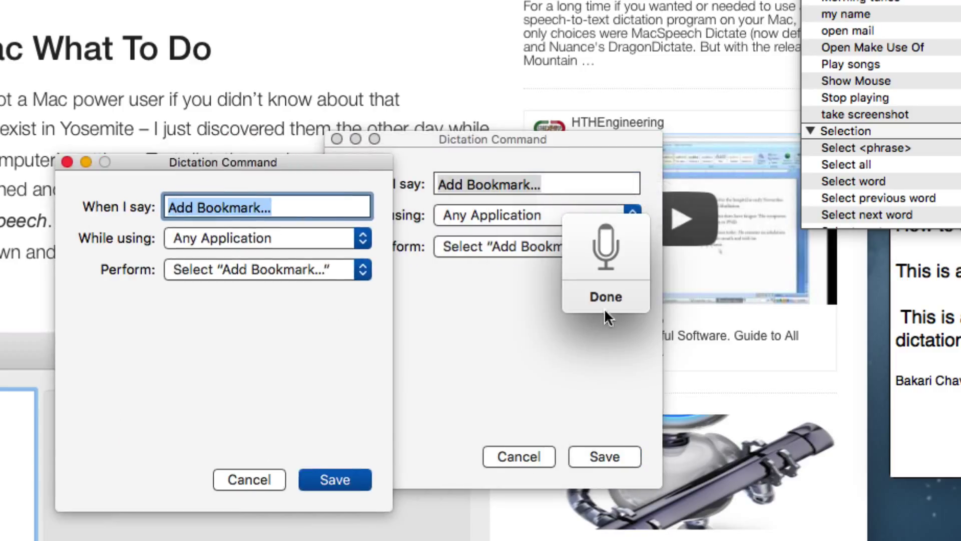
Review the Add Bookmark… command and set While using to Any Application
left_click(604, 297)
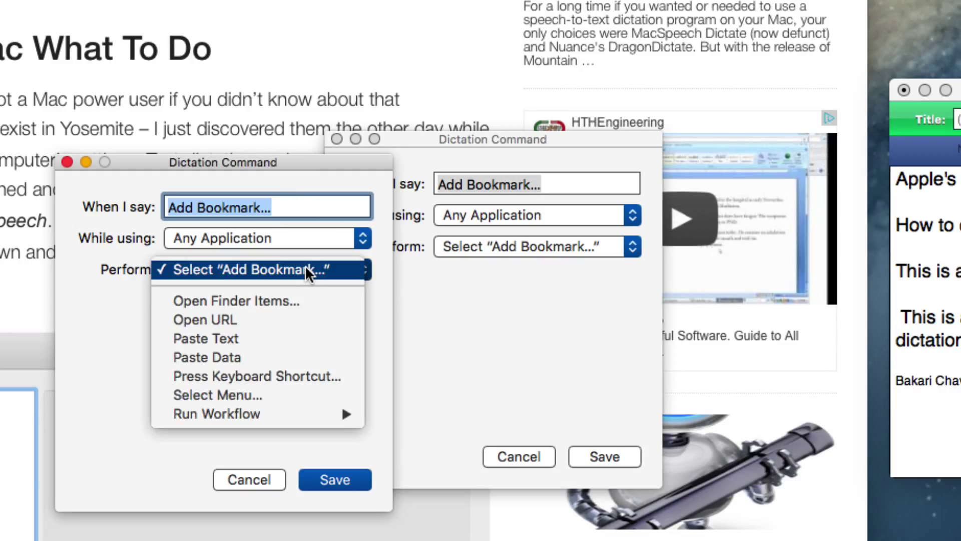
left_click(248, 269)
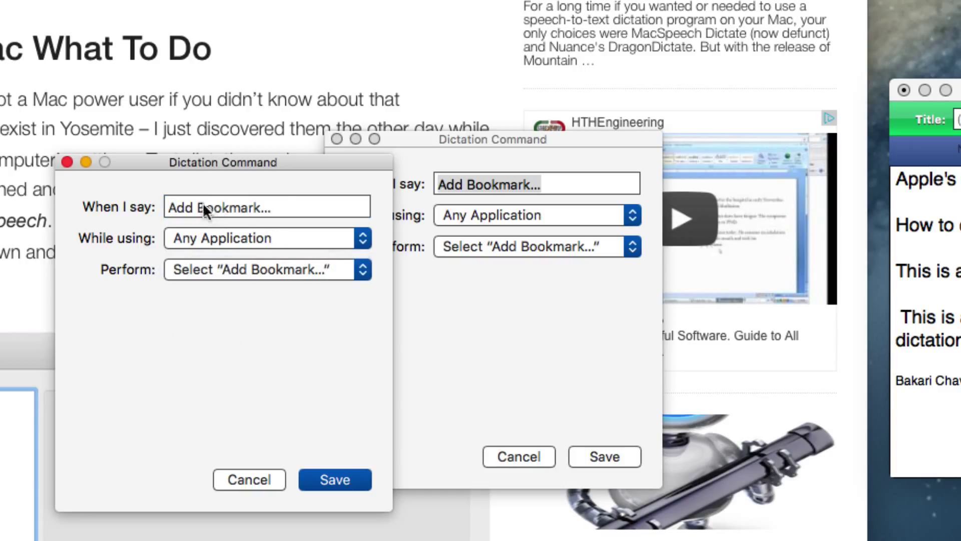
left_click(265, 206)
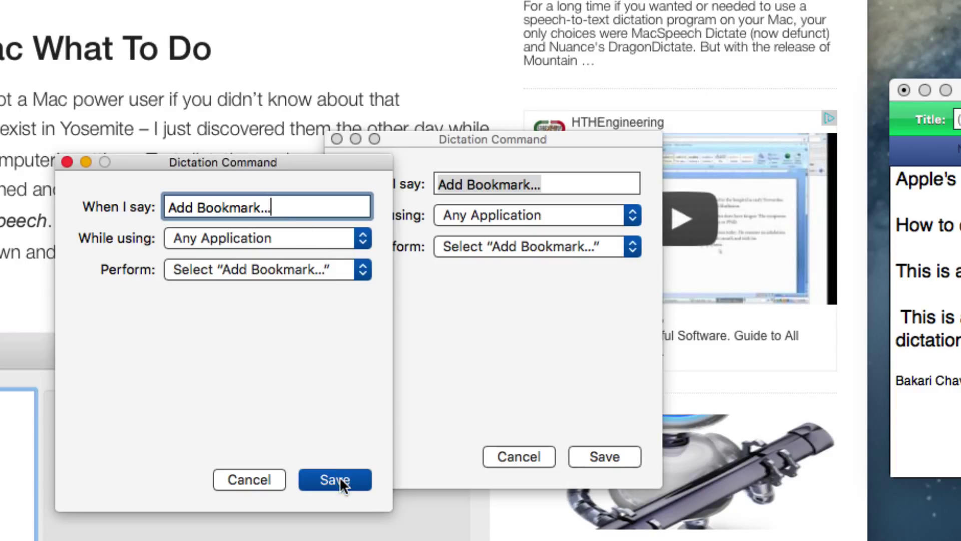
mouse_move(344, 243)
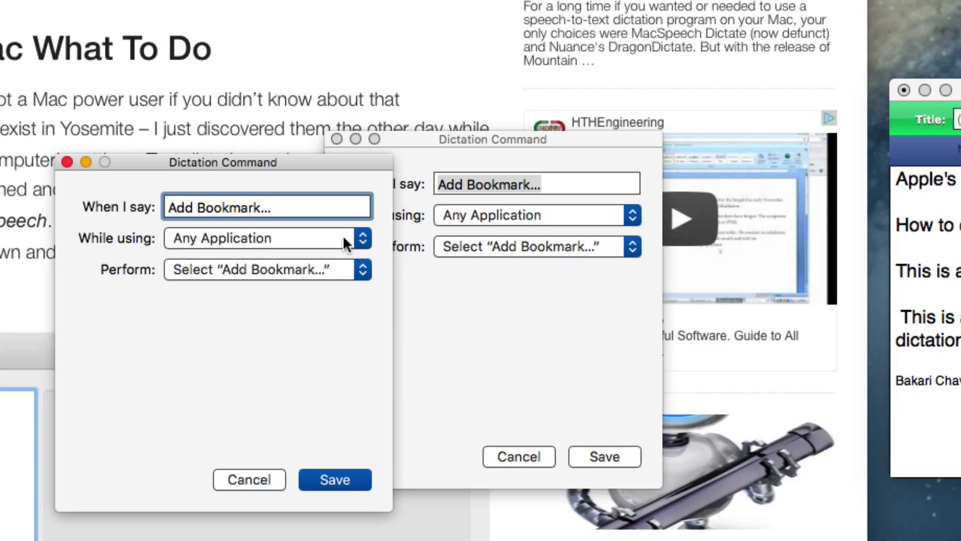
left_click(362, 238)
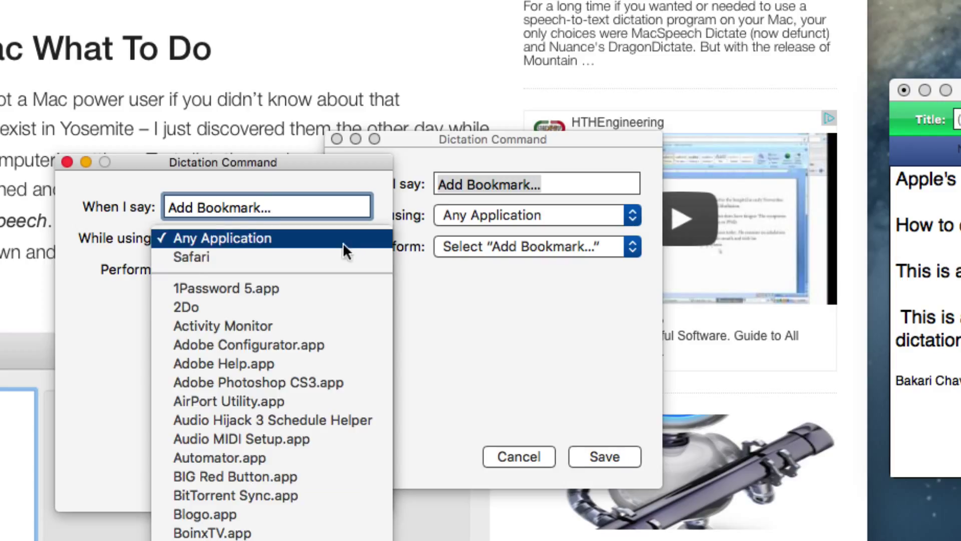
left_click(192, 257)
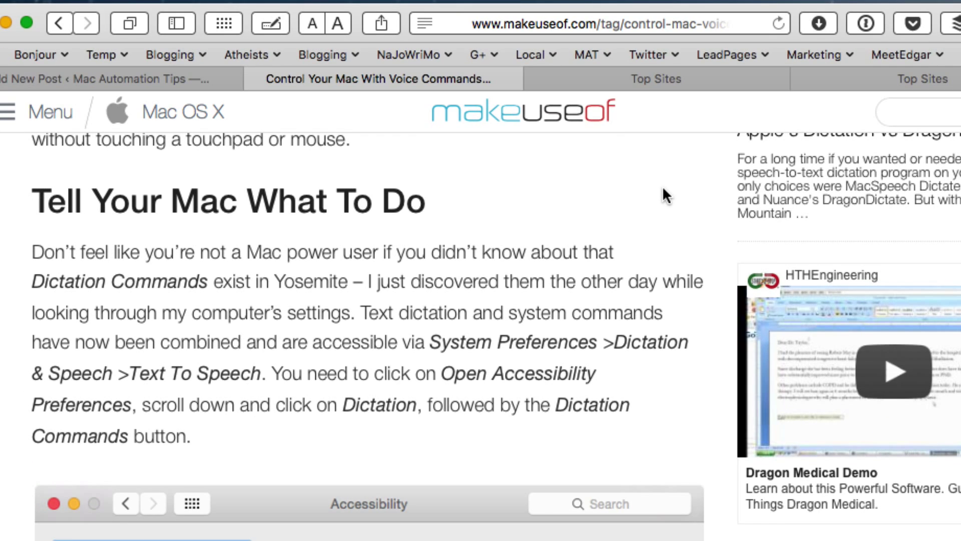
scroll("up", 3)
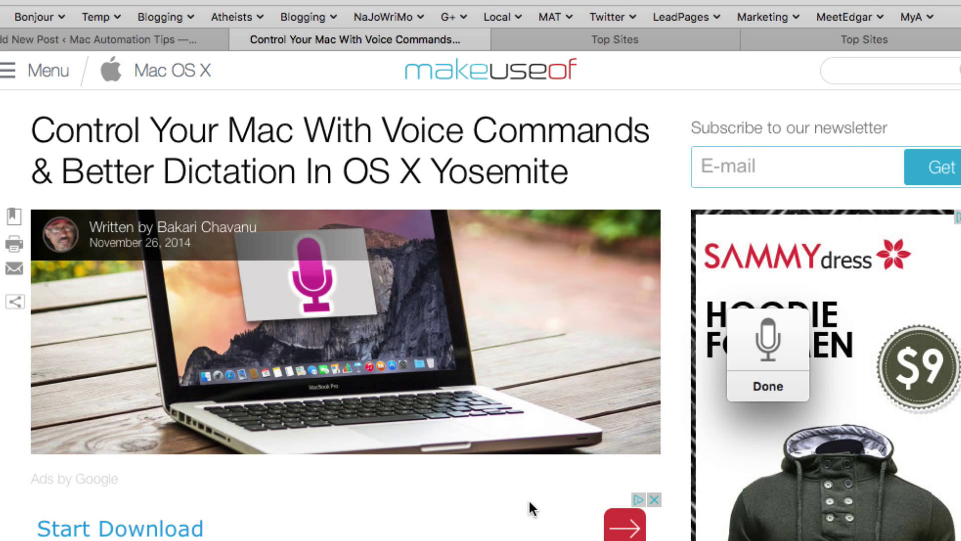
left_click(14, 219)
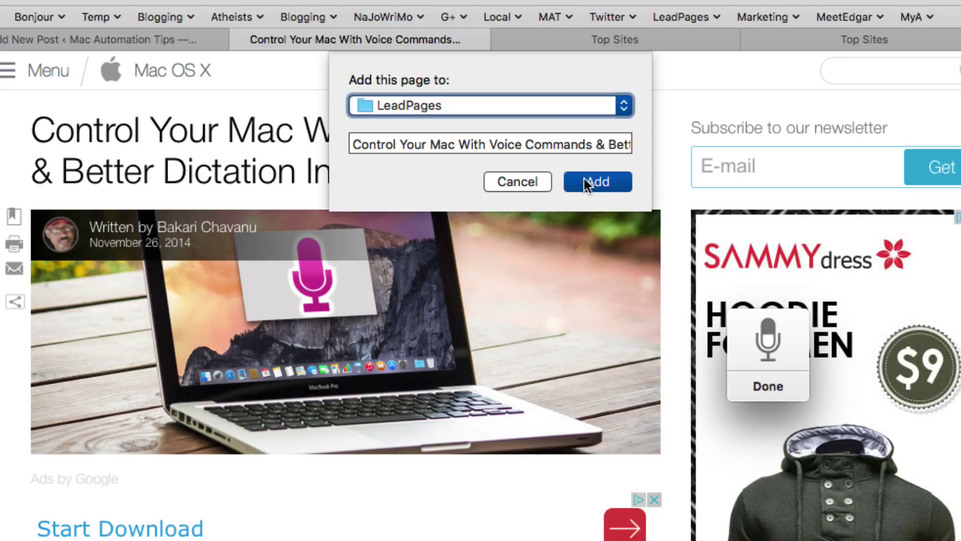
mouse_move(519, 155)
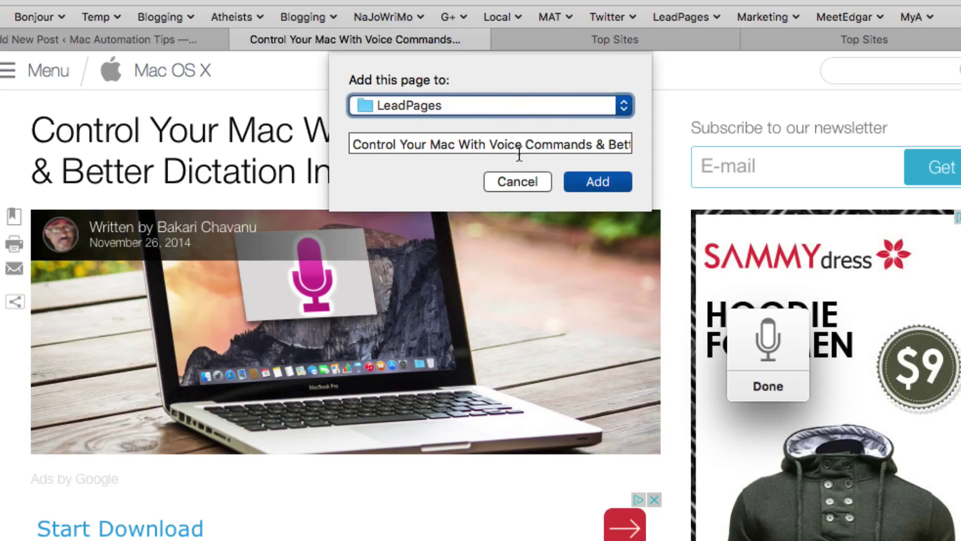
mouse_move(518, 193)
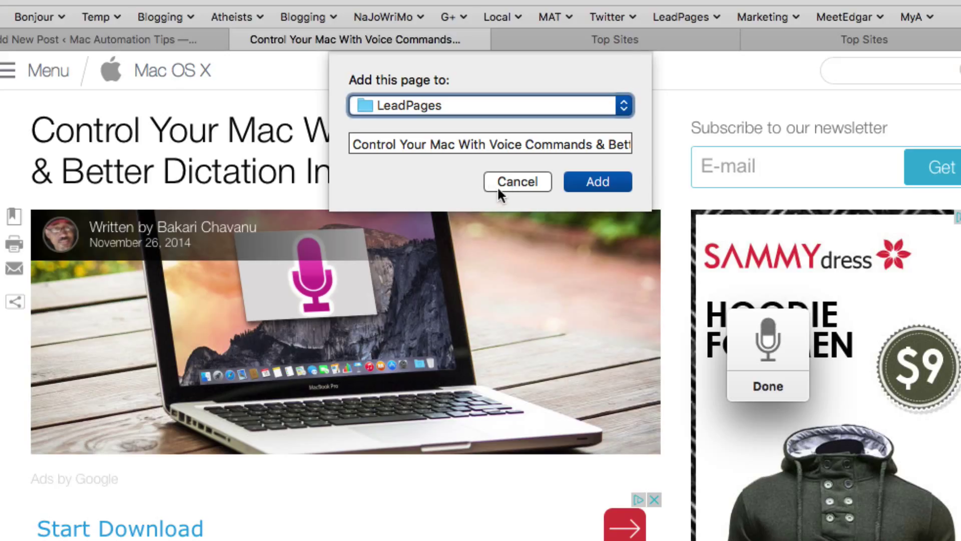
left_click(517, 181)
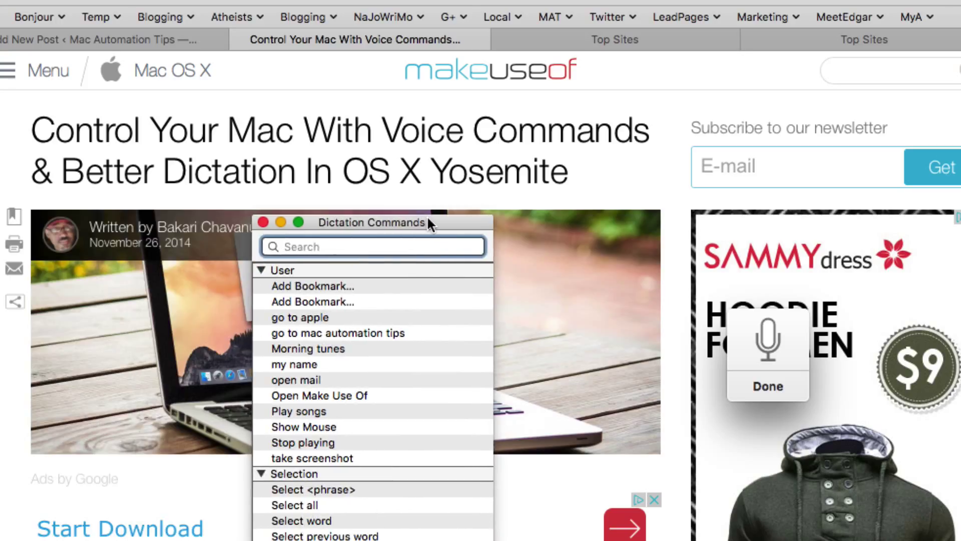
mouse_move(373, 306)
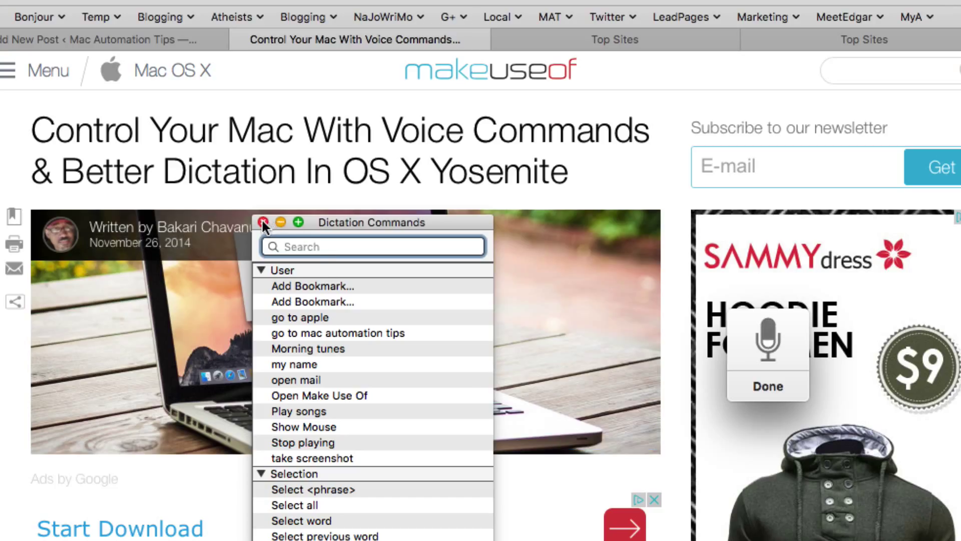
Scroll the Dictation Commands window through the User, Selection, Navigation, System and Application sections
left_click(264, 222)
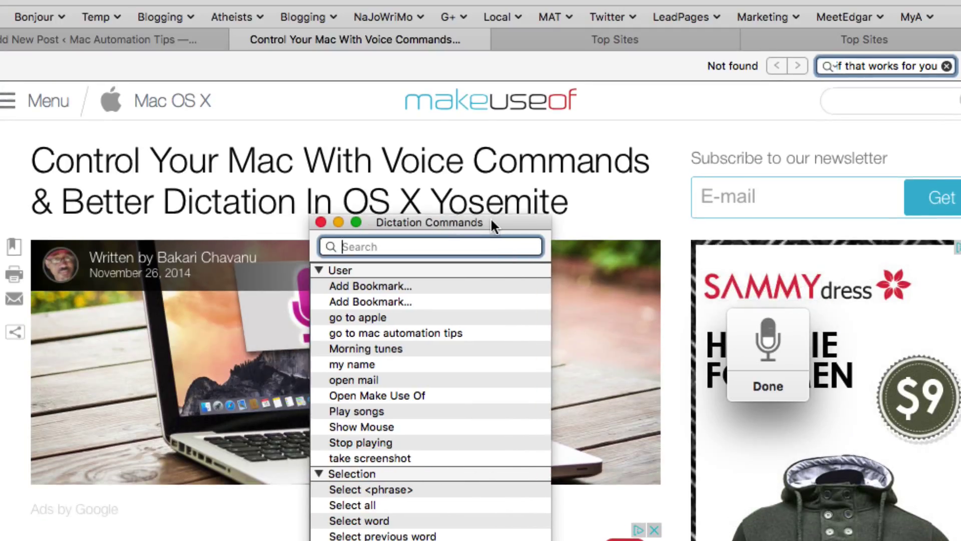
mouse_move(447, 282)
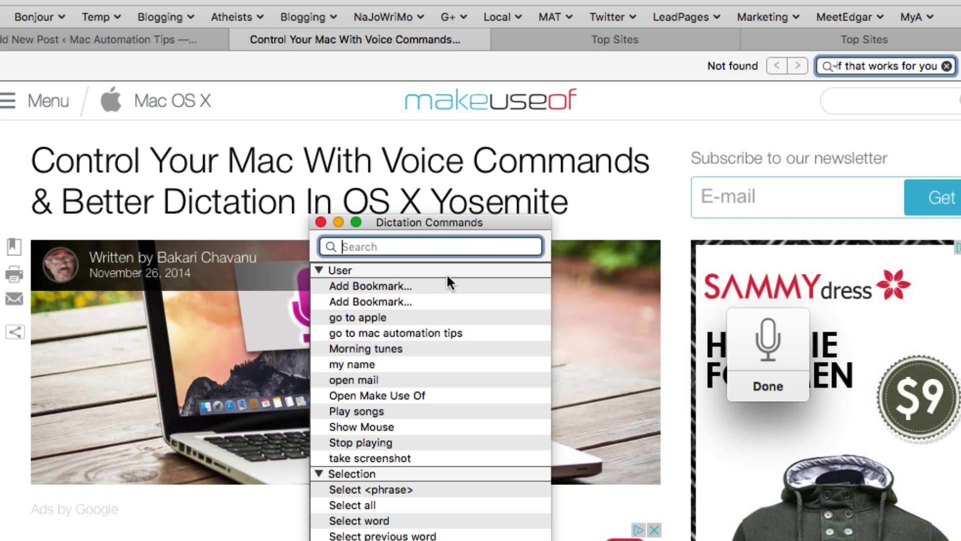
scroll("down", 3)
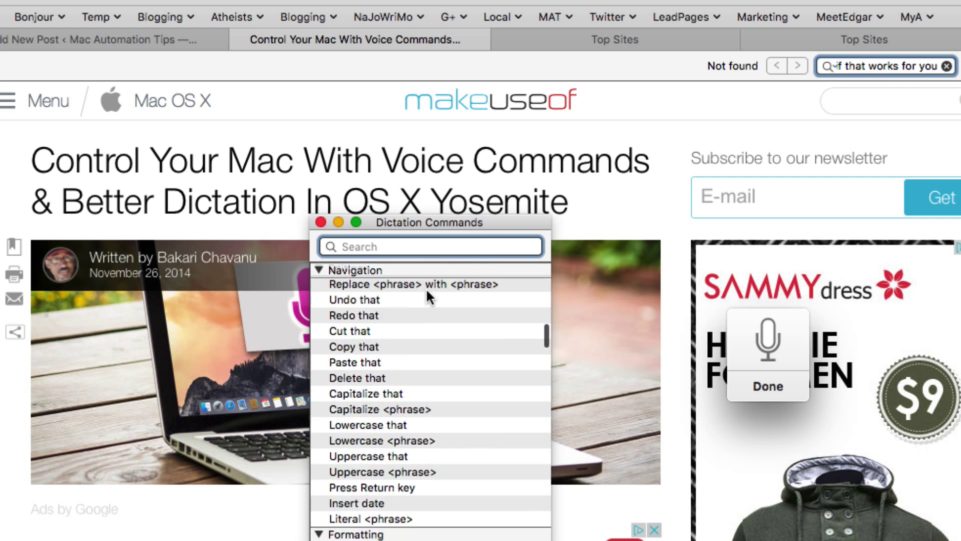
scroll("down", 3)
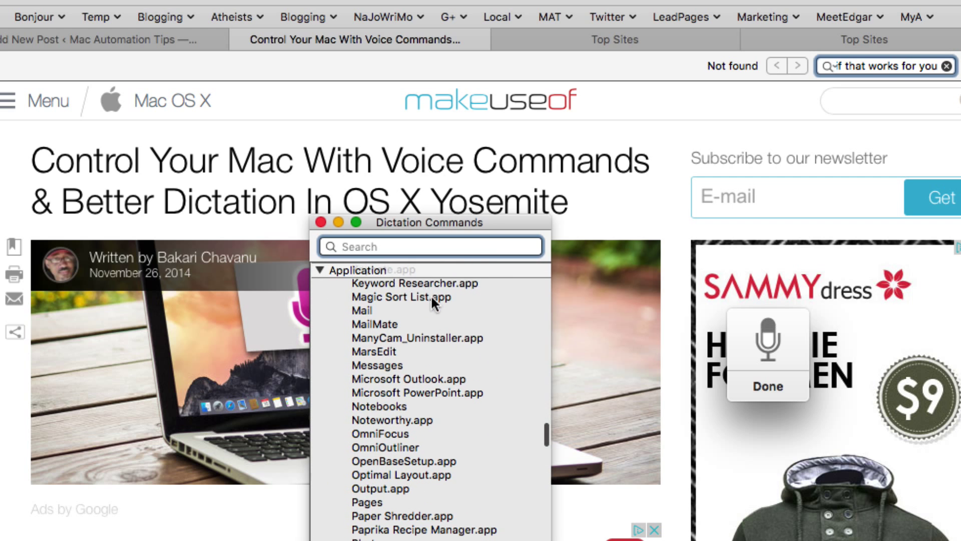
scroll("down", 3)
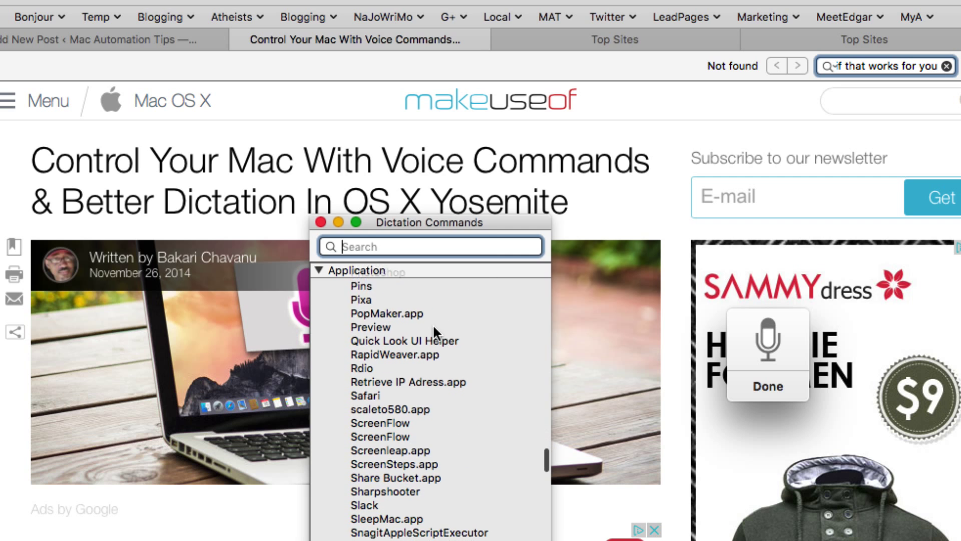
scroll("down", 3)
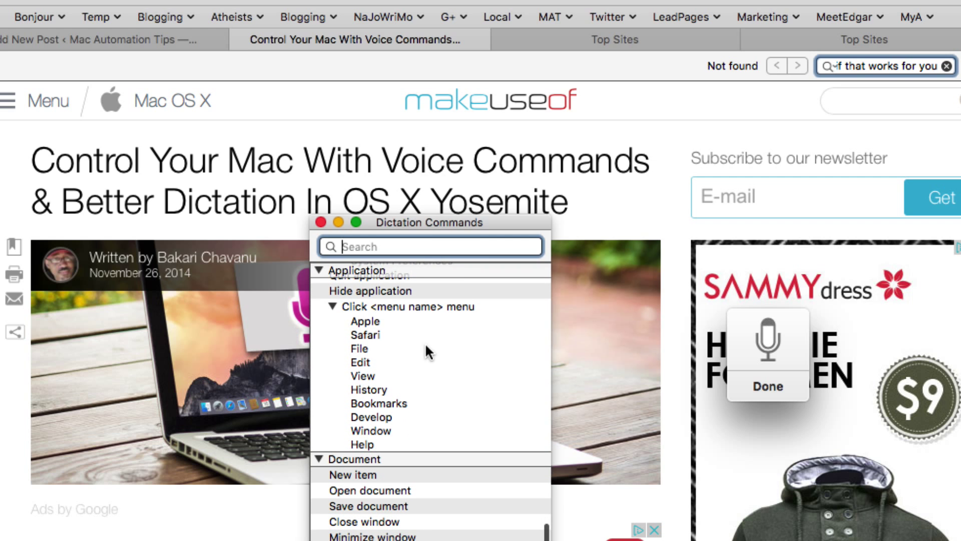
scroll("down", 3)
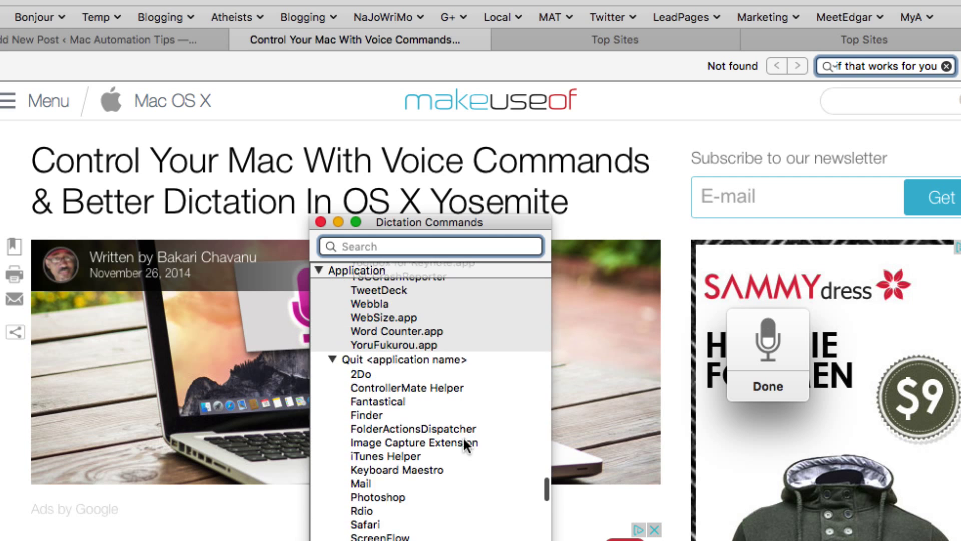
scroll("up", 3)
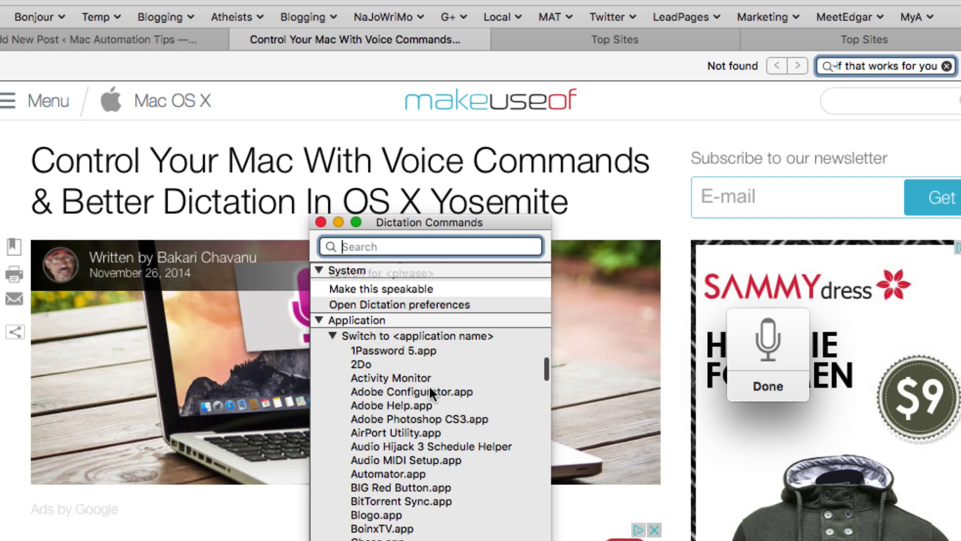
scroll("down", 3)
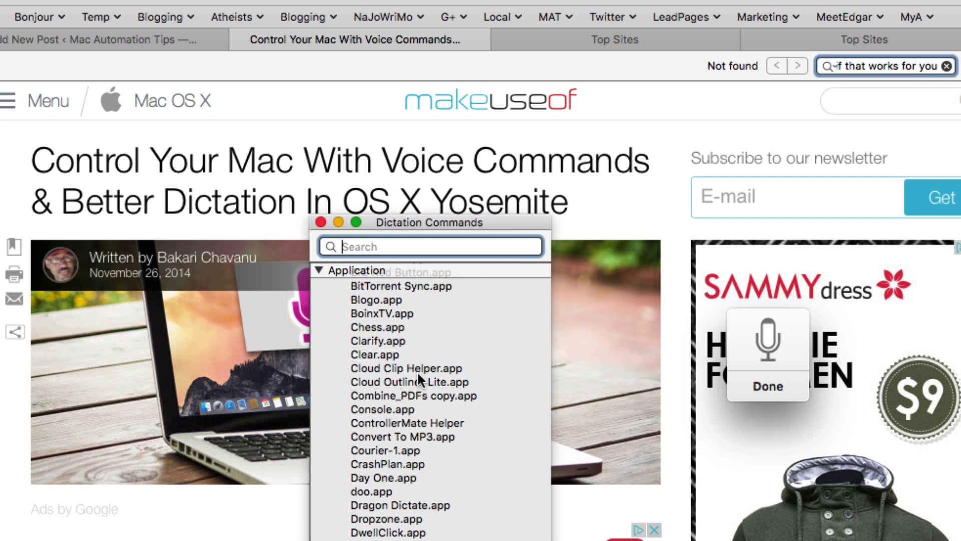
mouse_move(438, 357)
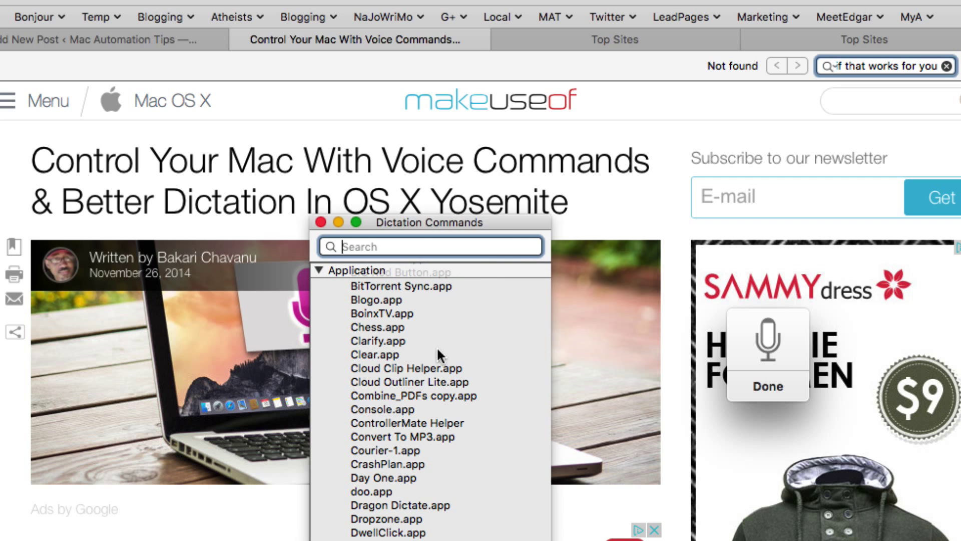
mouse_move(442, 407)
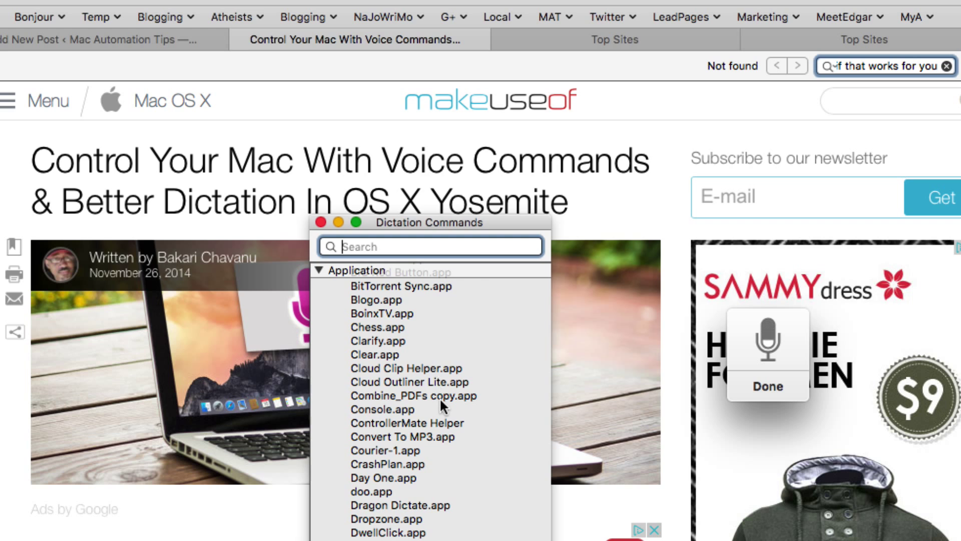
scroll("up", 3)
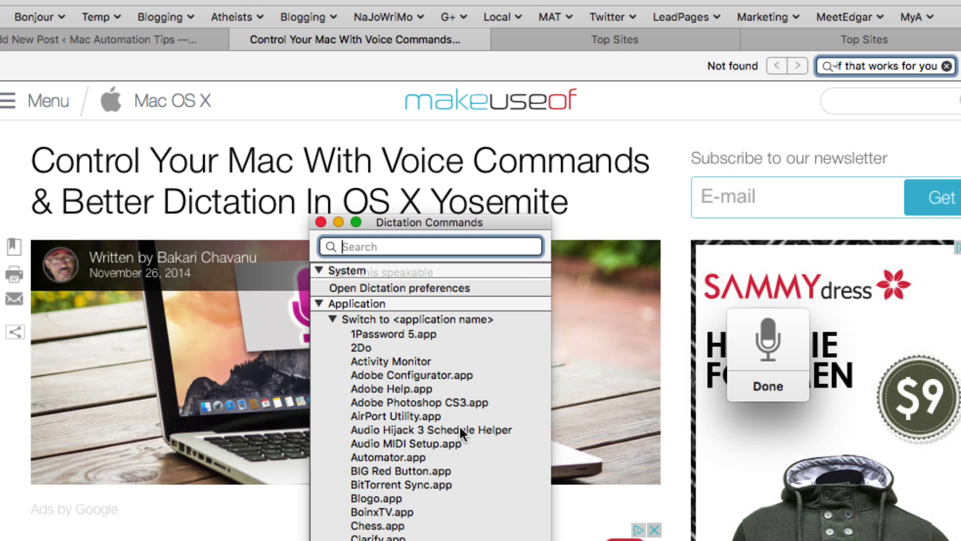
mouse_move(484, 393)
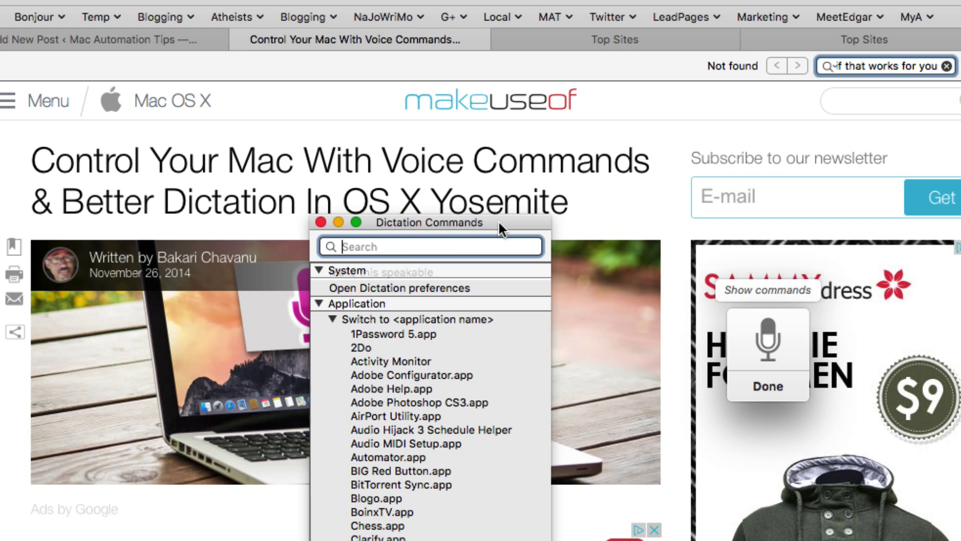
type("See if it works the way")
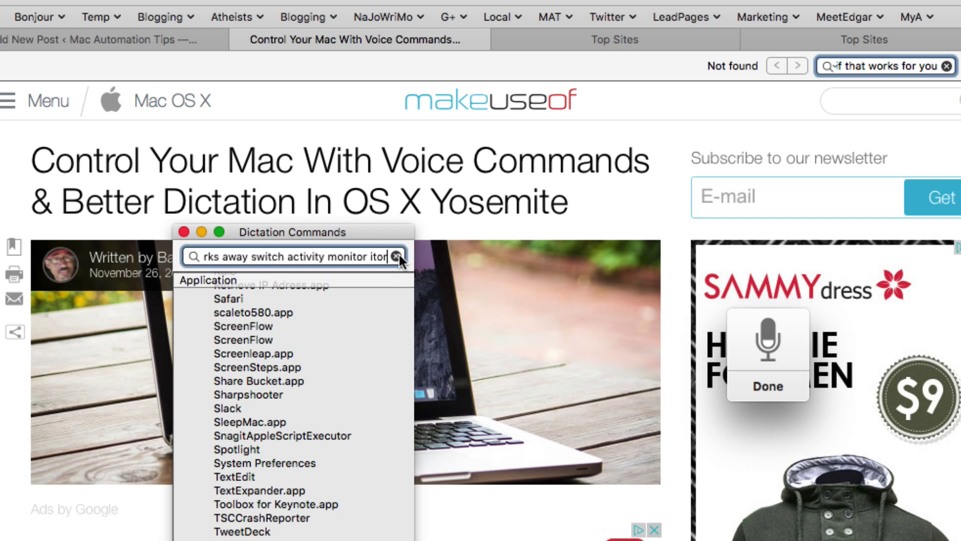
left_click(397, 257)
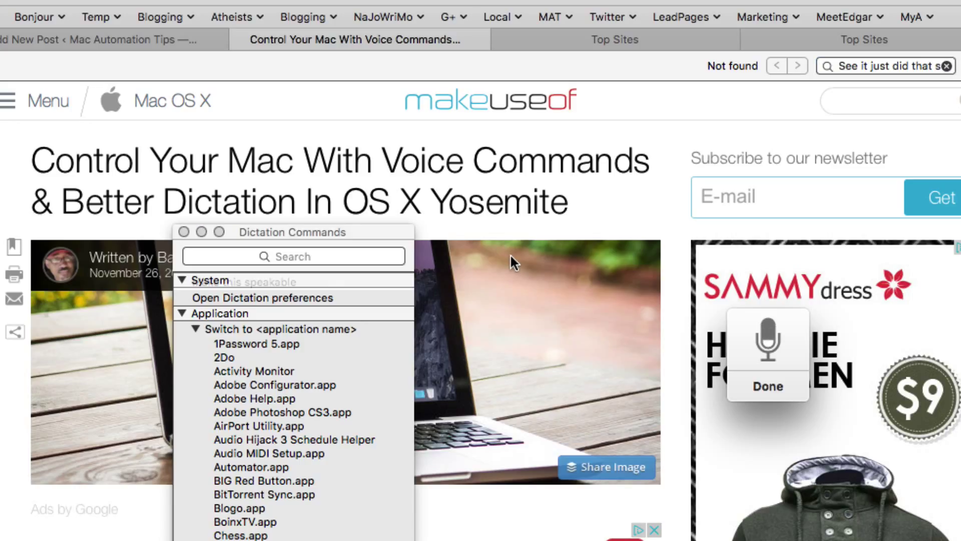
scroll("down", 3)
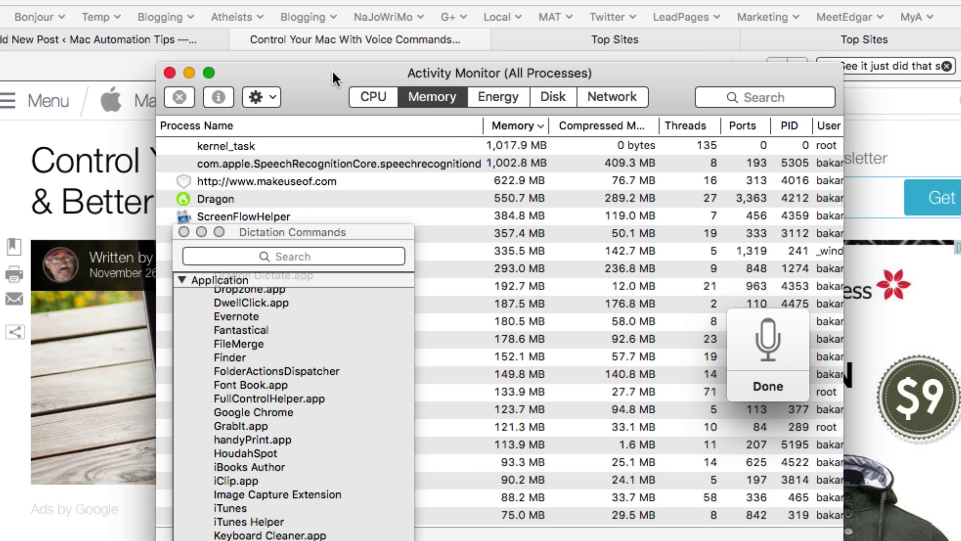
left_click(180, 73)
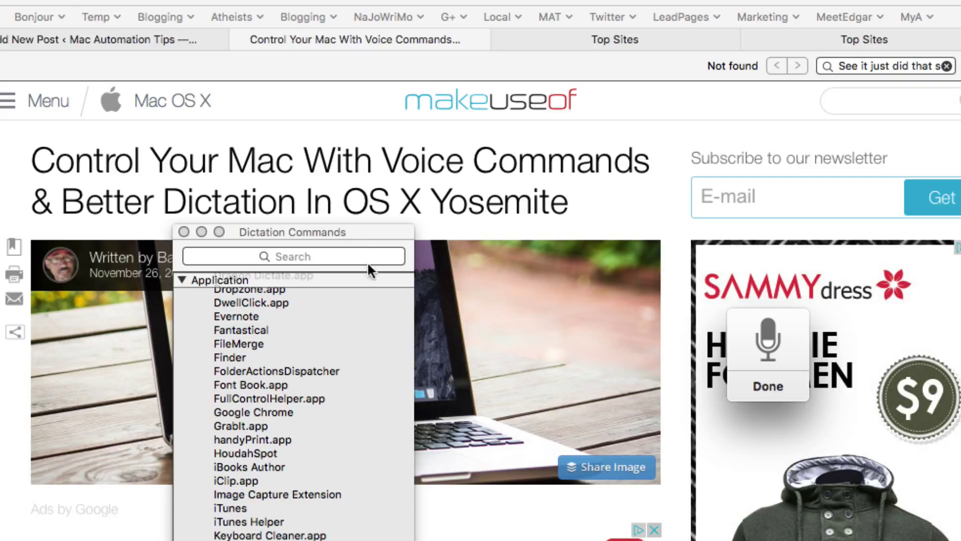
mouse_move(371, 238)
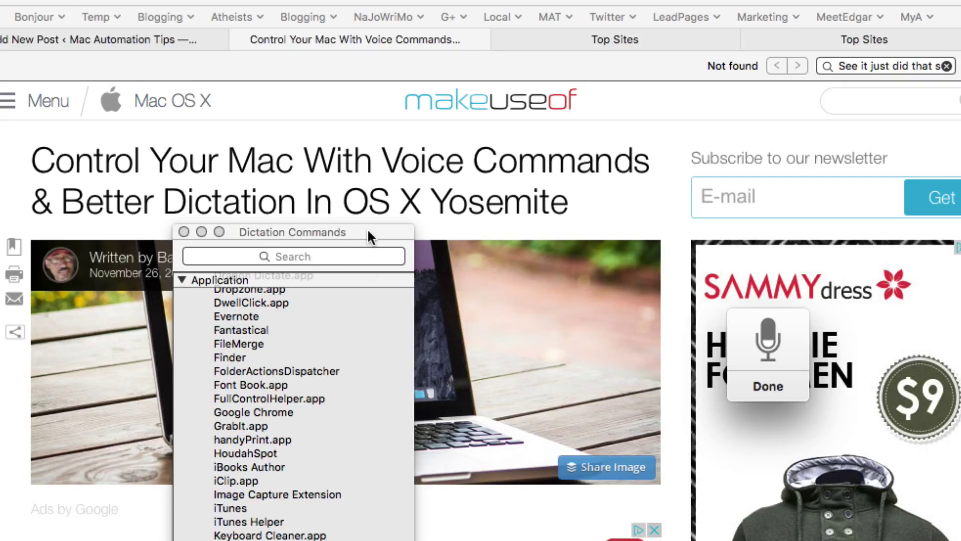
mouse_move(326, 316)
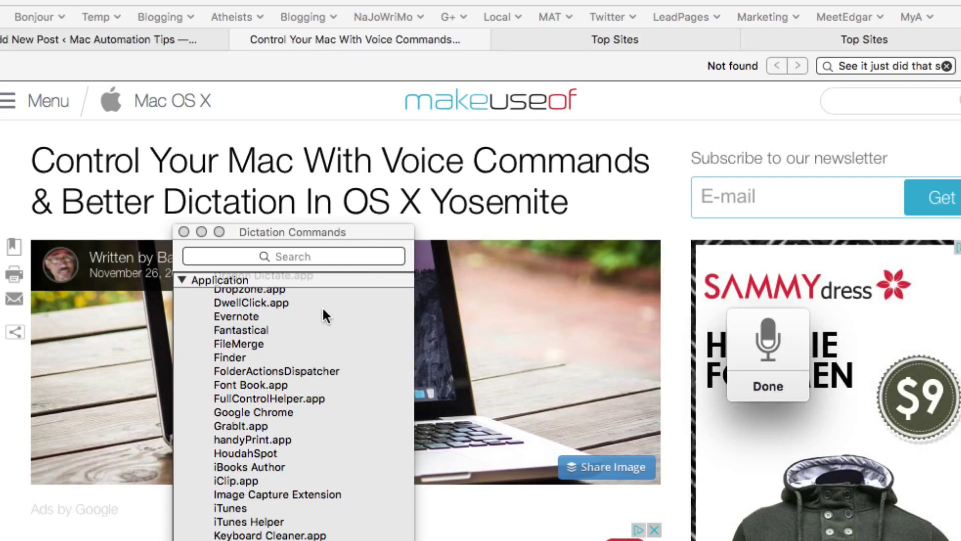
scroll("down", 3)
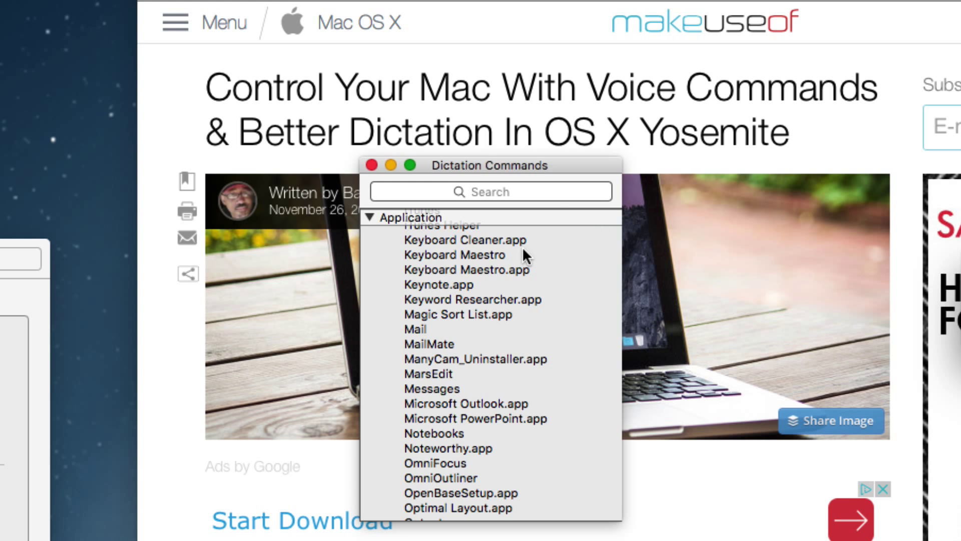
mouse_move(577, 170)
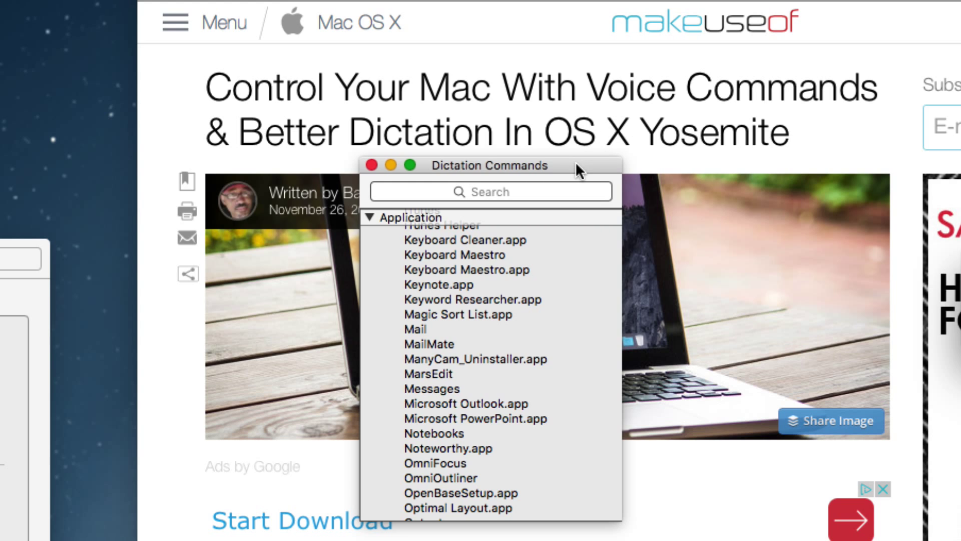